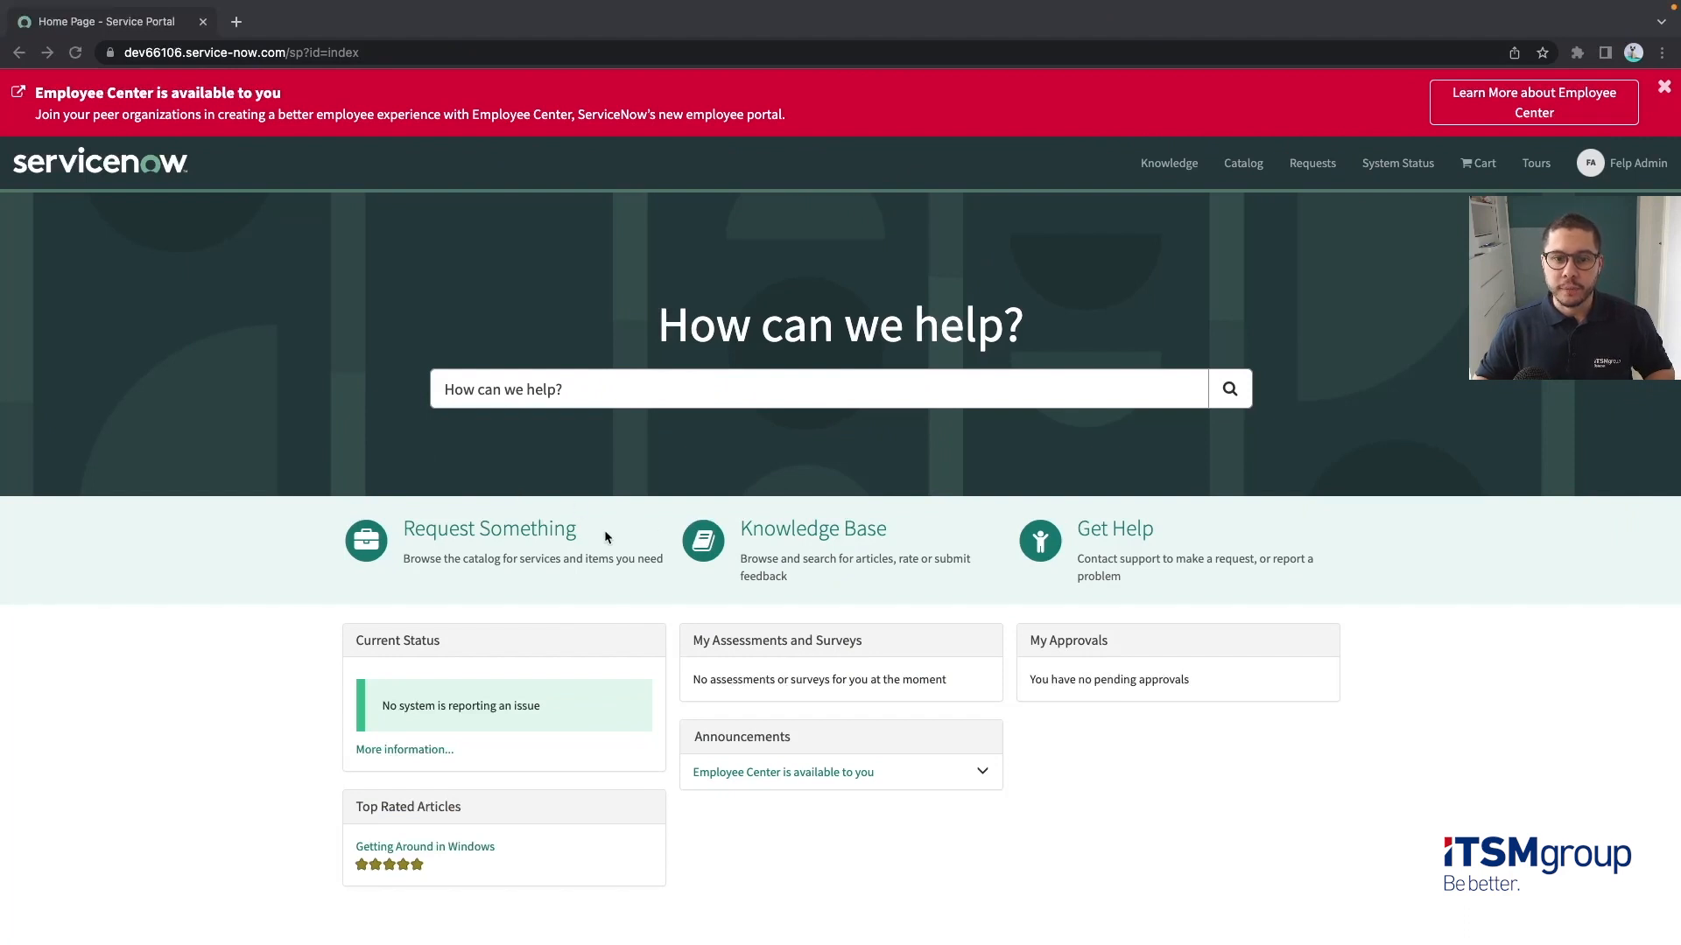
mouse_move(574, 593)
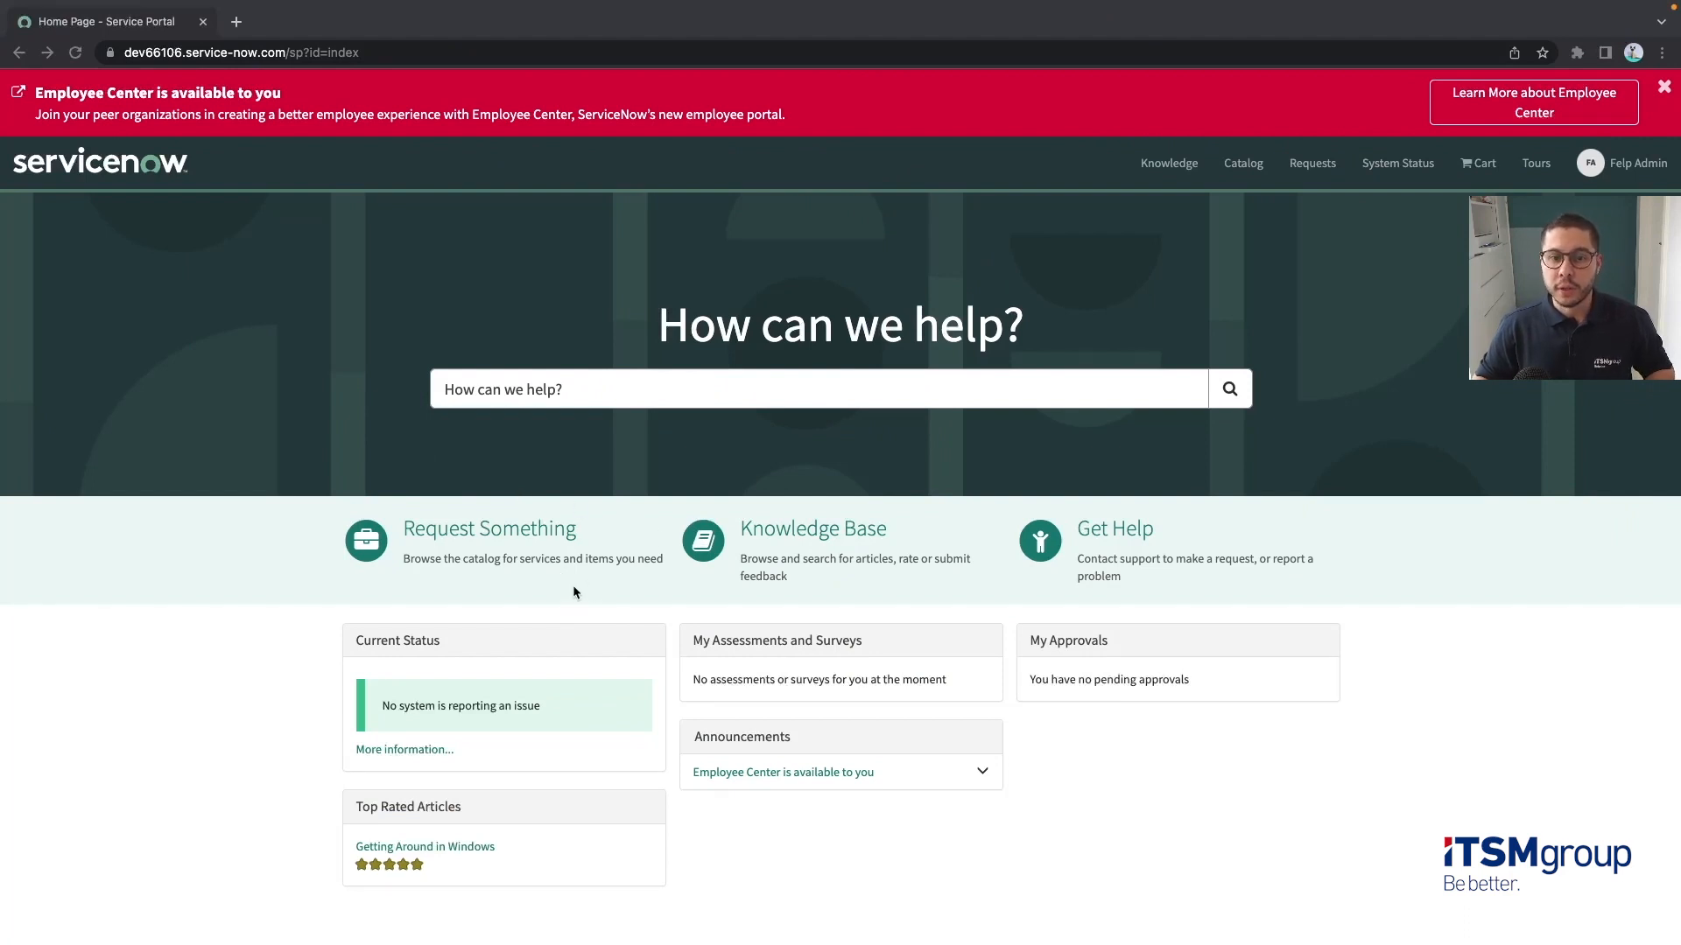
Show widget customization outlines on the home page and review a widget's diagnostics.
right_click(574, 593)
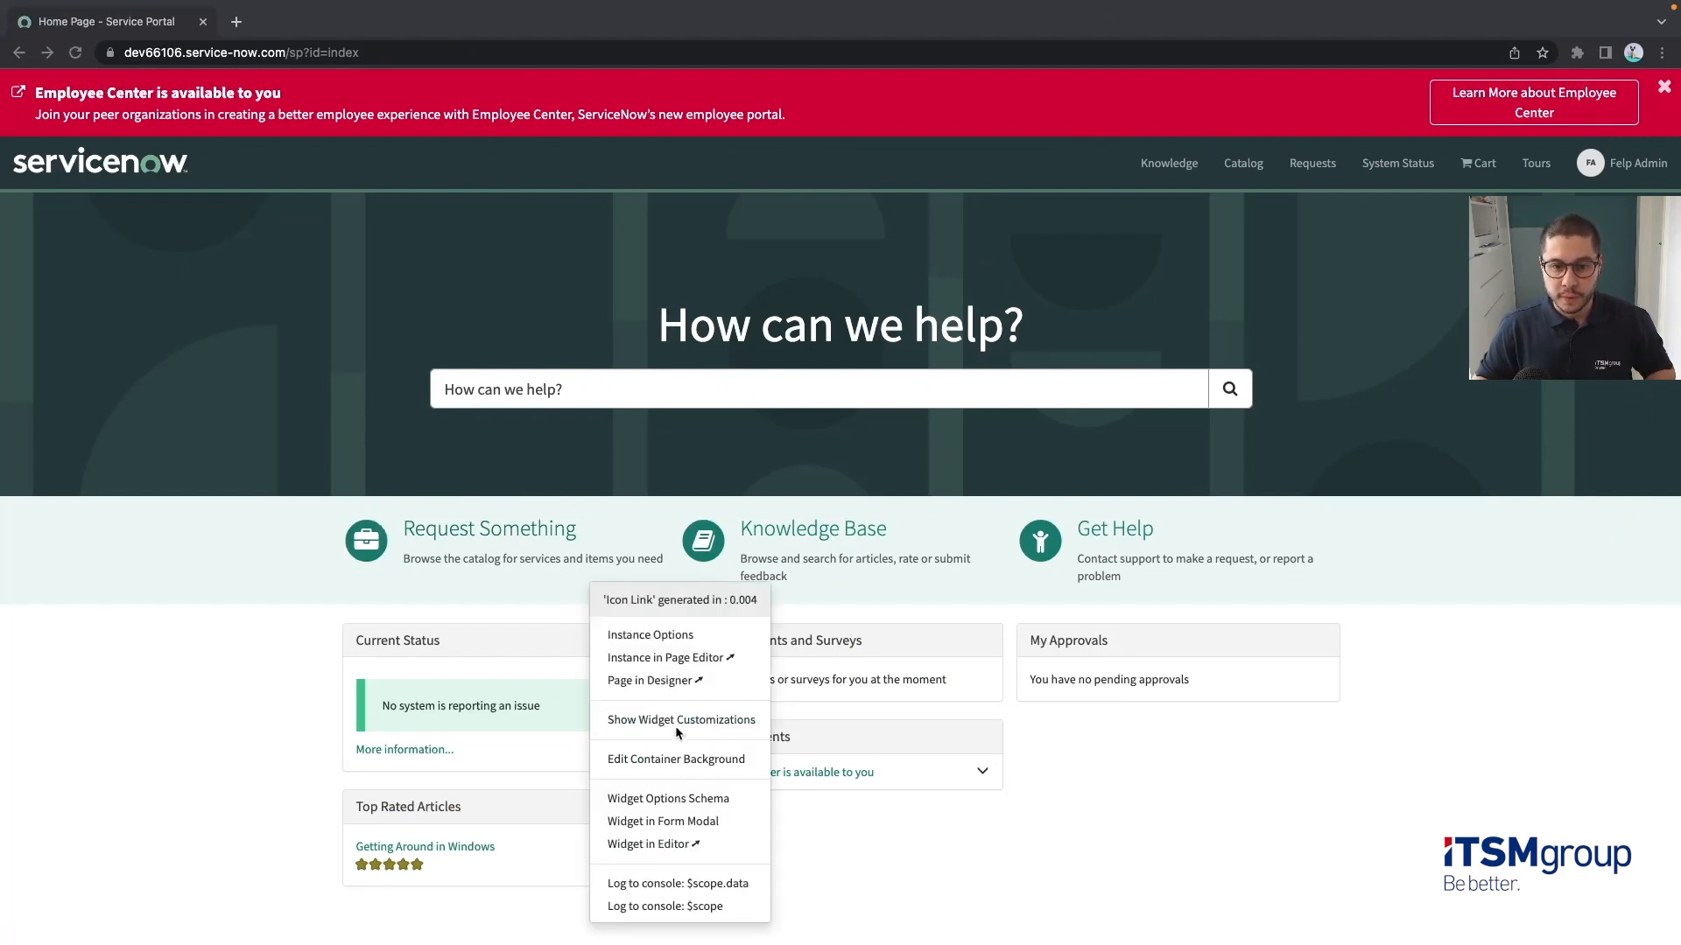
click(681, 719)
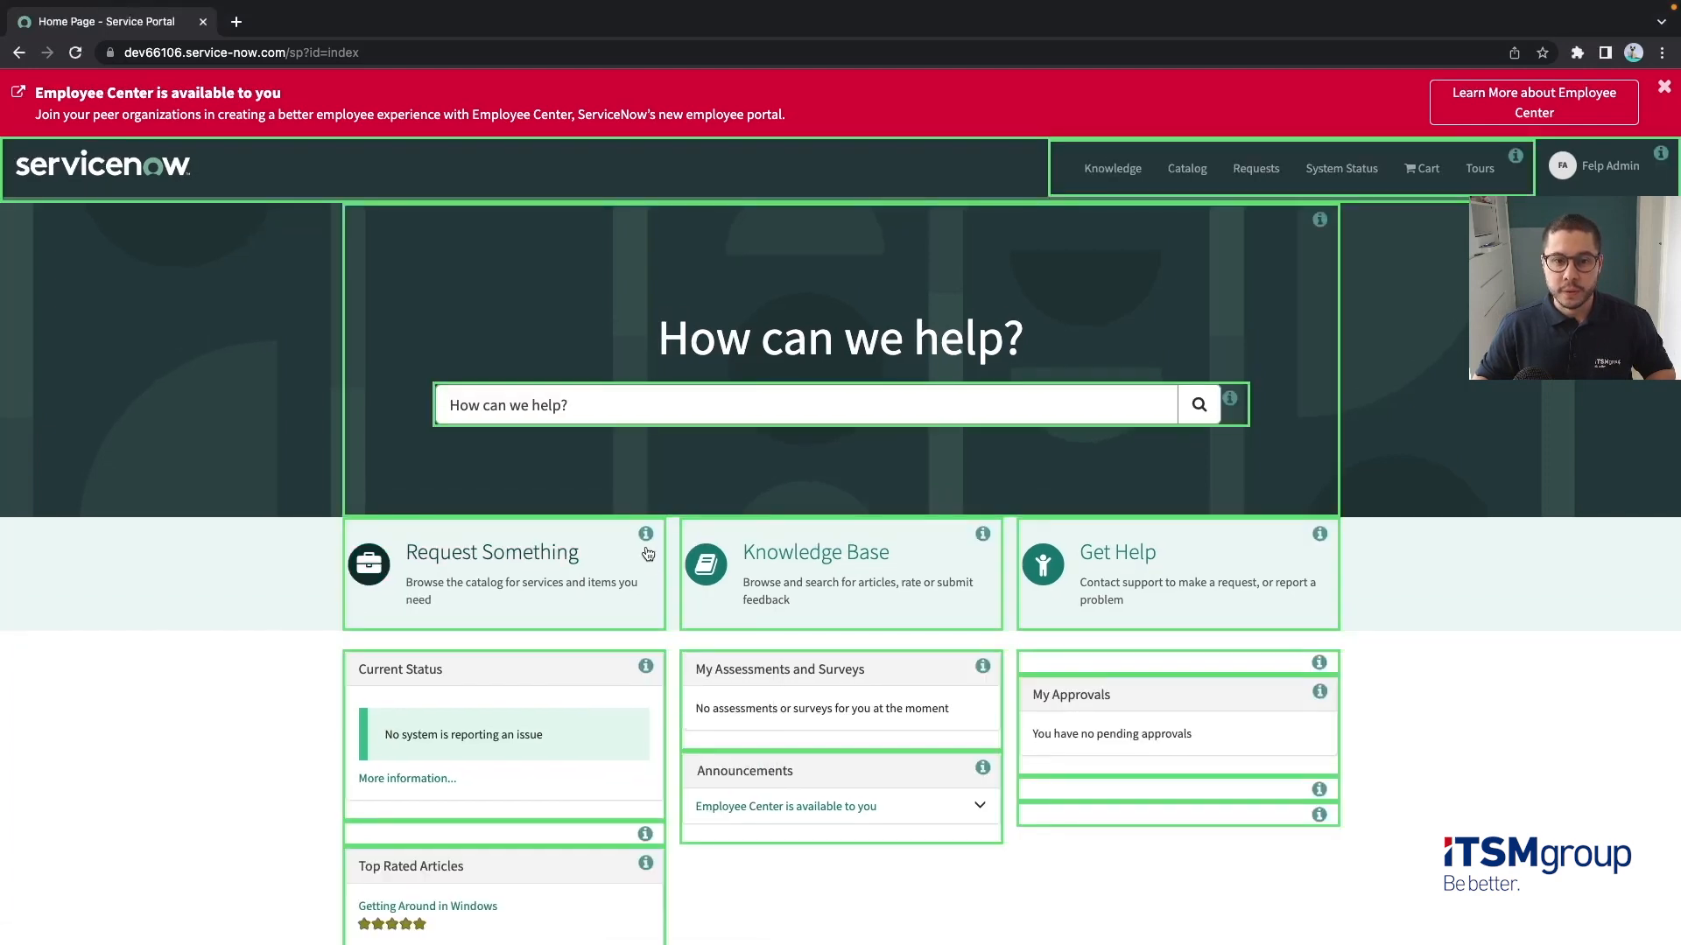
mouse_move(982, 534)
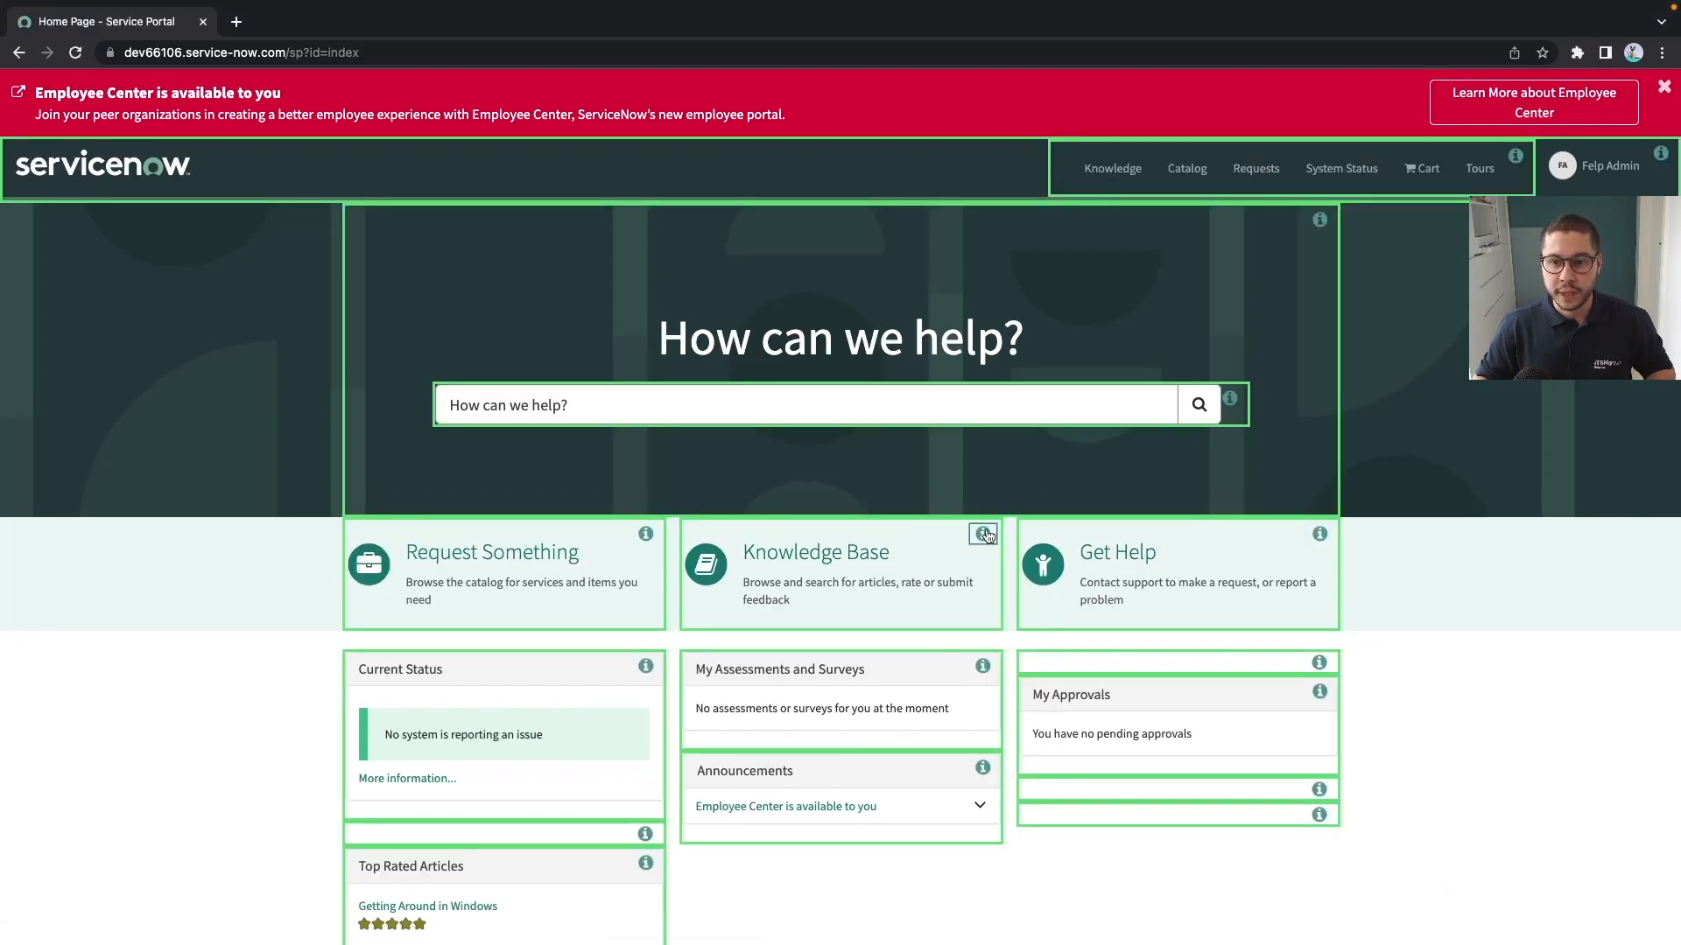
click(982, 534)
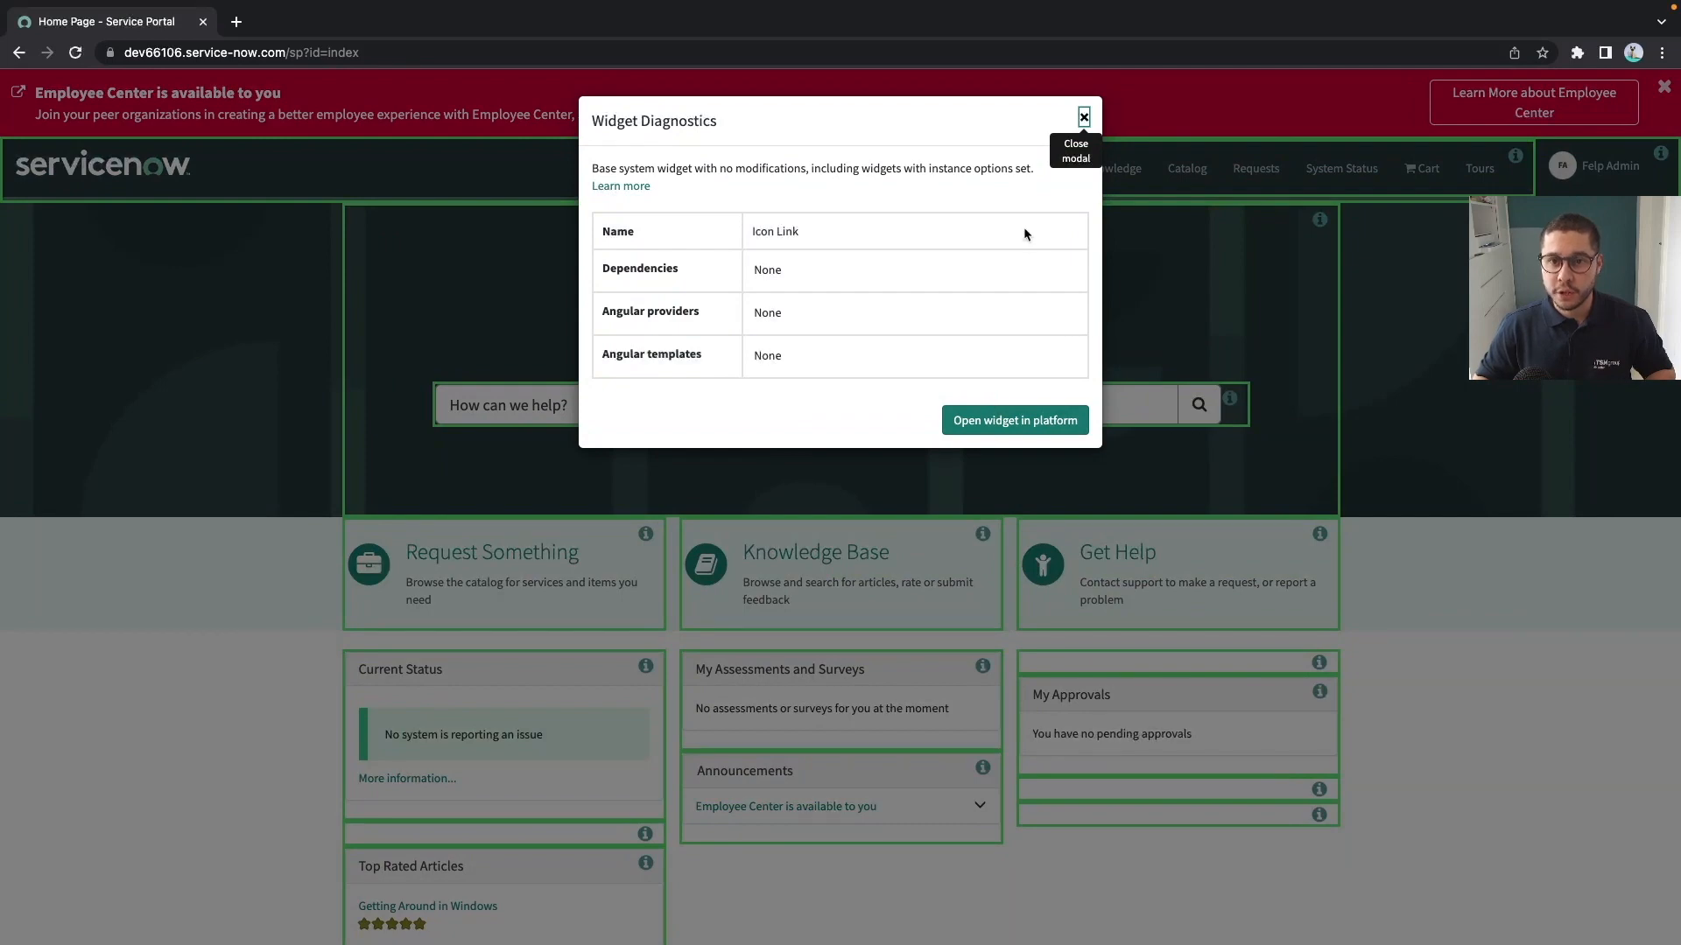
click(1082, 117)
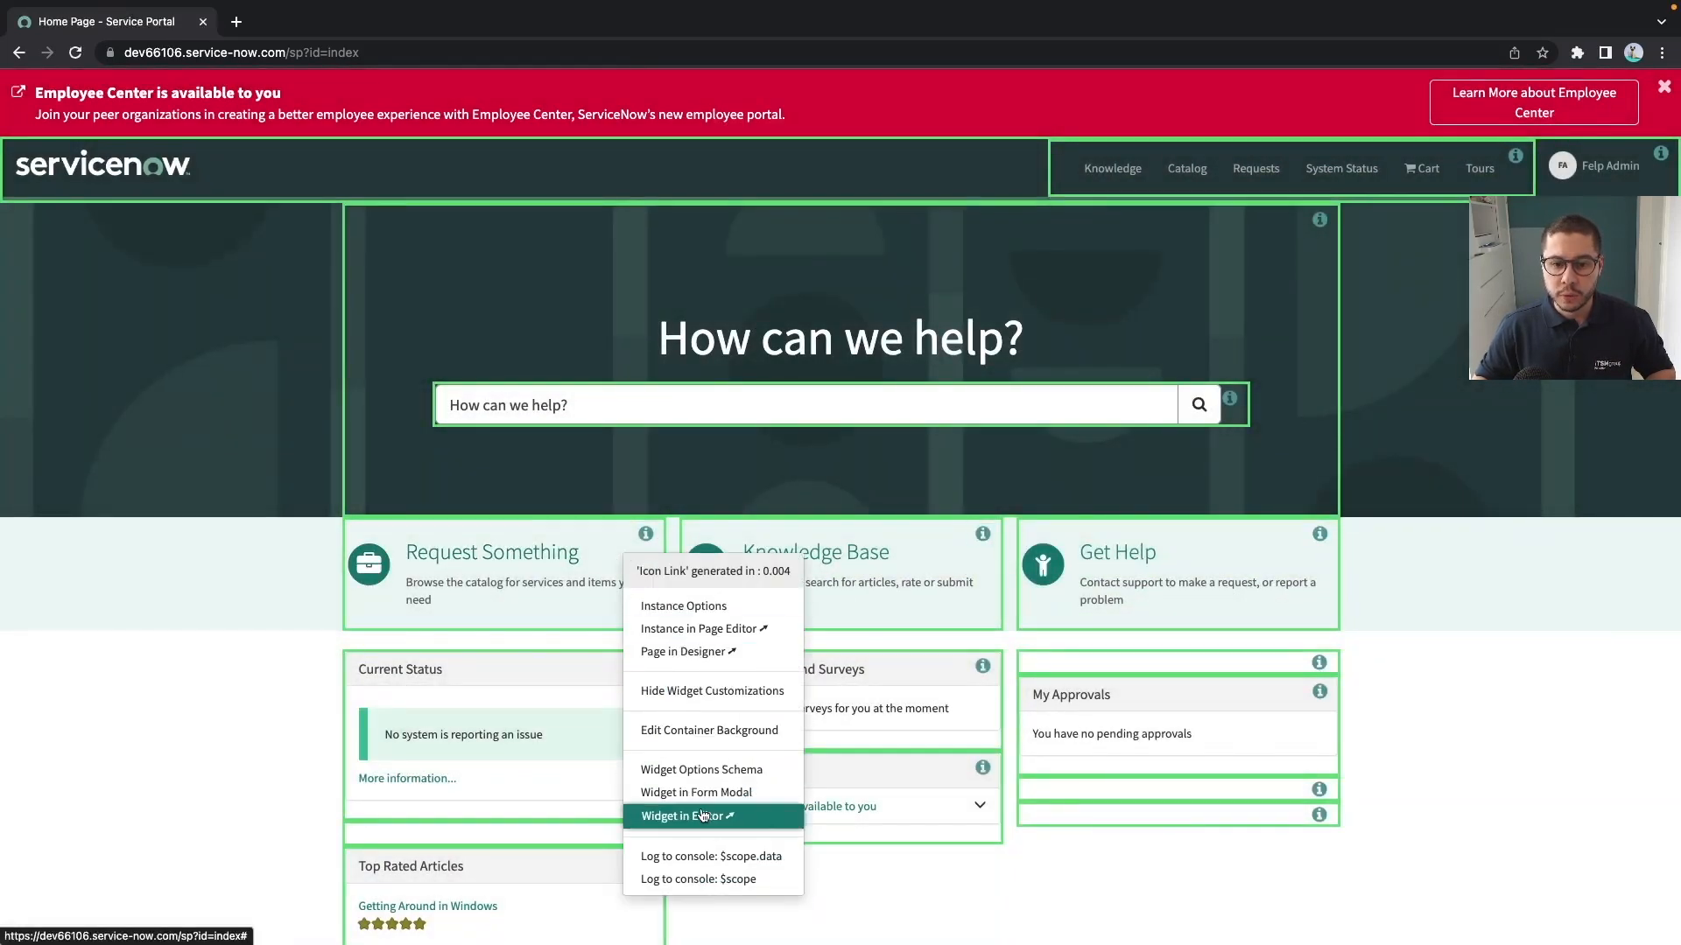
Open the Icon Link widget in the widget editor in a new tab.
click(684, 816)
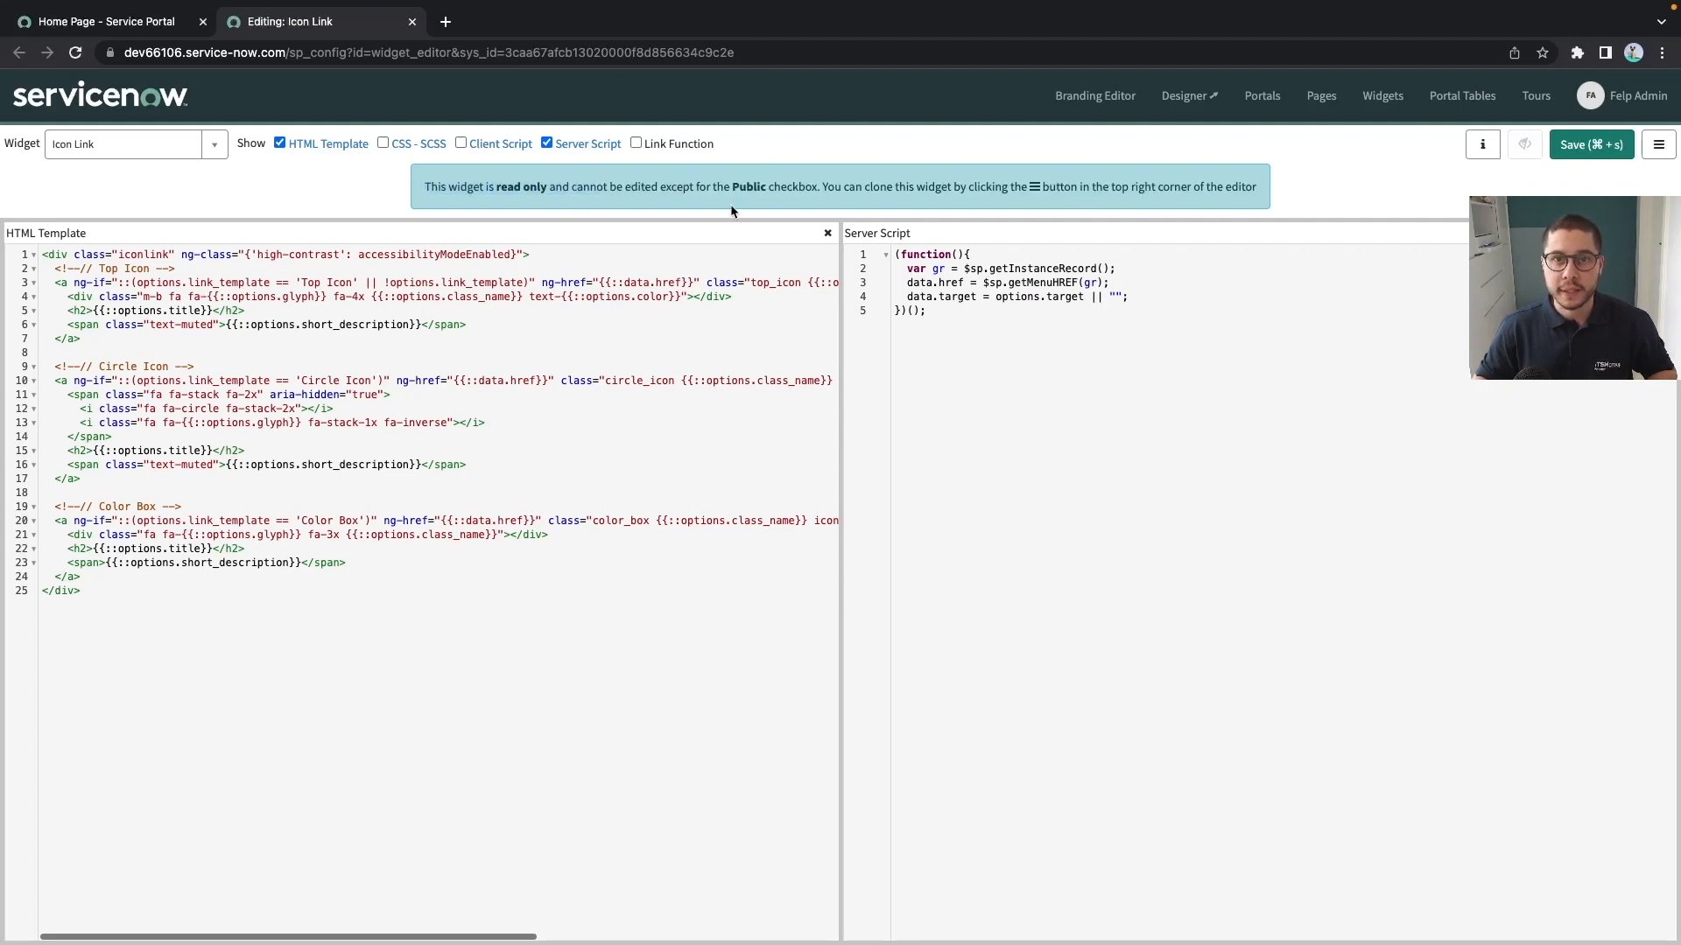
Return to the portal home page and reopen Request Something's developer options.
click(107, 21)
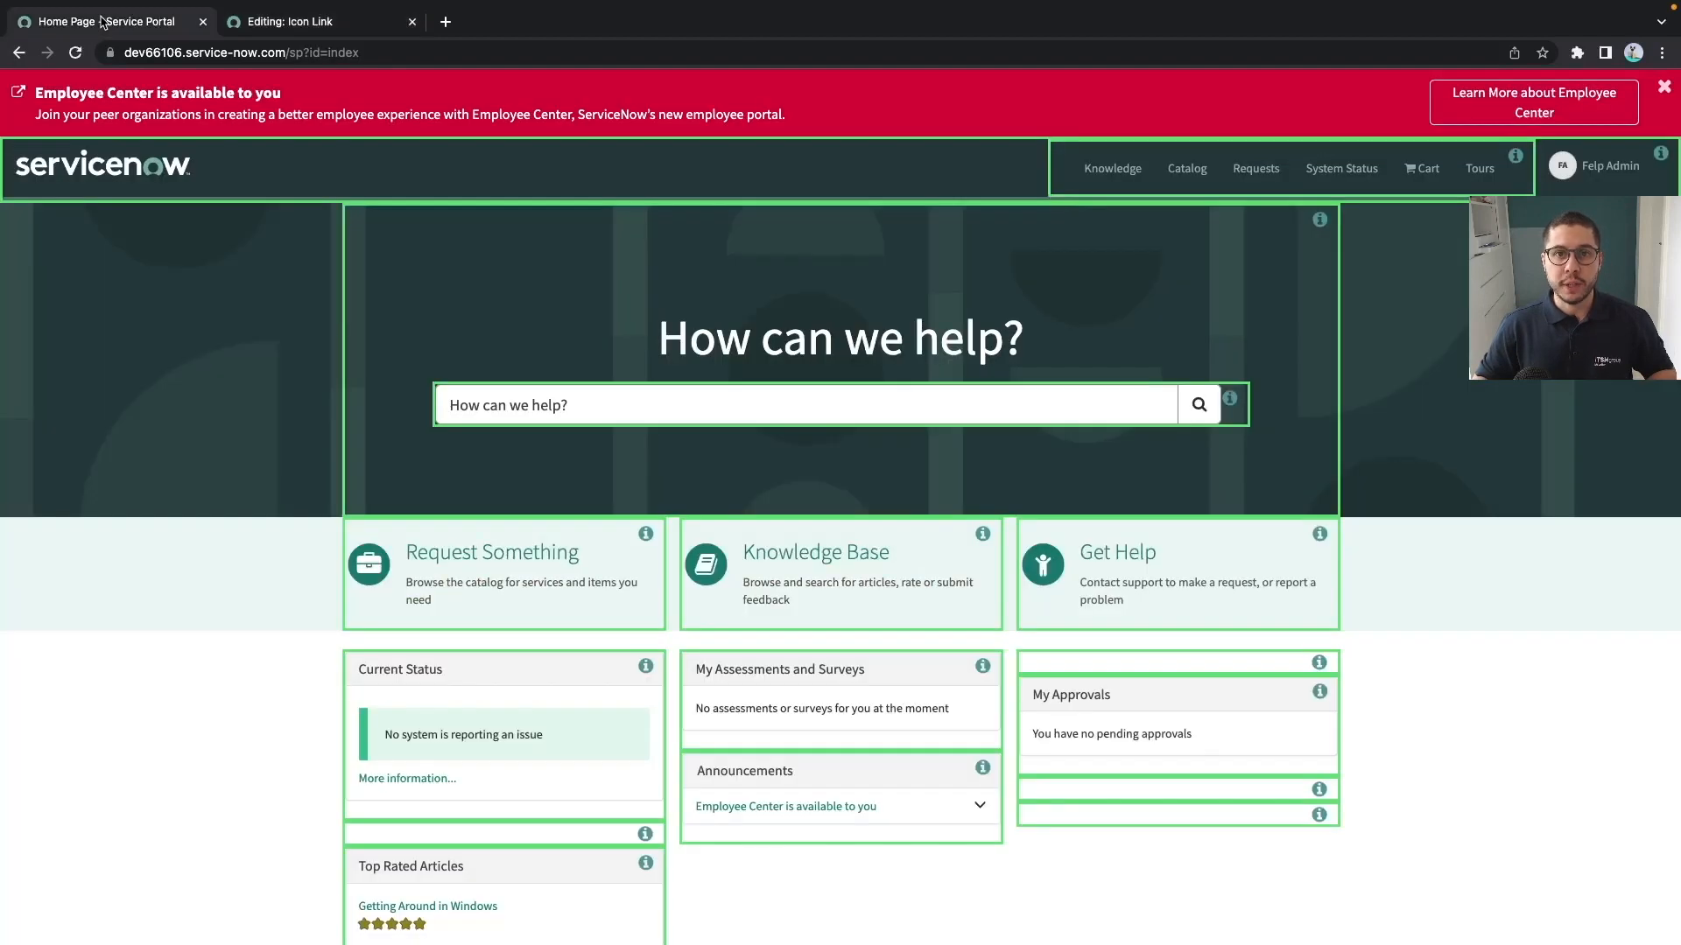
mouse_move(370, 564)
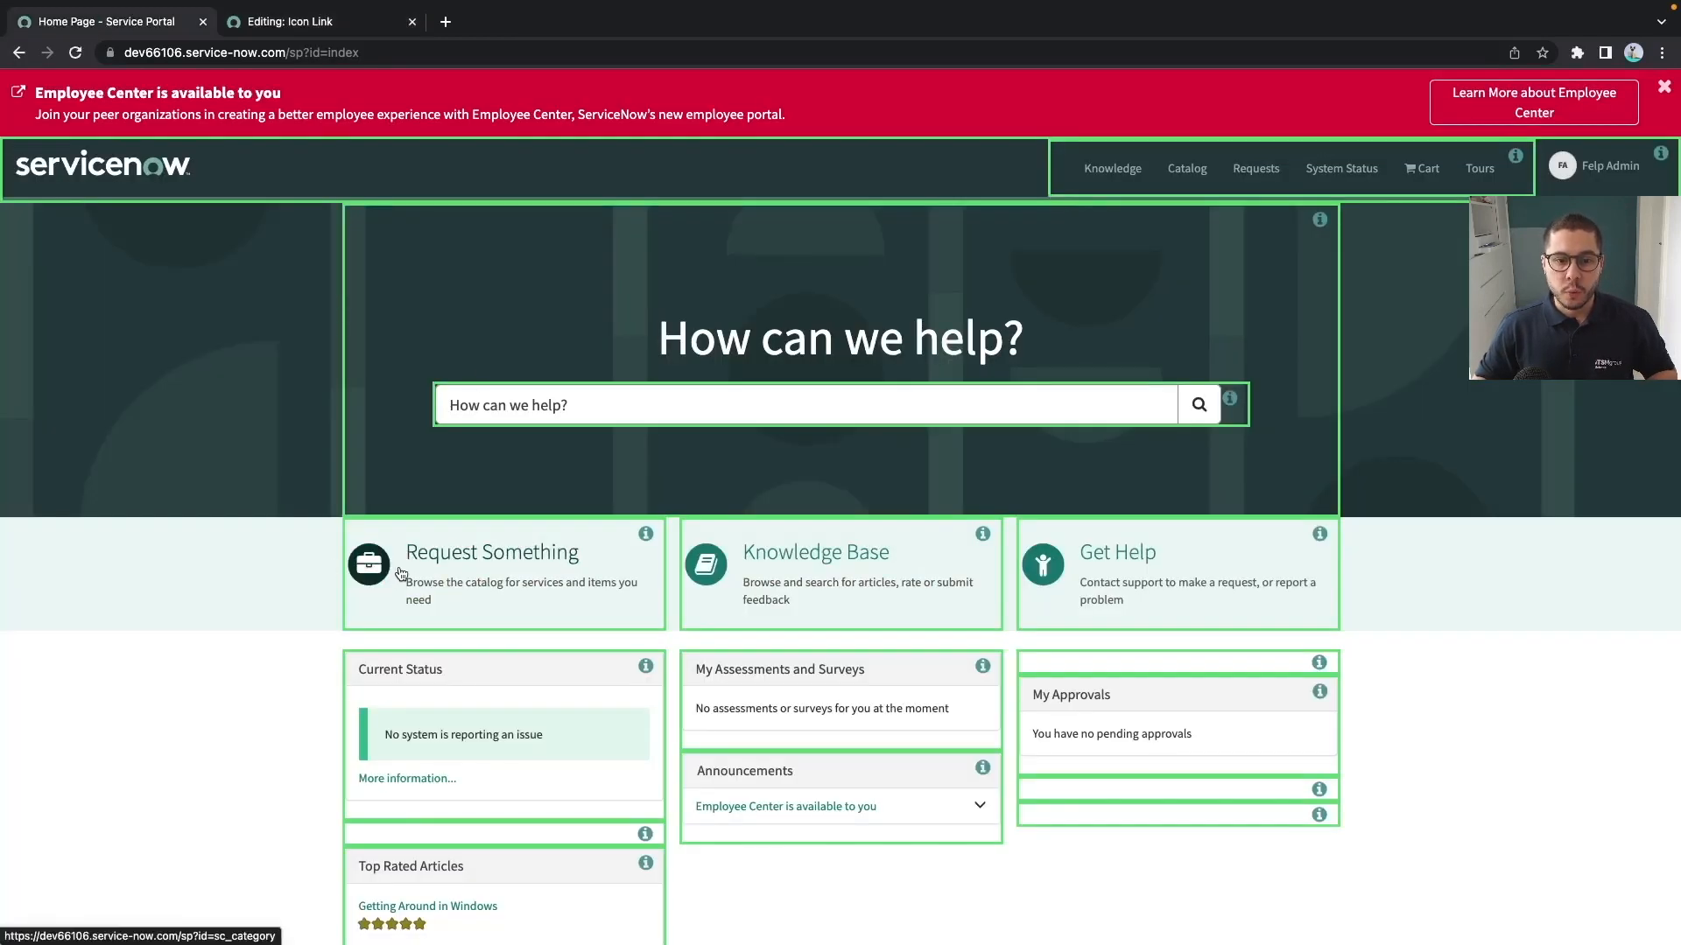
right_click(403, 574)
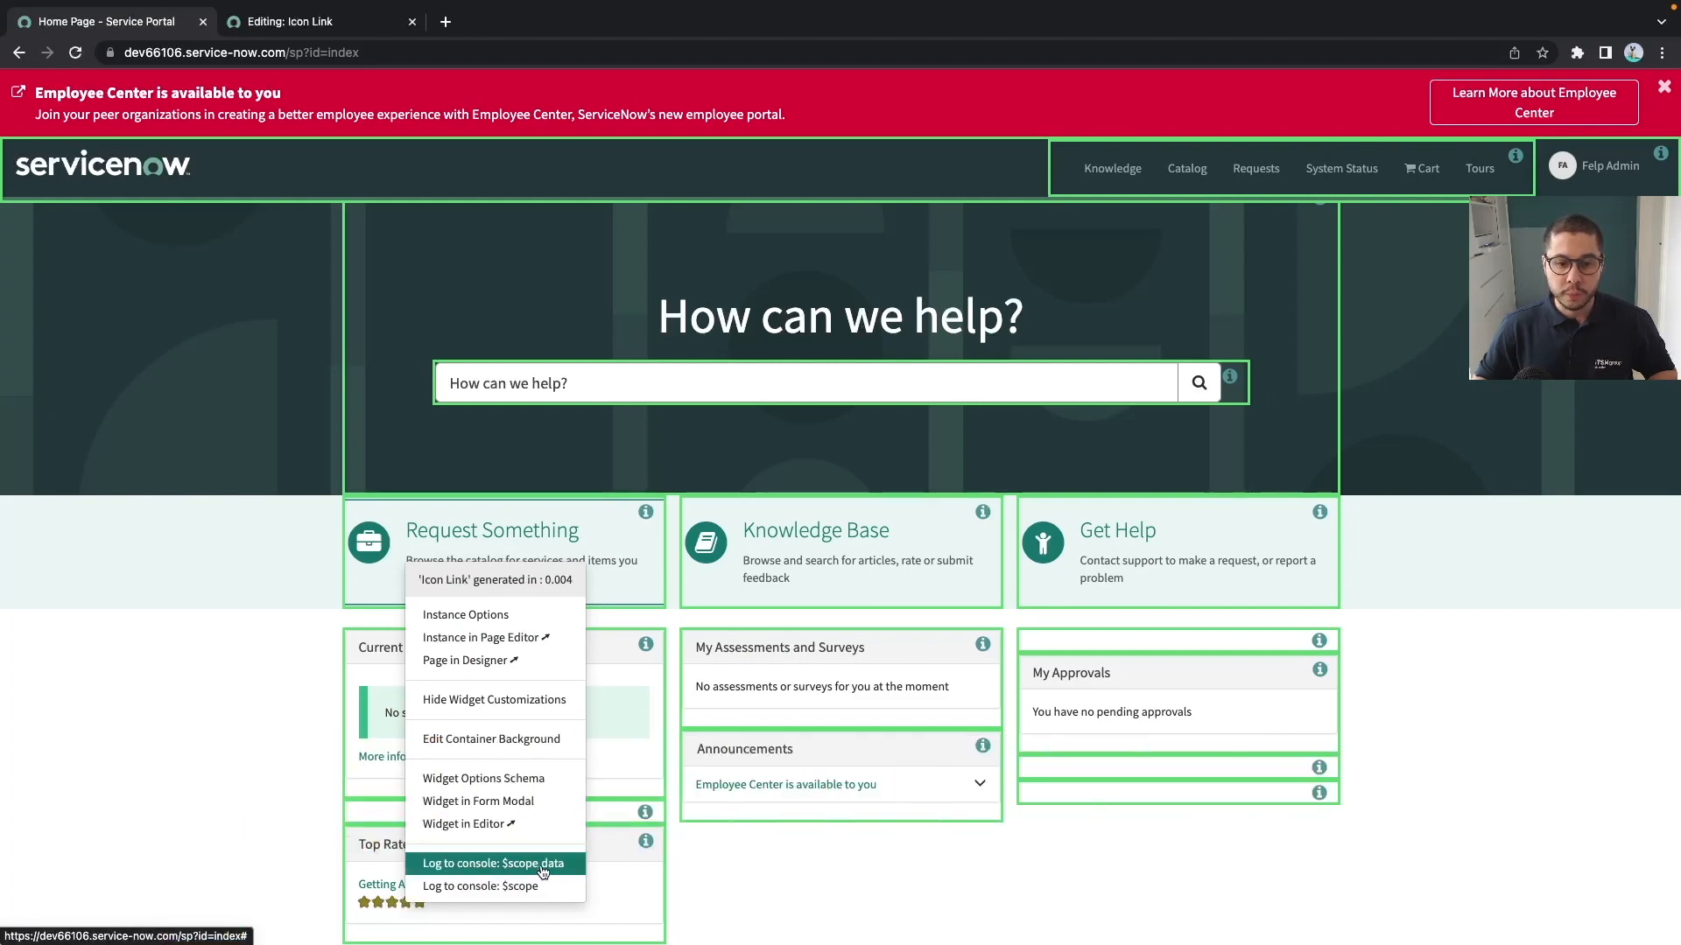
mouse_move(480, 886)
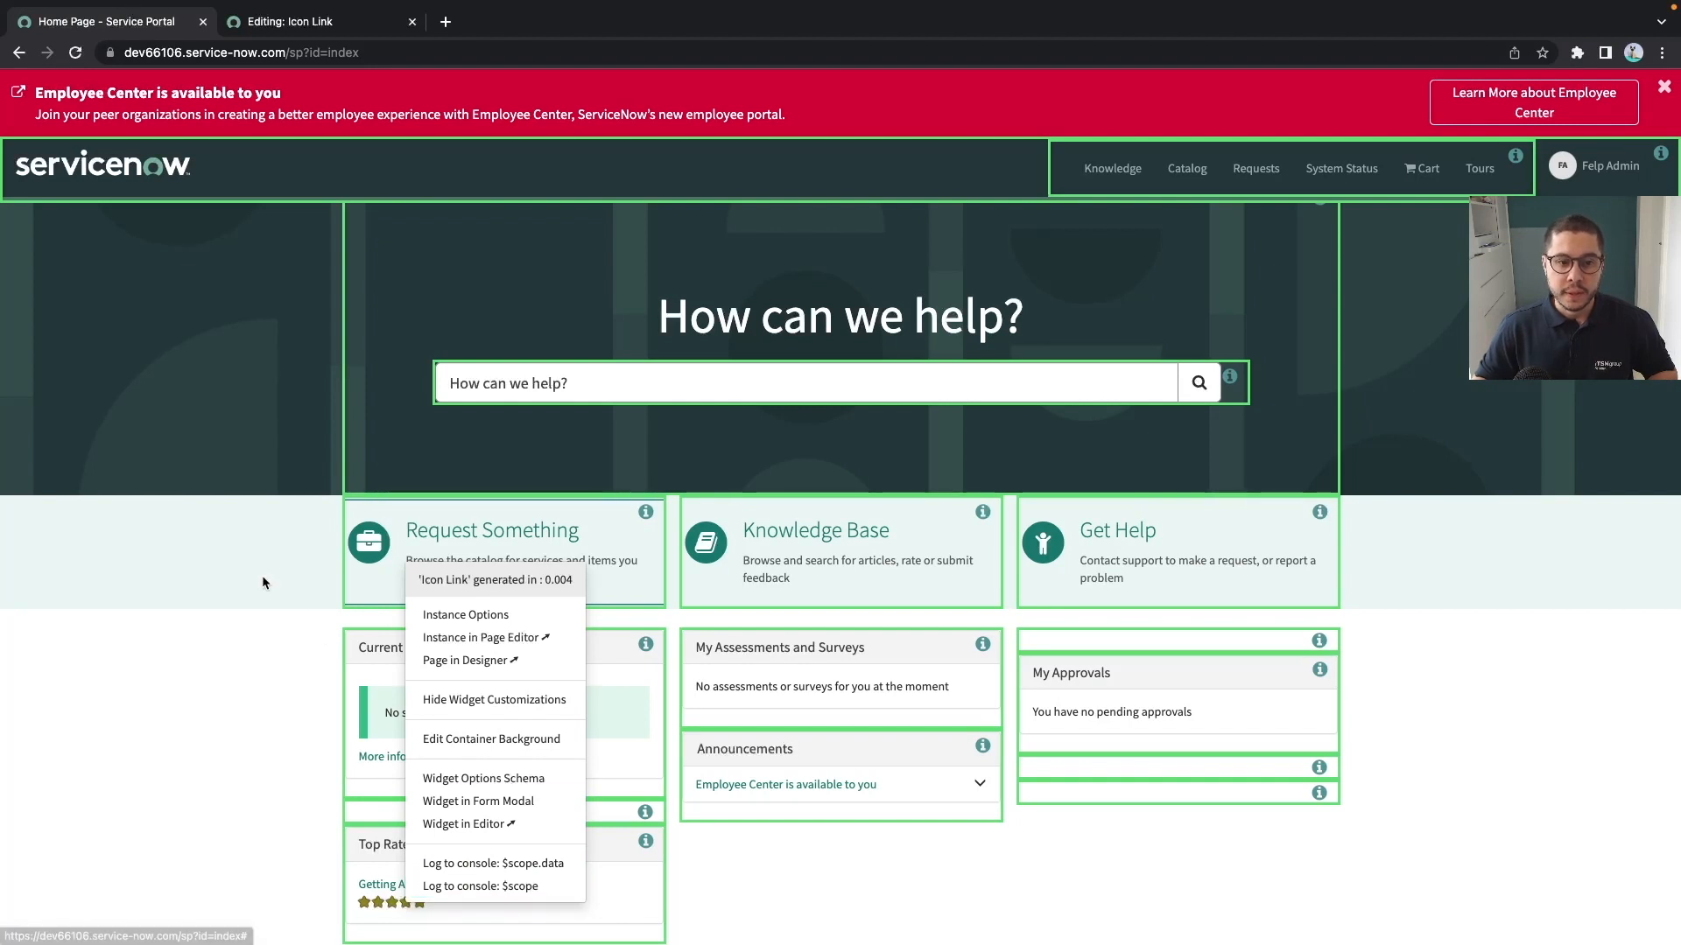
mouse_move(266, 562)
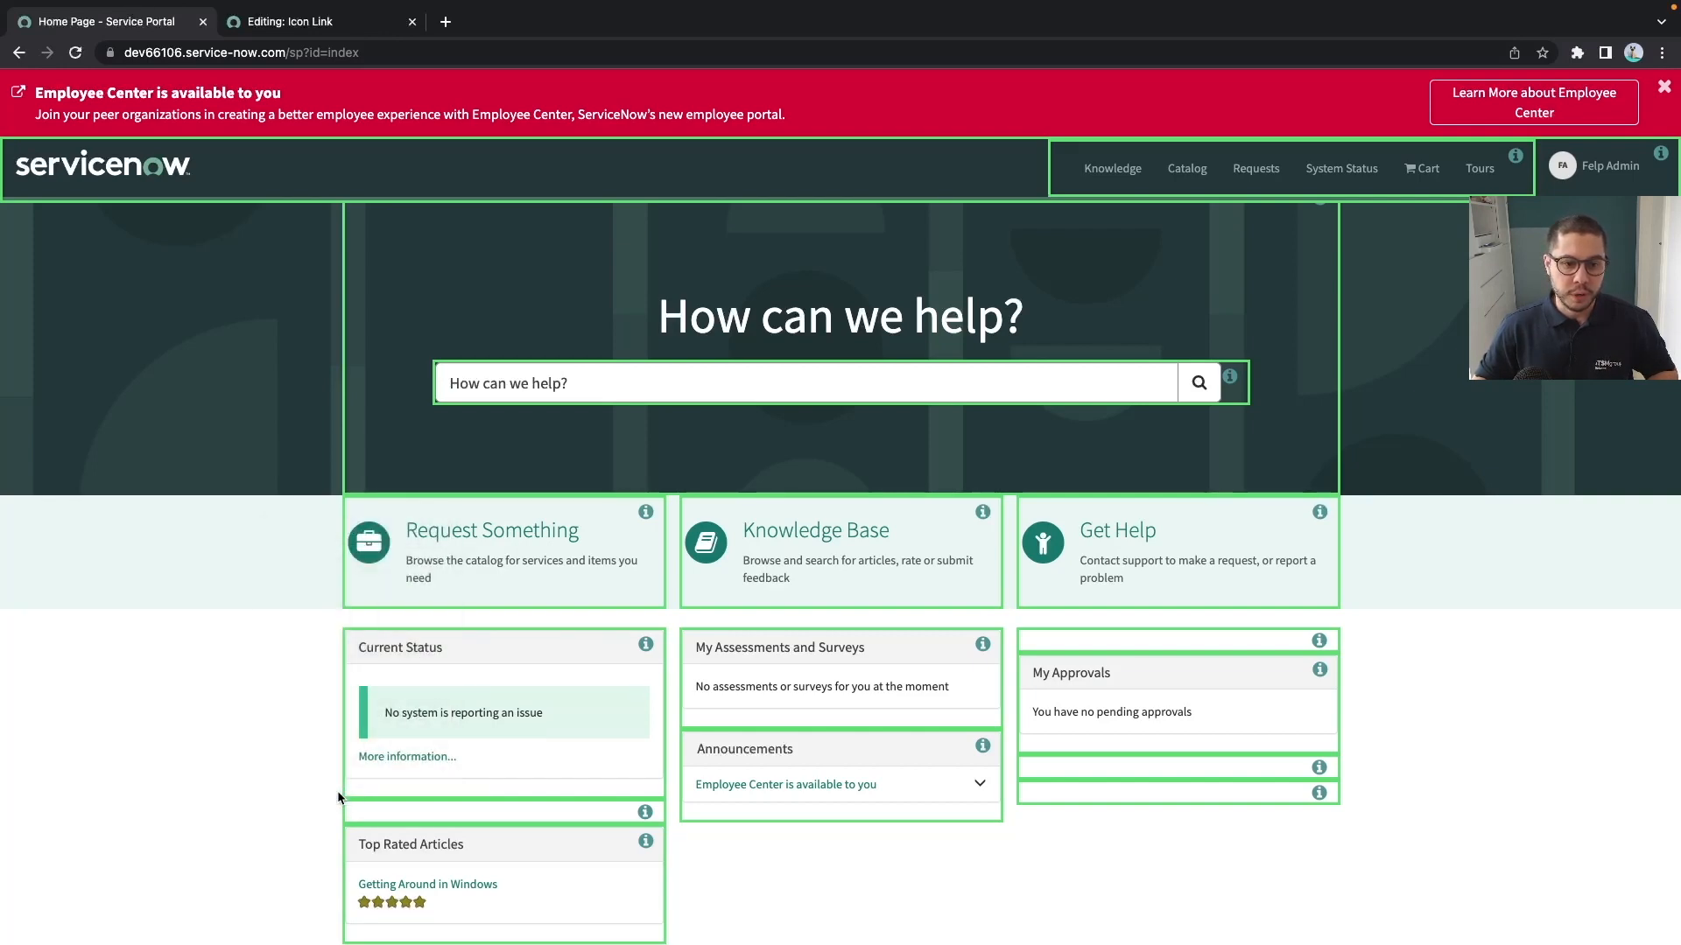
Log Request Something's $scope.data to the DevTools console and expand its href and target.
key(F12)
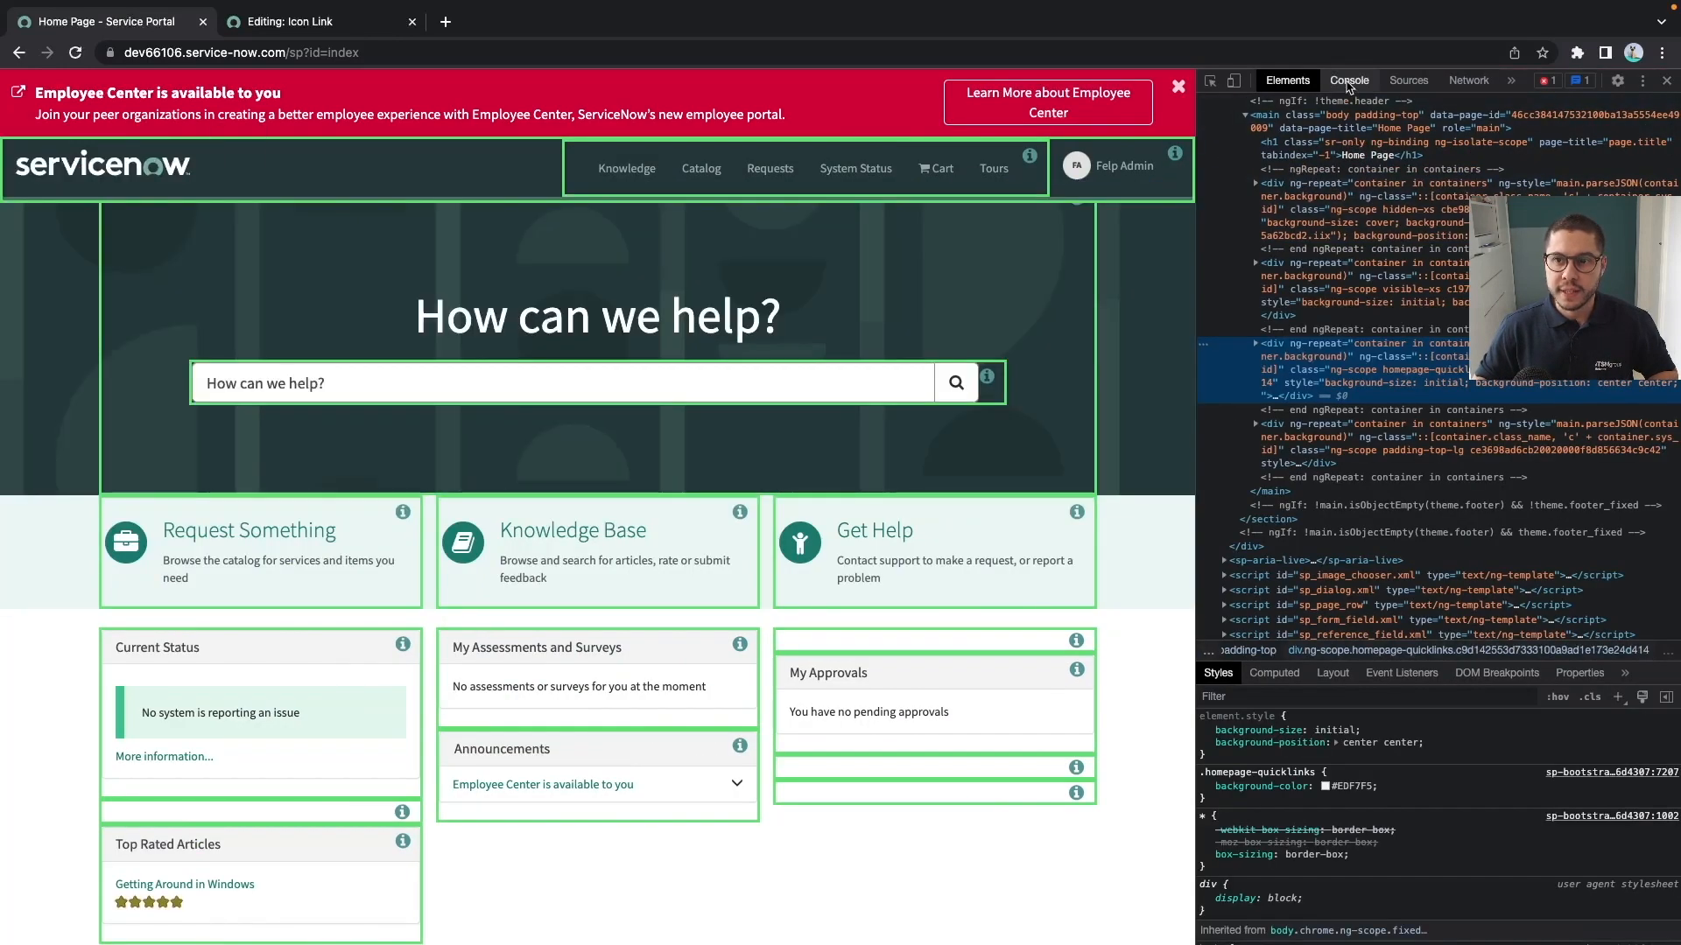
click(1348, 79)
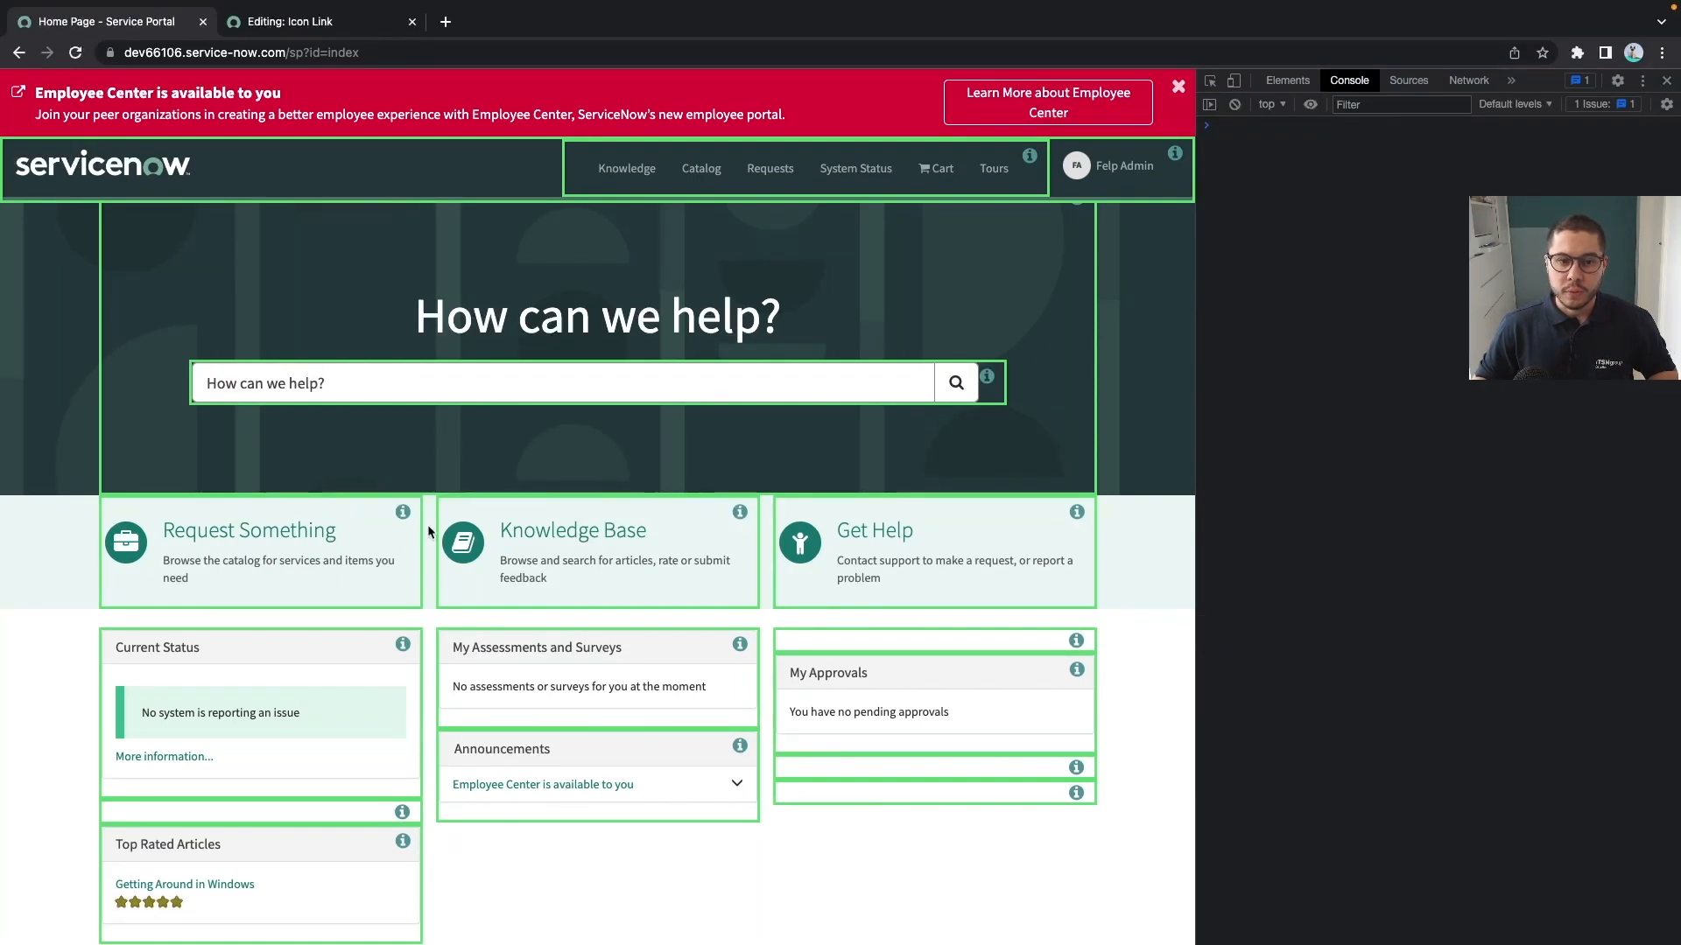
right_click(96, 574)
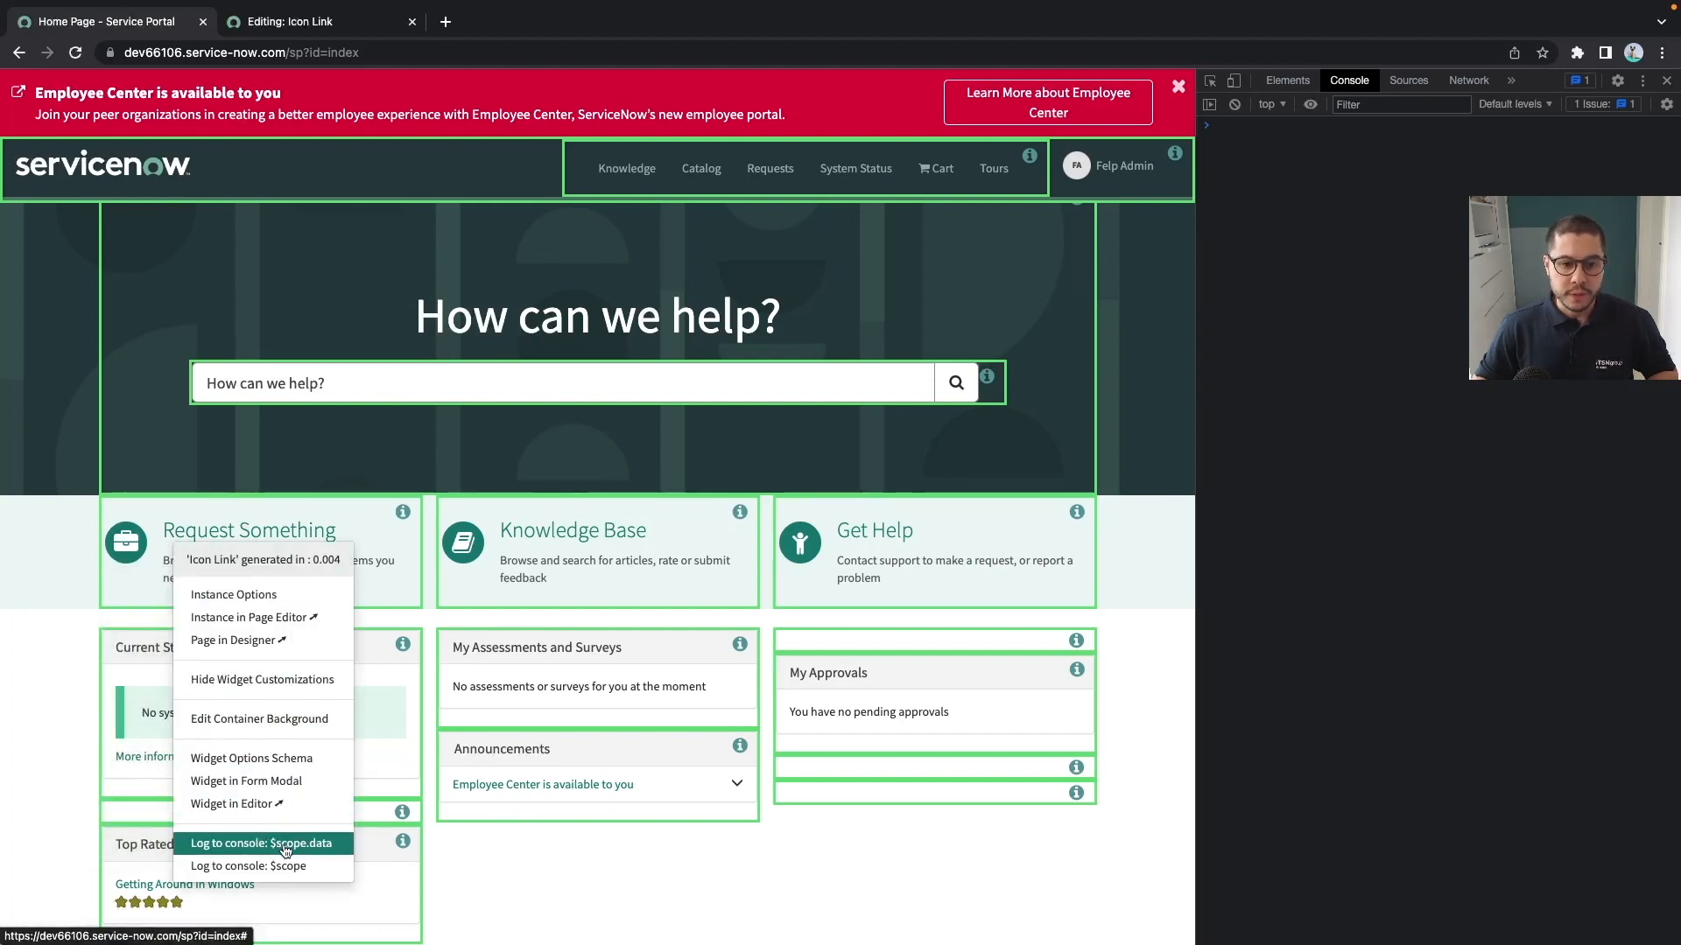
click(261, 842)
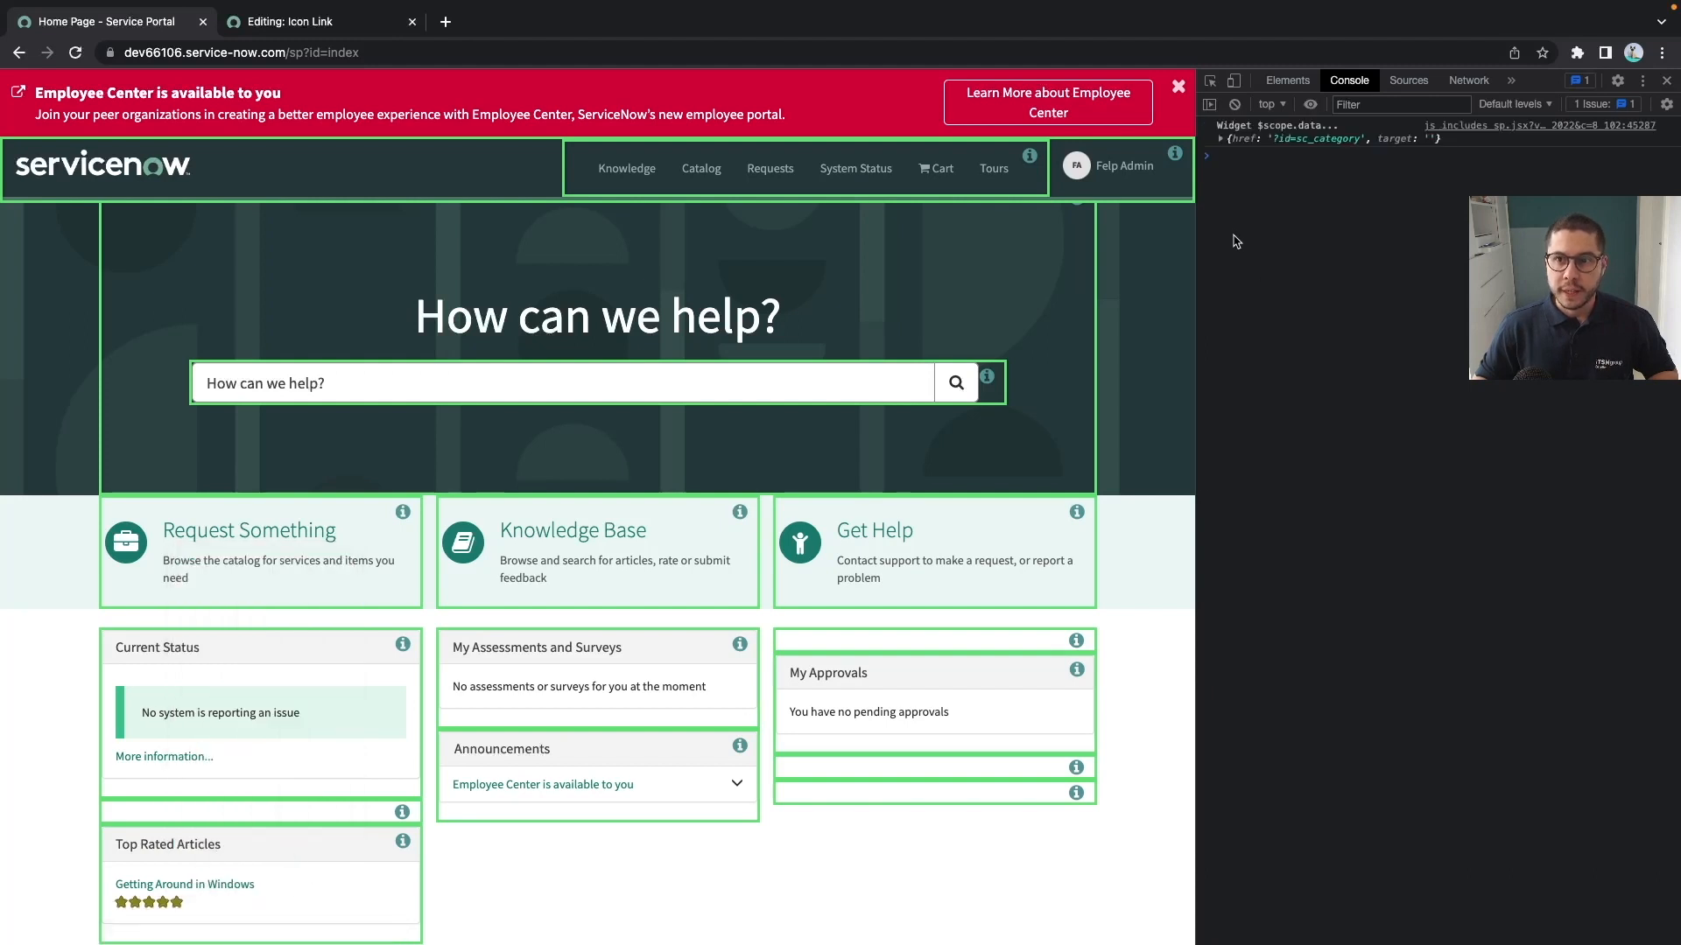
click(1232, 138)
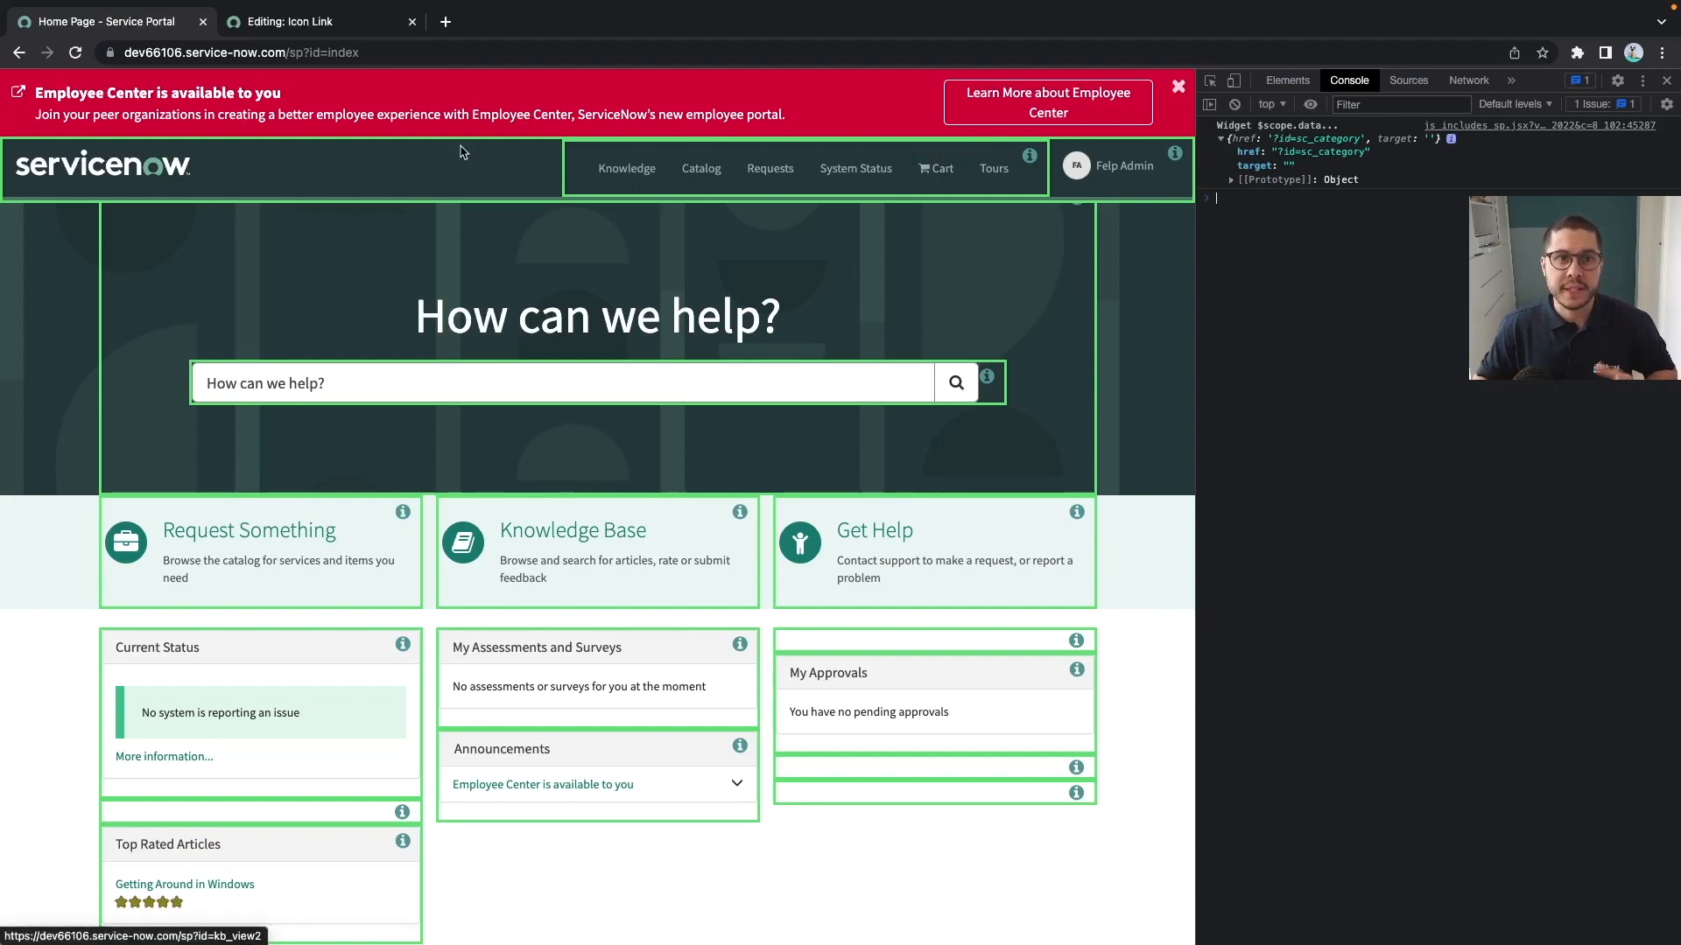
Examine the data.href assignment line in the Icon Link server script.
click(311, 21)
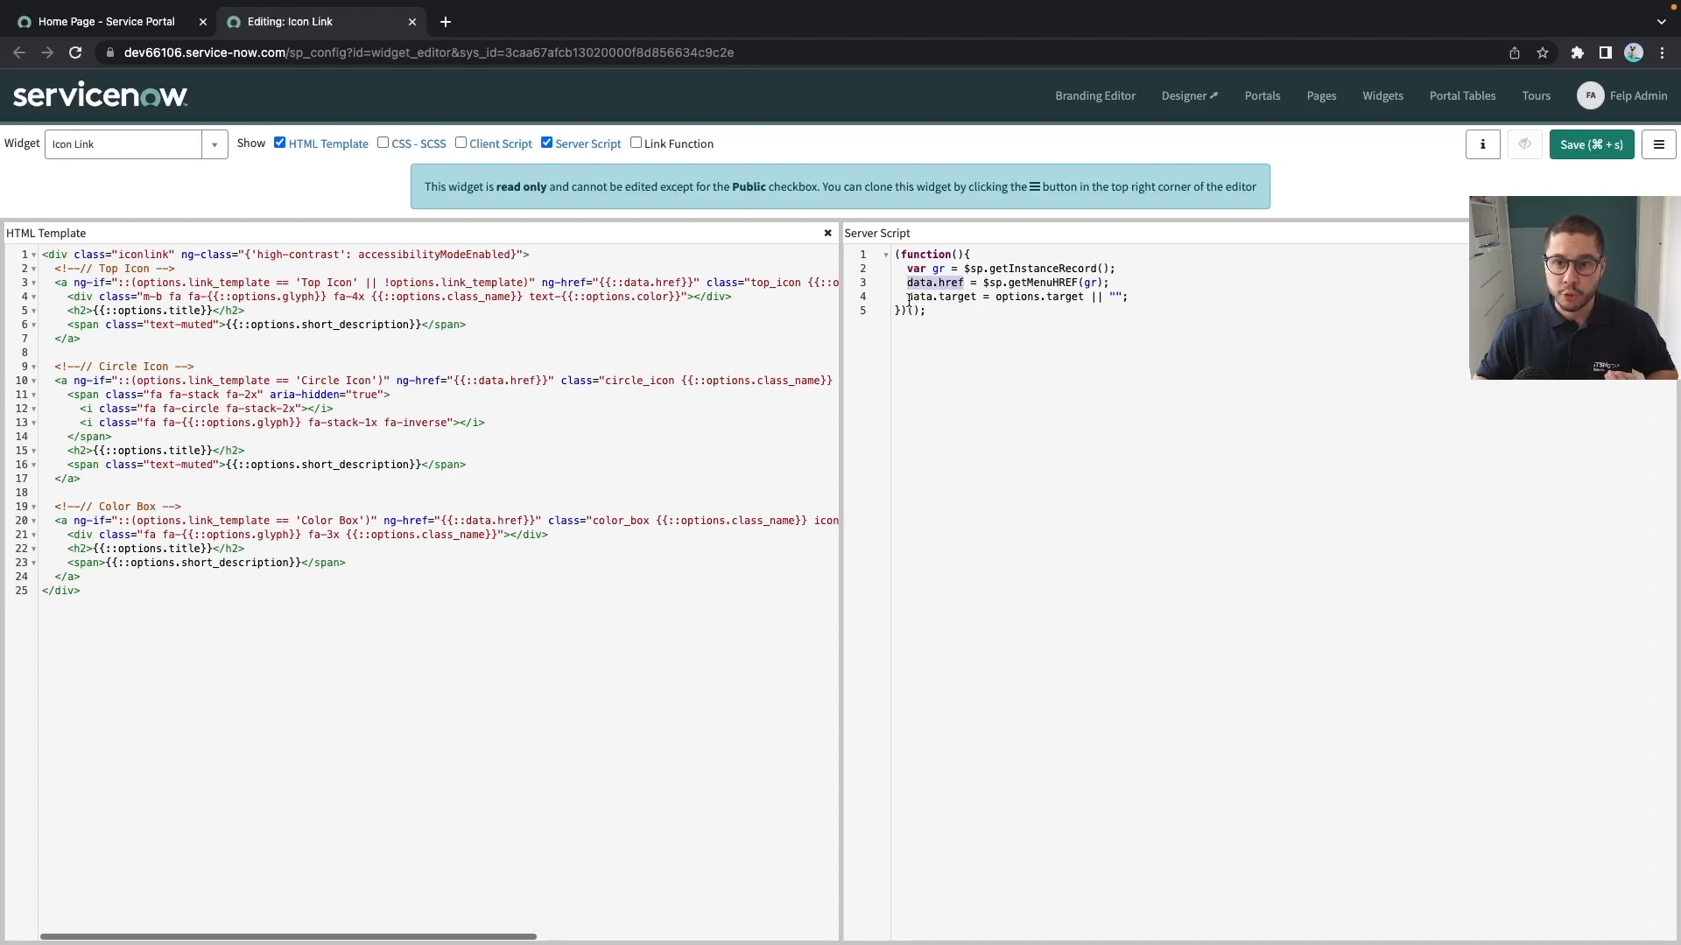
click(943, 298)
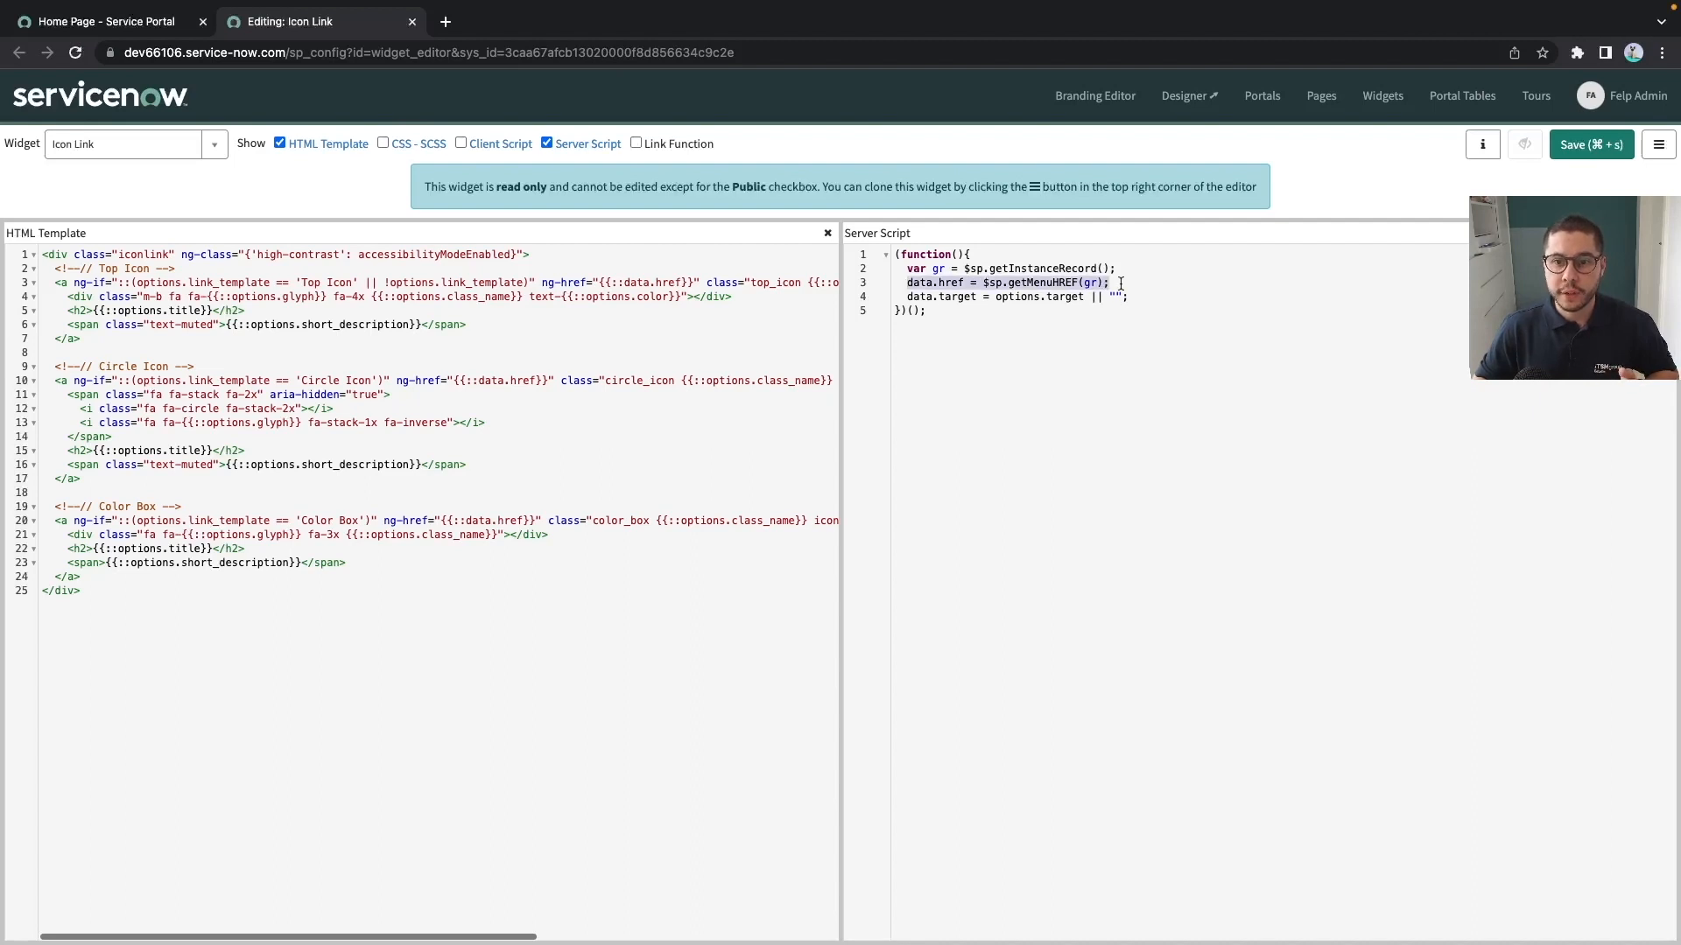
click(102, 21)
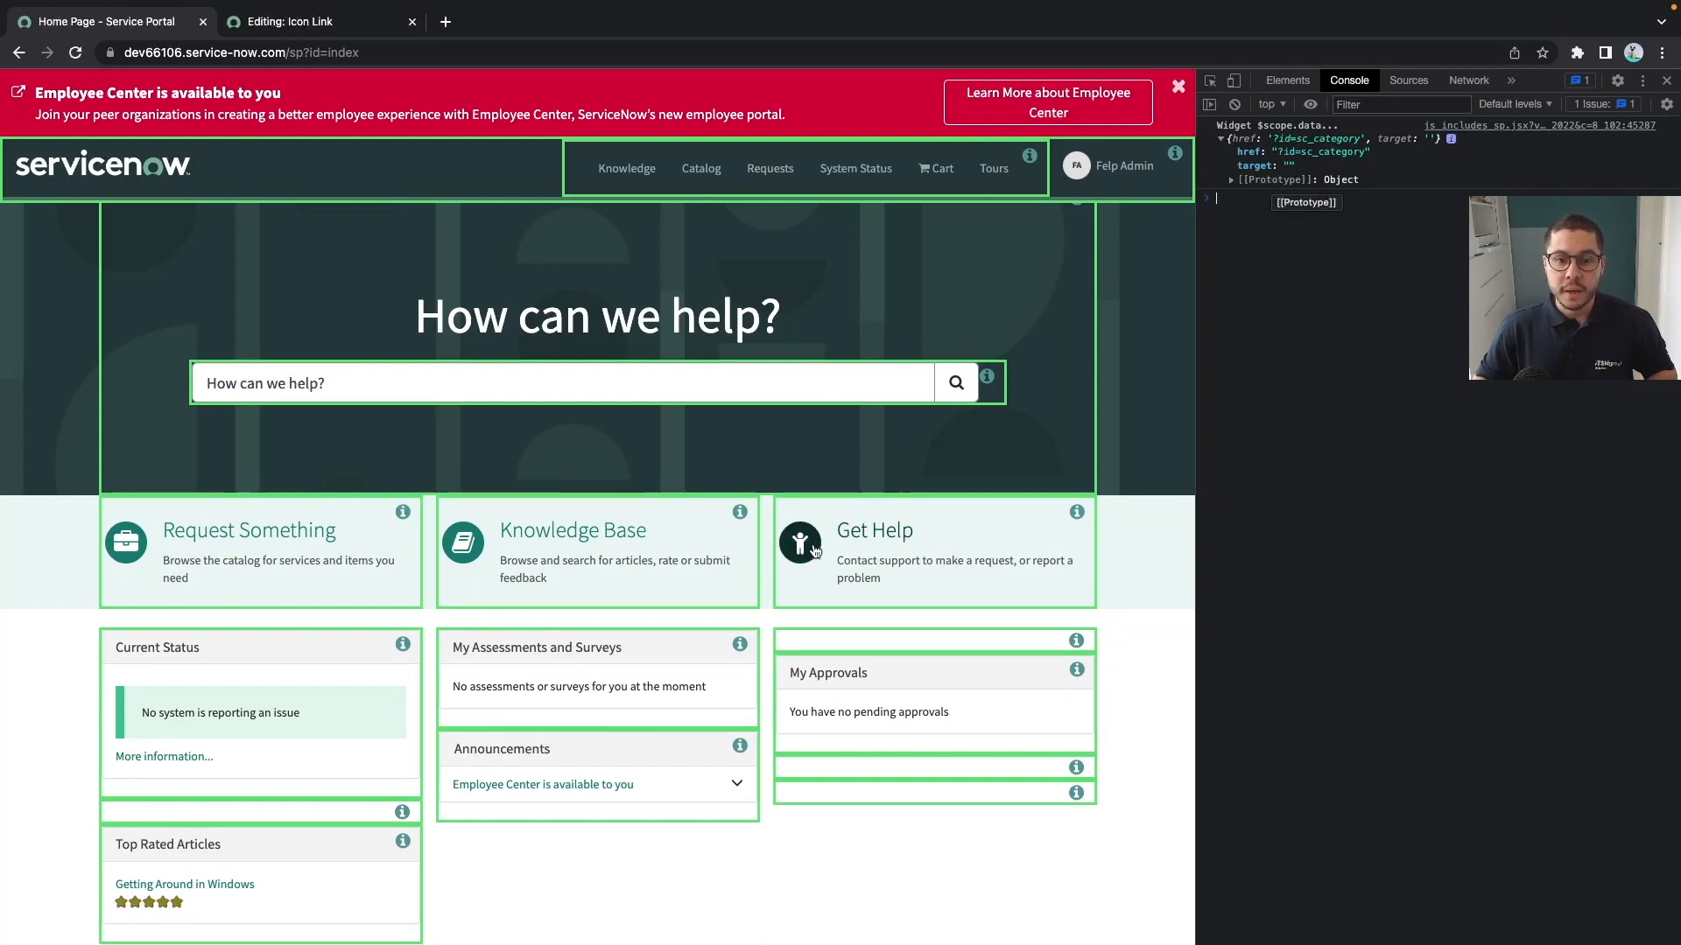
Log the Knowledge Base and Get Help widgets' $scope.data to the console.
right_click(799, 541)
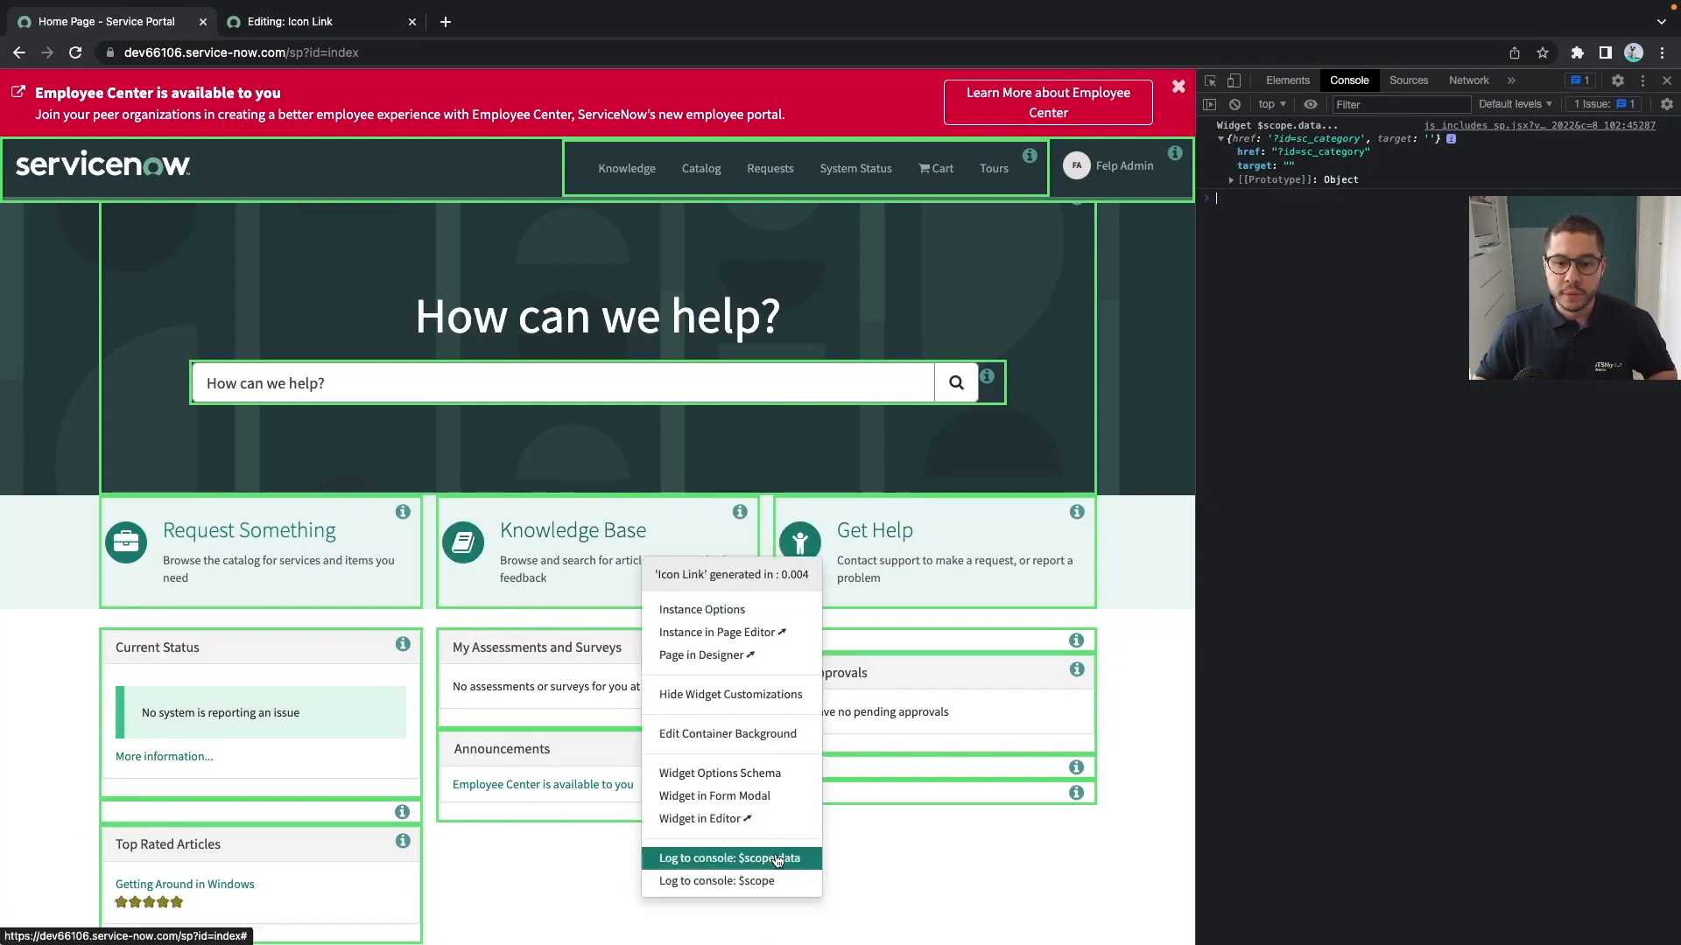
click(729, 857)
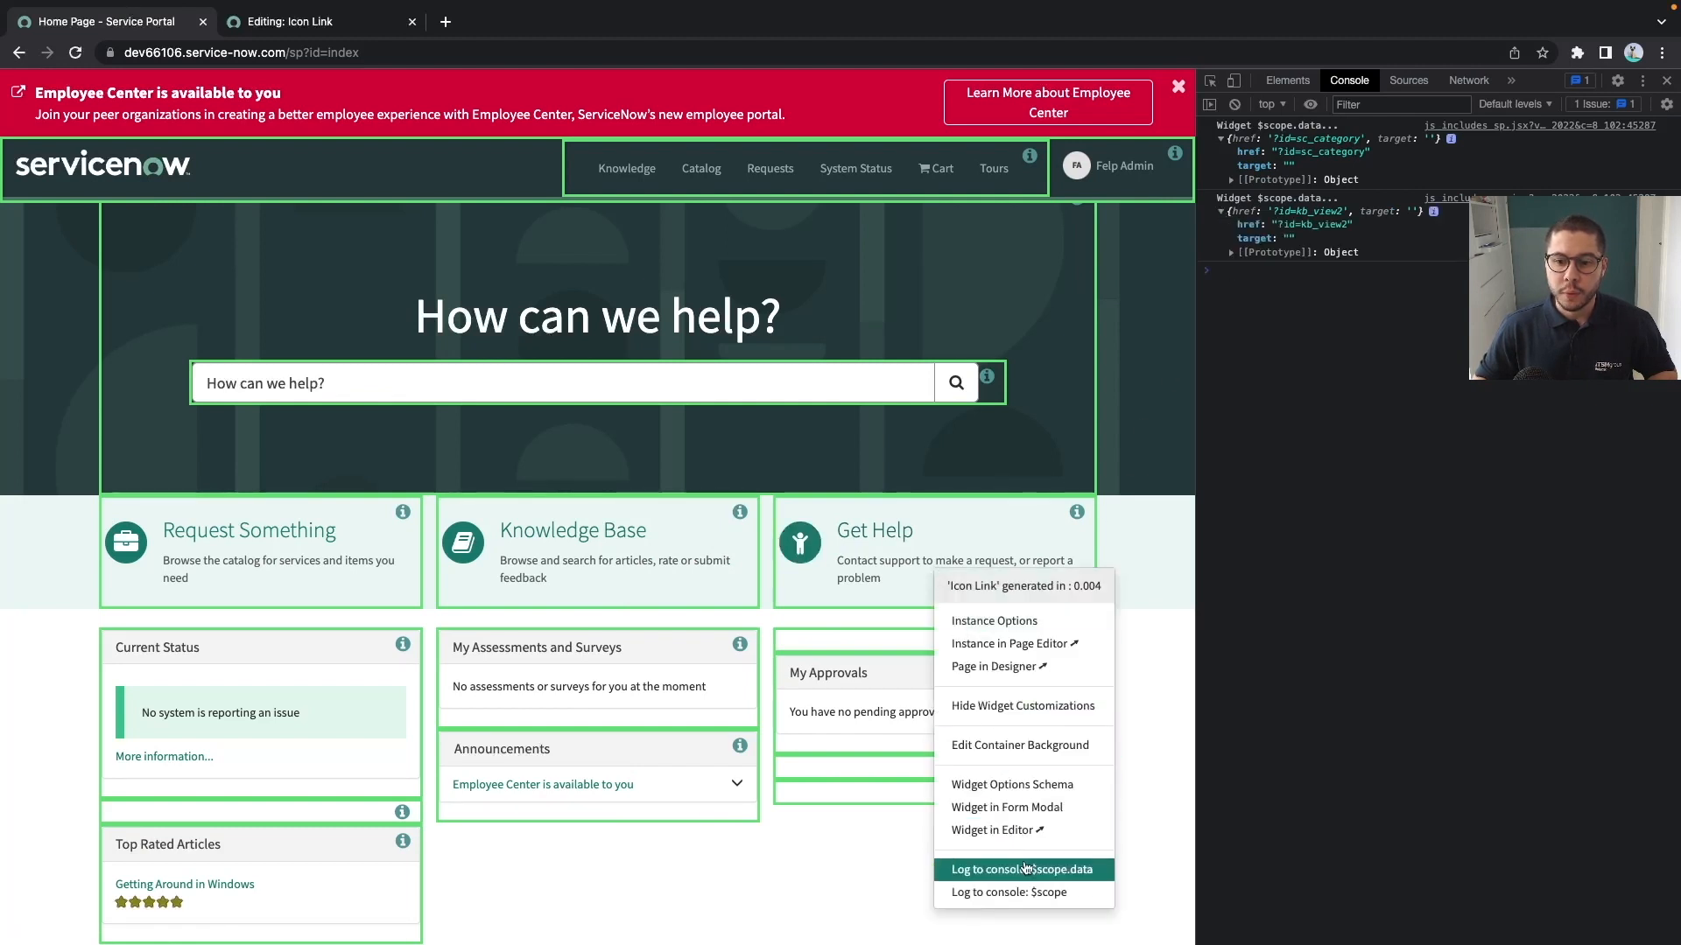
click(1024, 870)
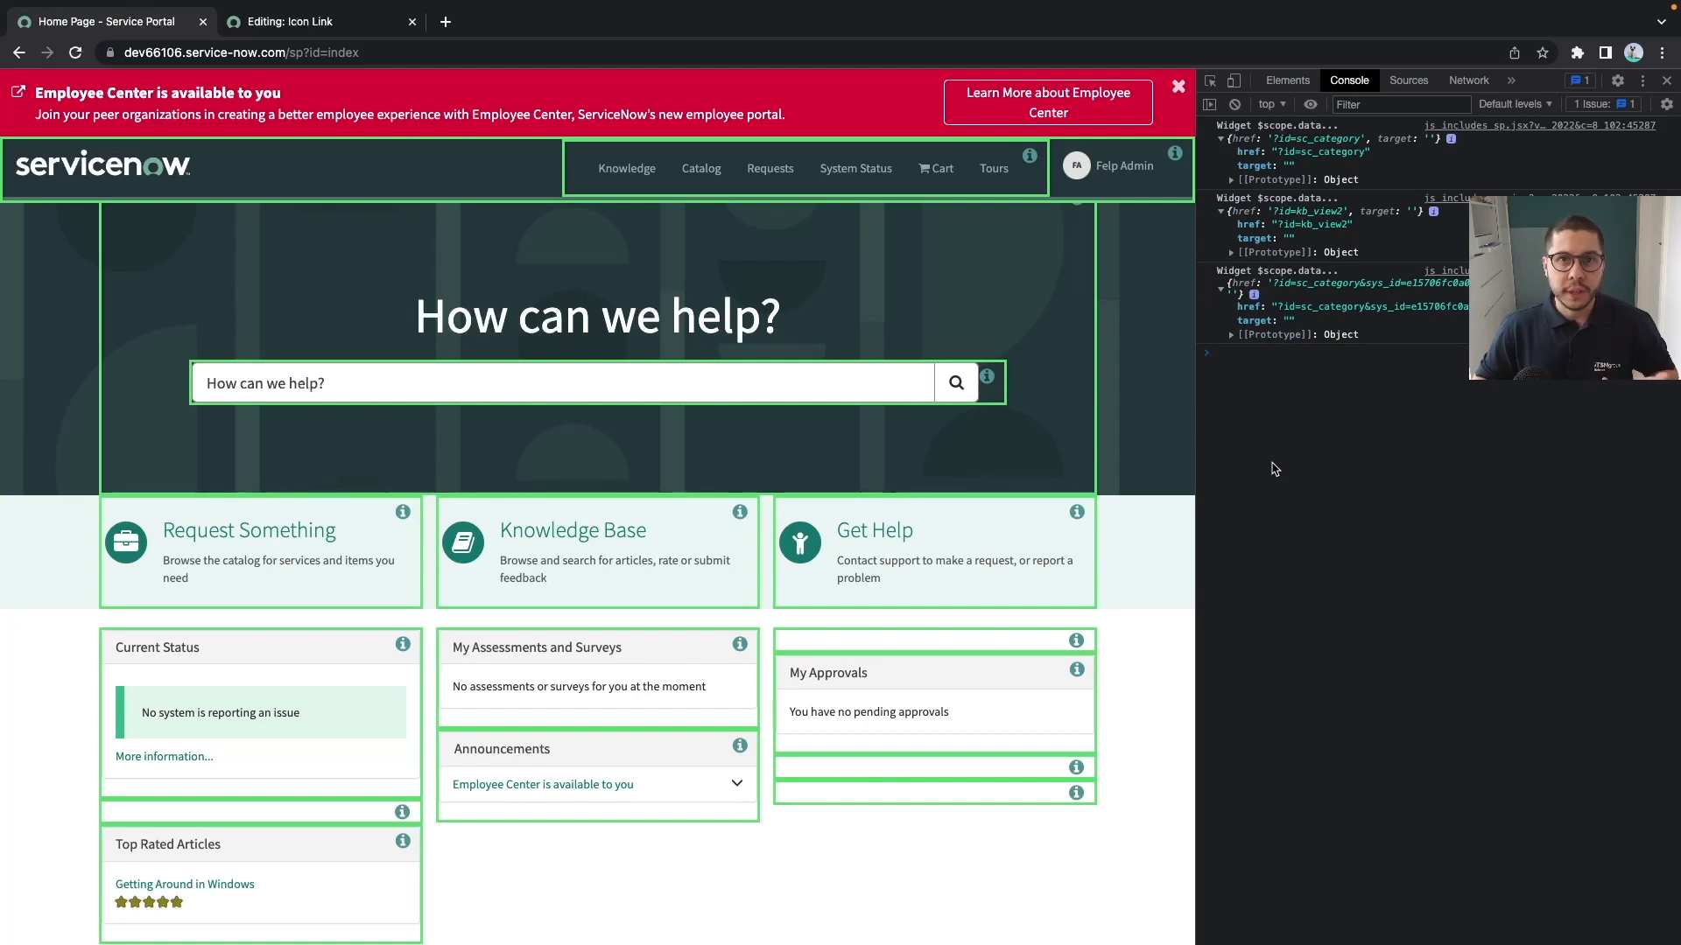
mouse_move(1309, 381)
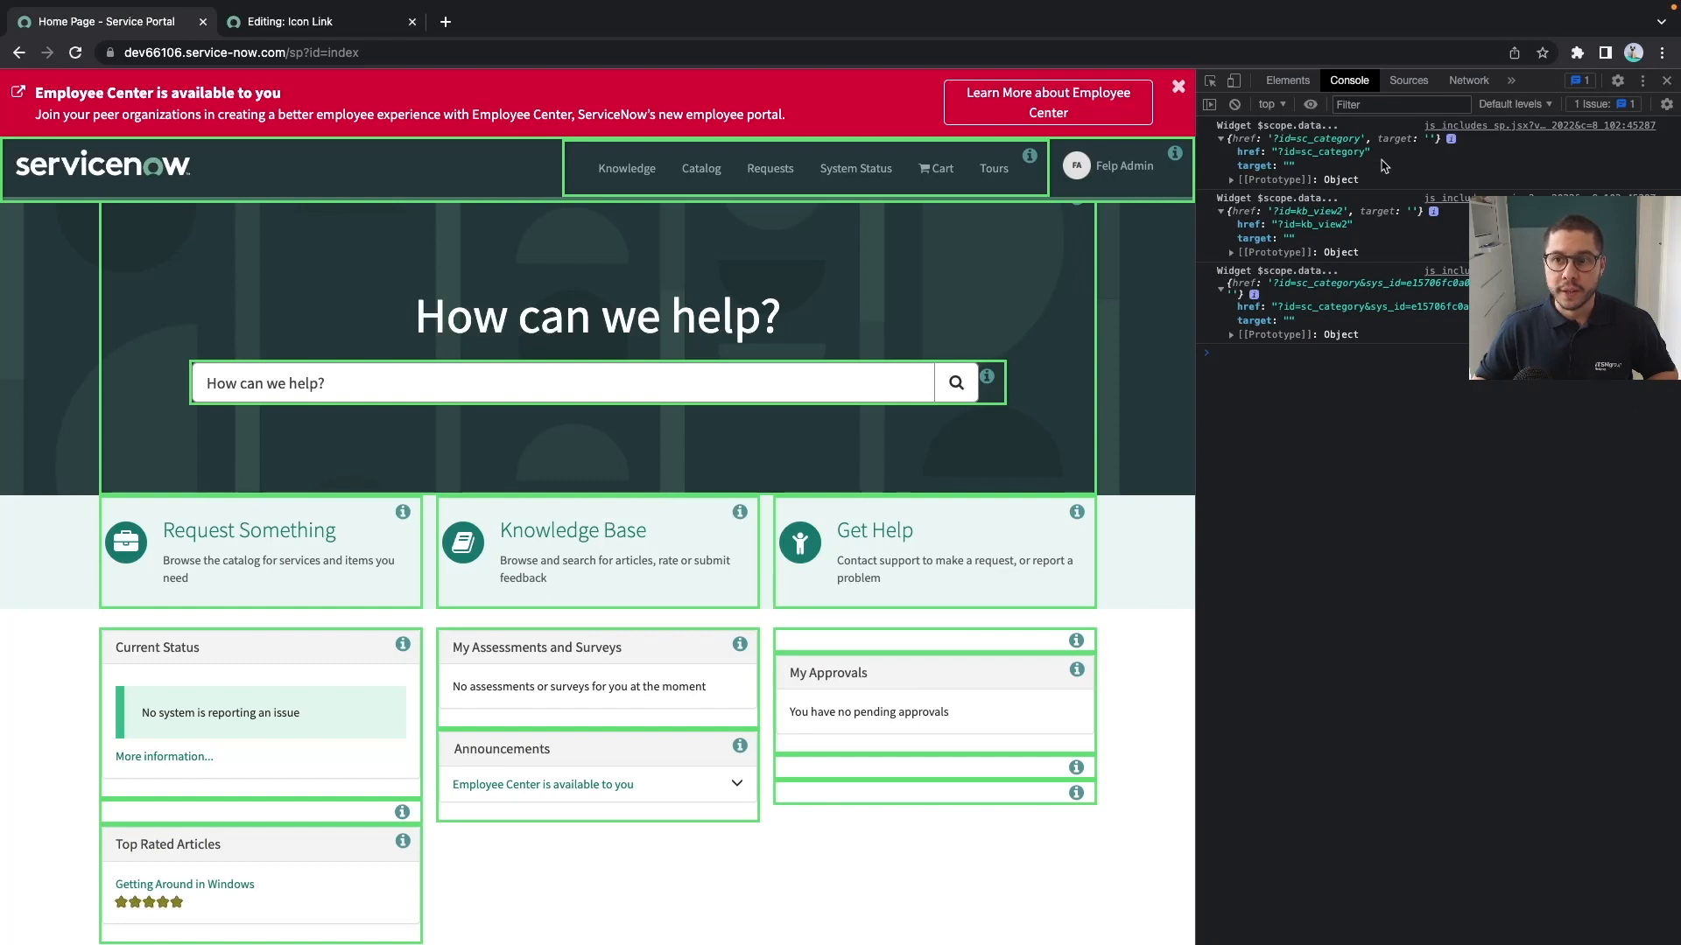
mouse_move(740, 445)
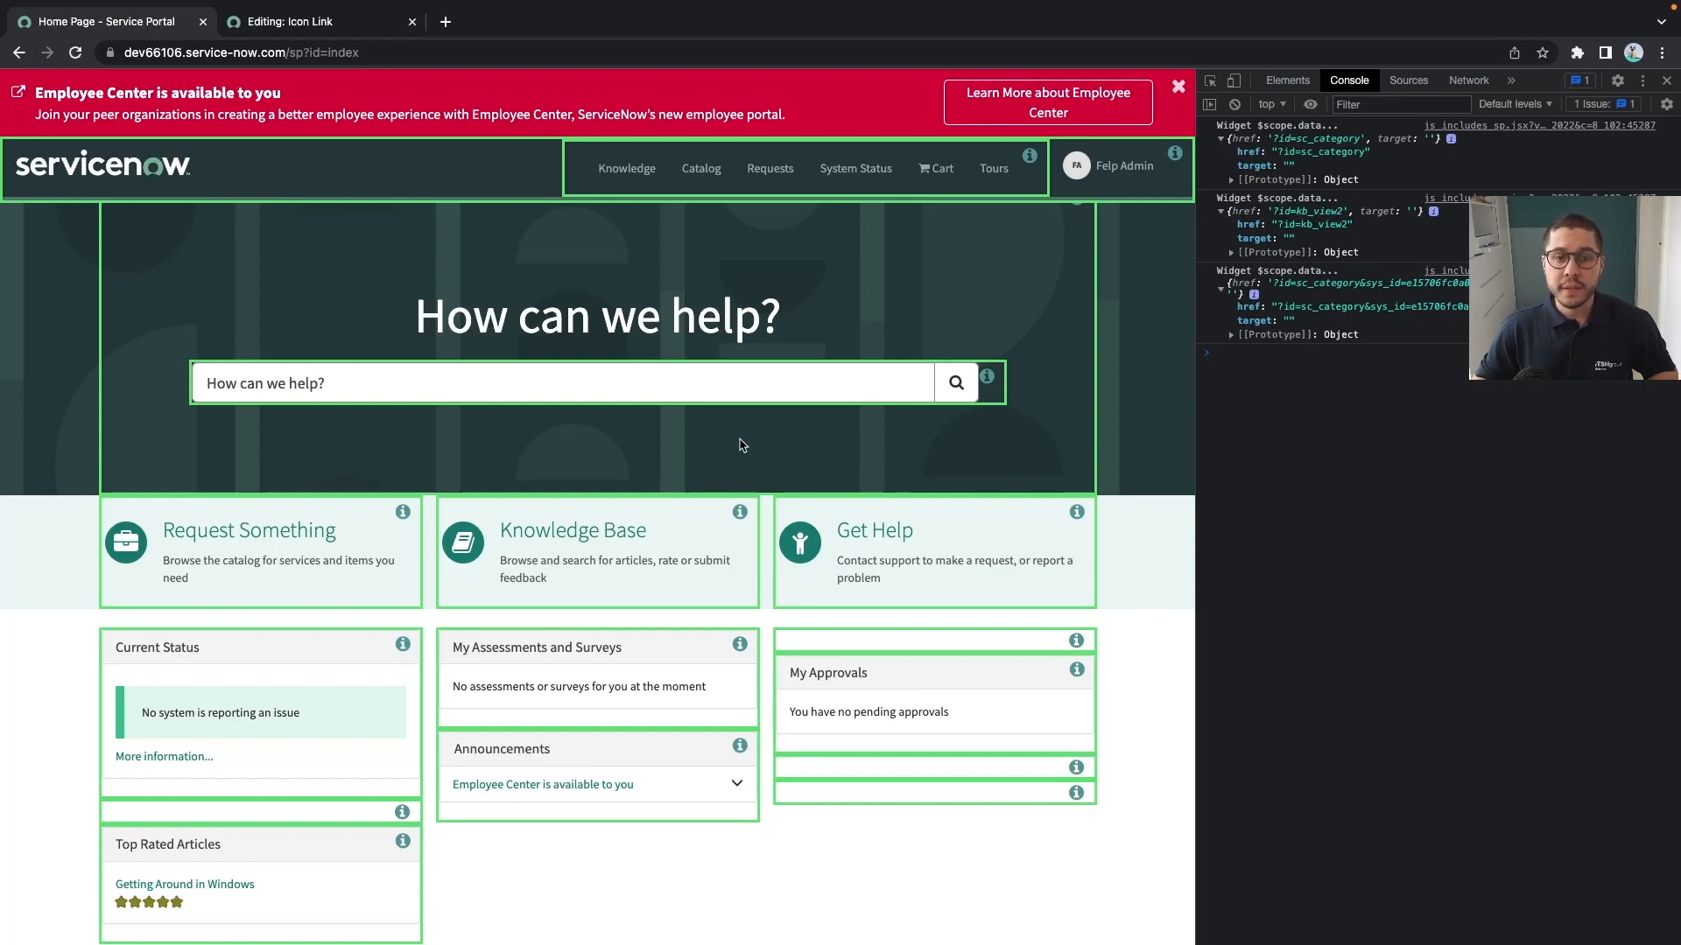
Log Request Something's full $scope to the console and expand the widget instance object.
right_click(249, 529)
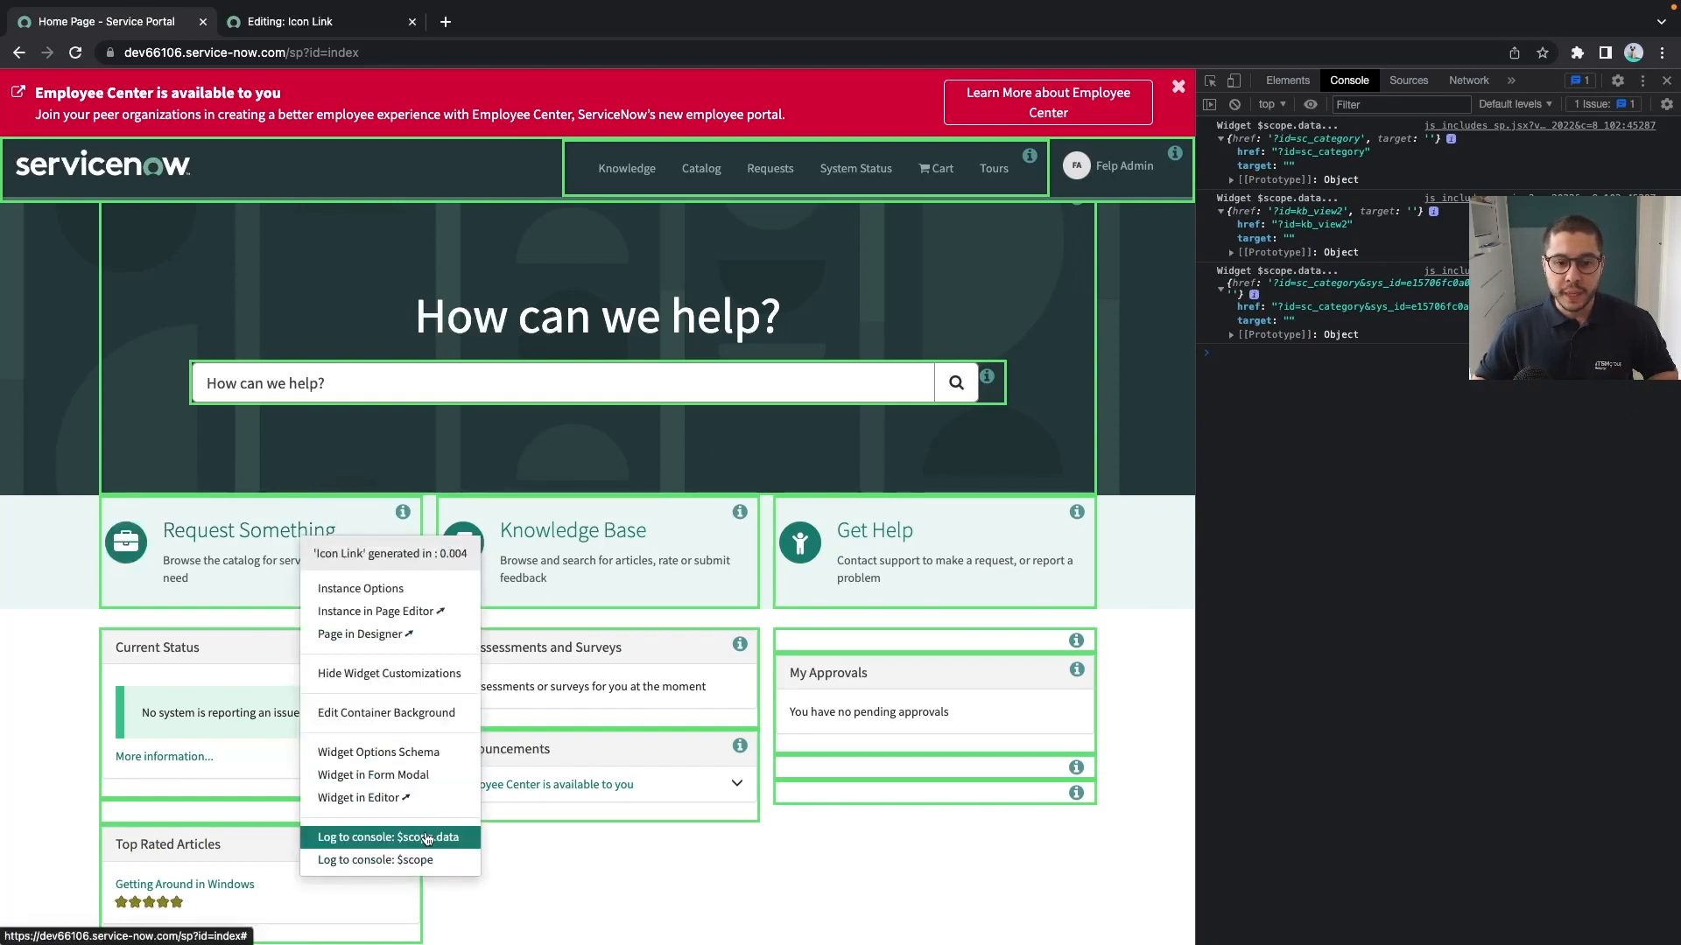
click(371, 858)
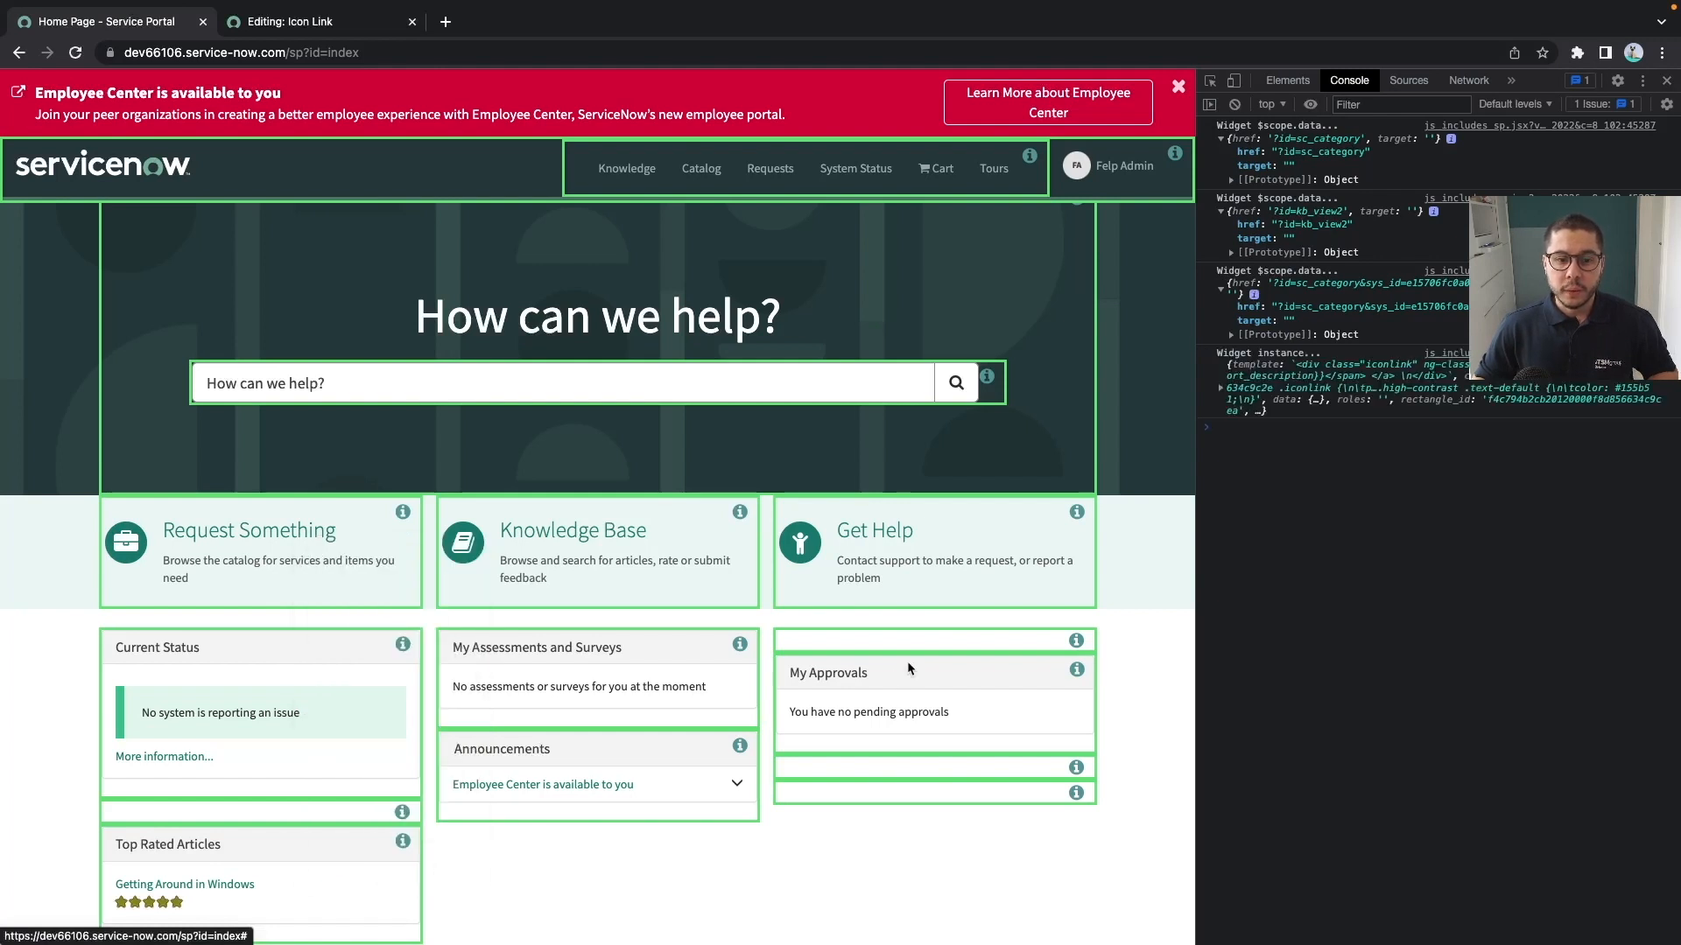
click(1230, 388)
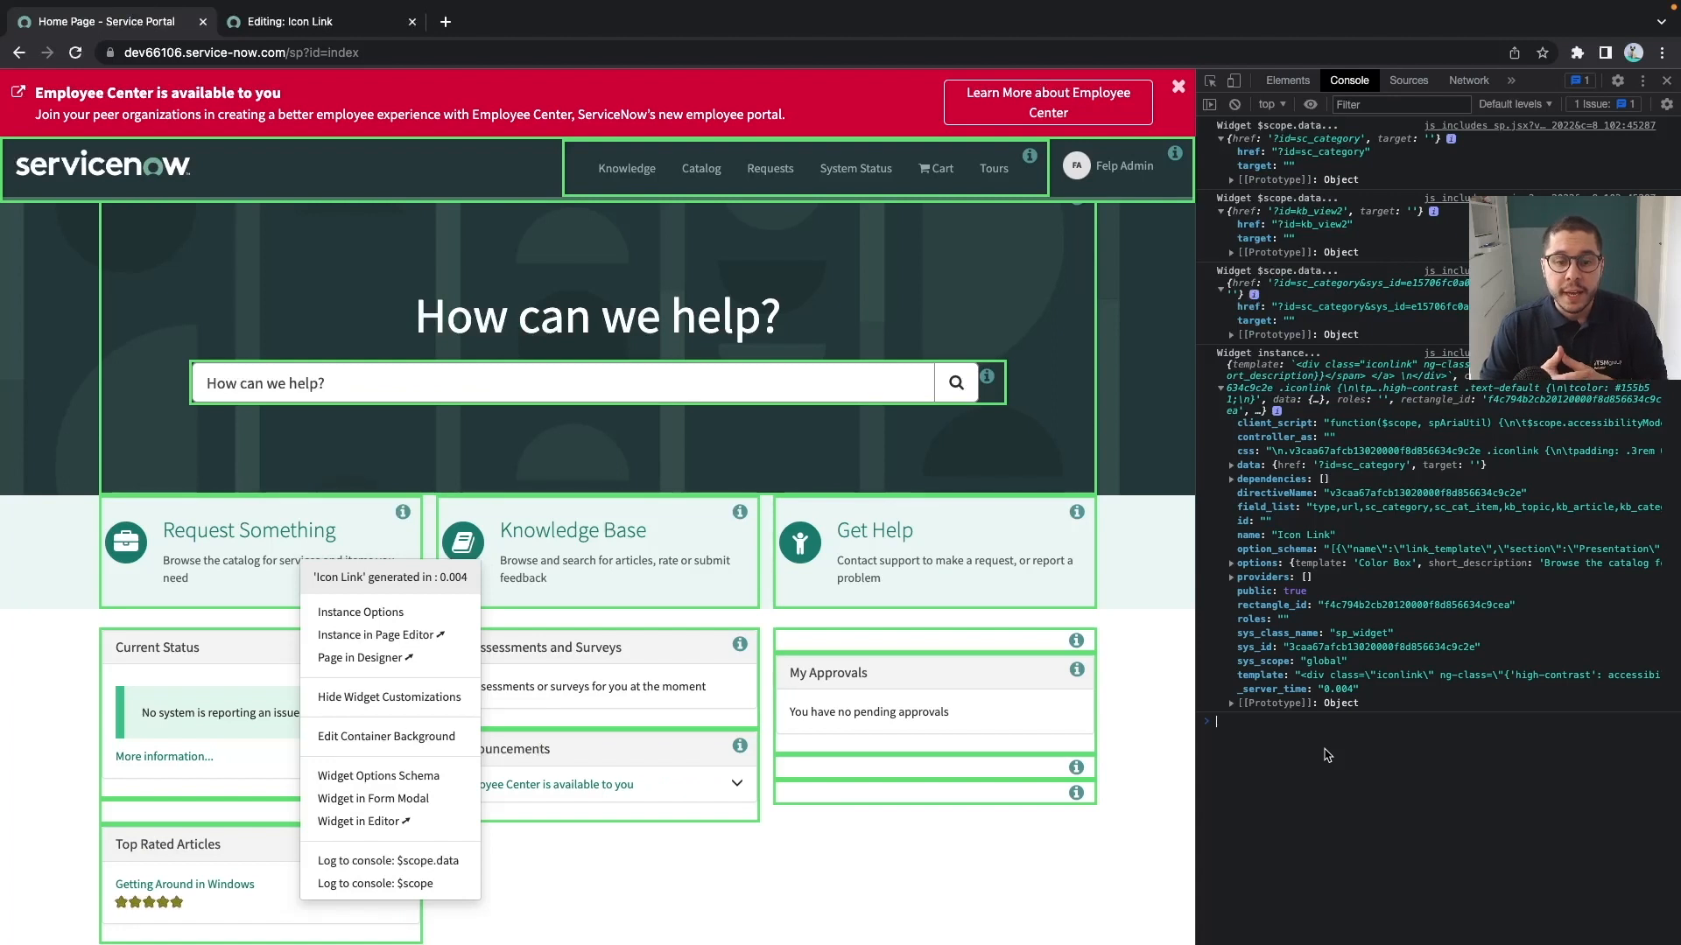
mouse_move(688, 767)
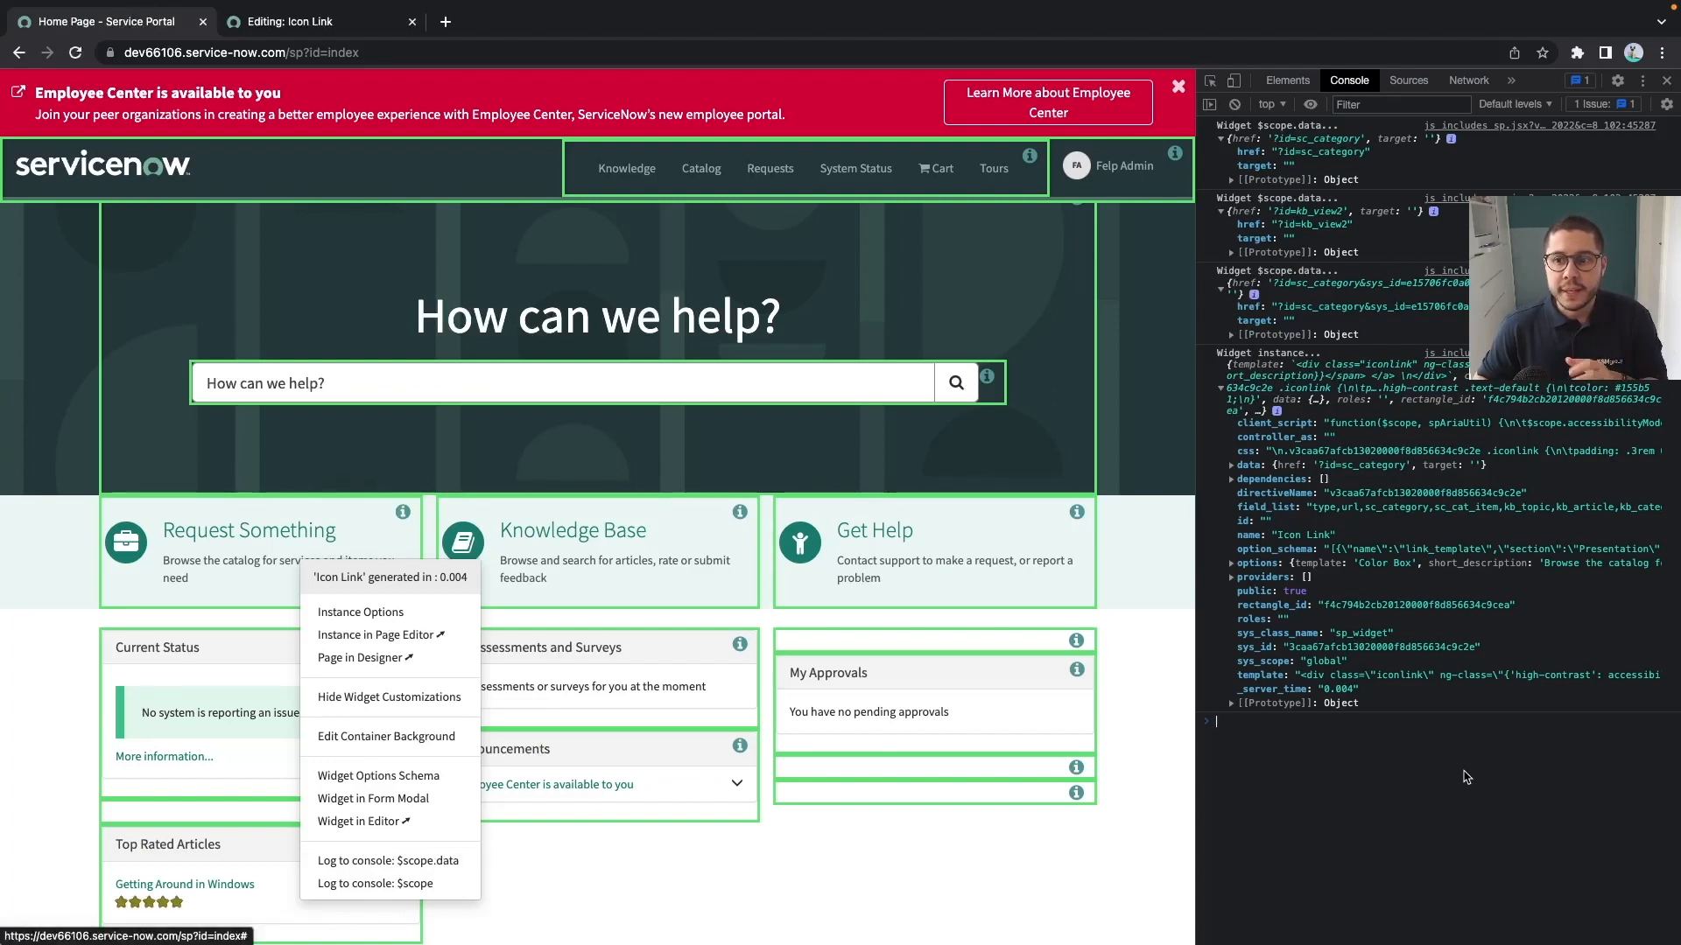
mouse_move(1488, 835)
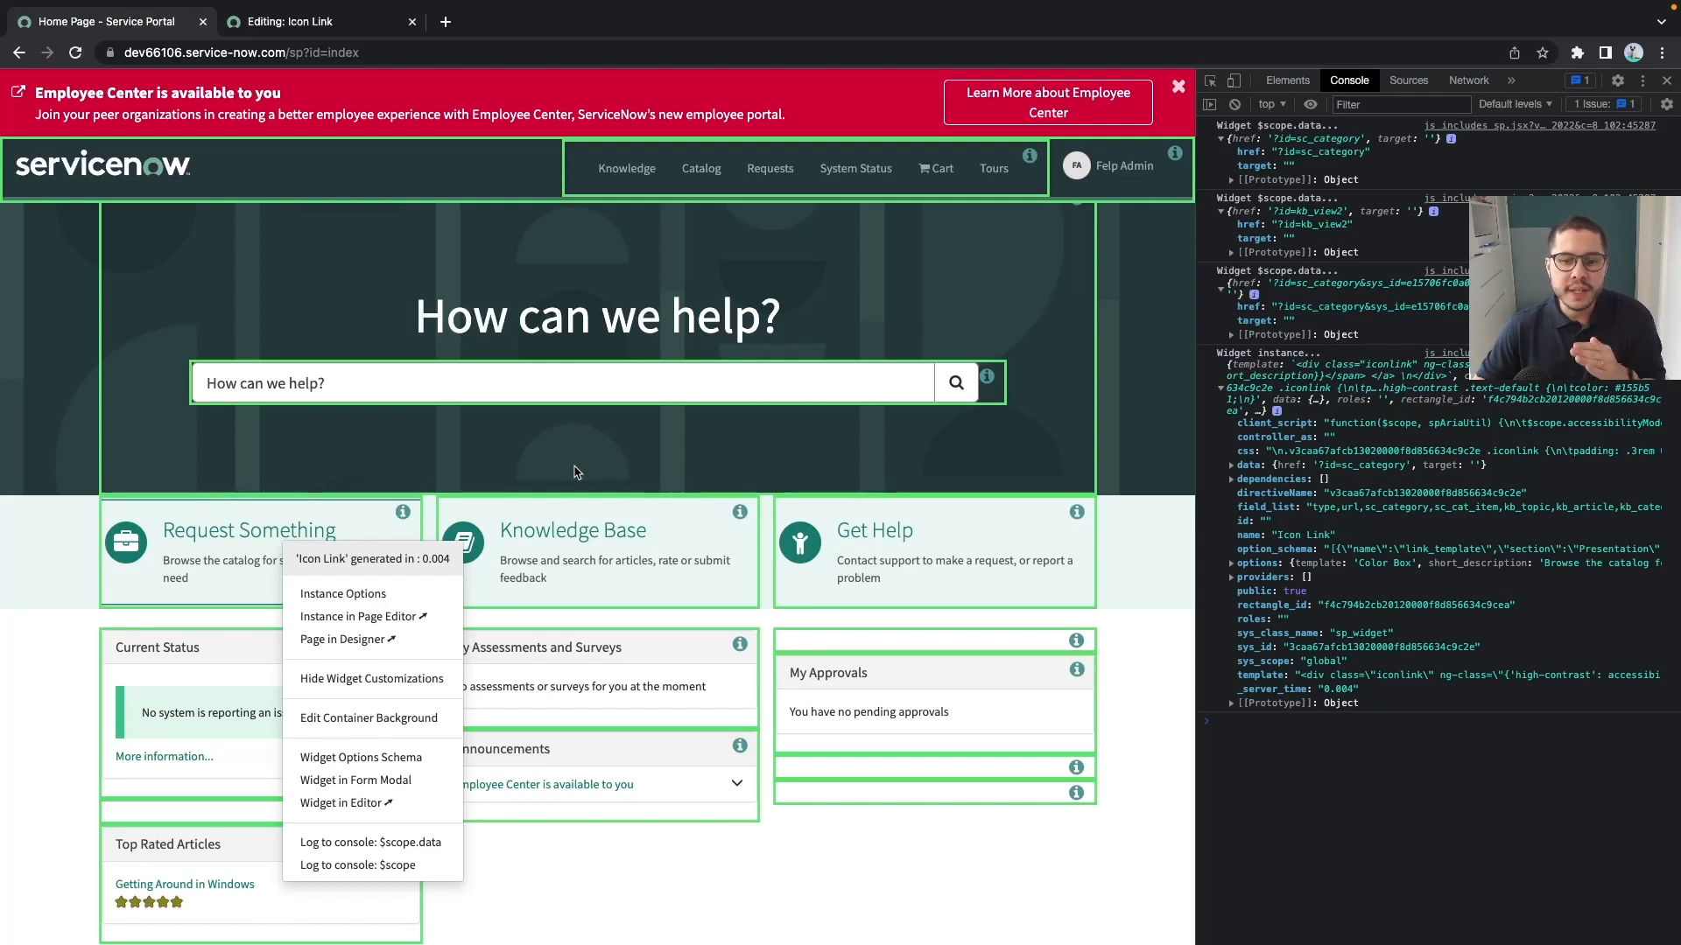
mouse_move(628, 636)
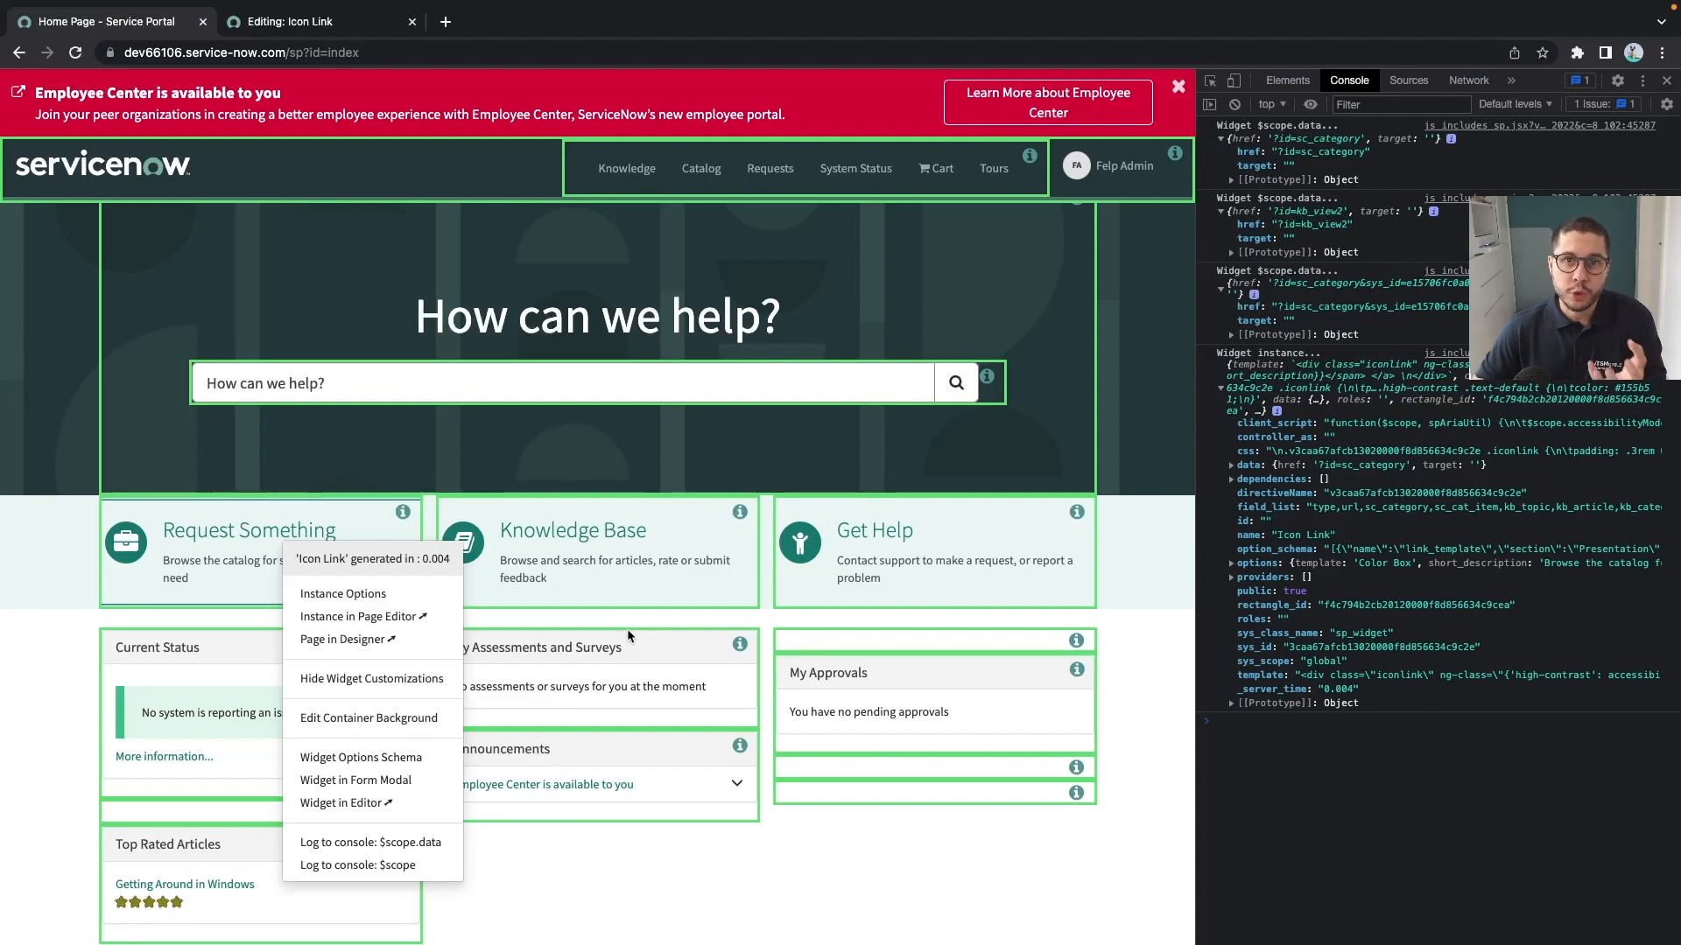
mouse_move(613, 868)
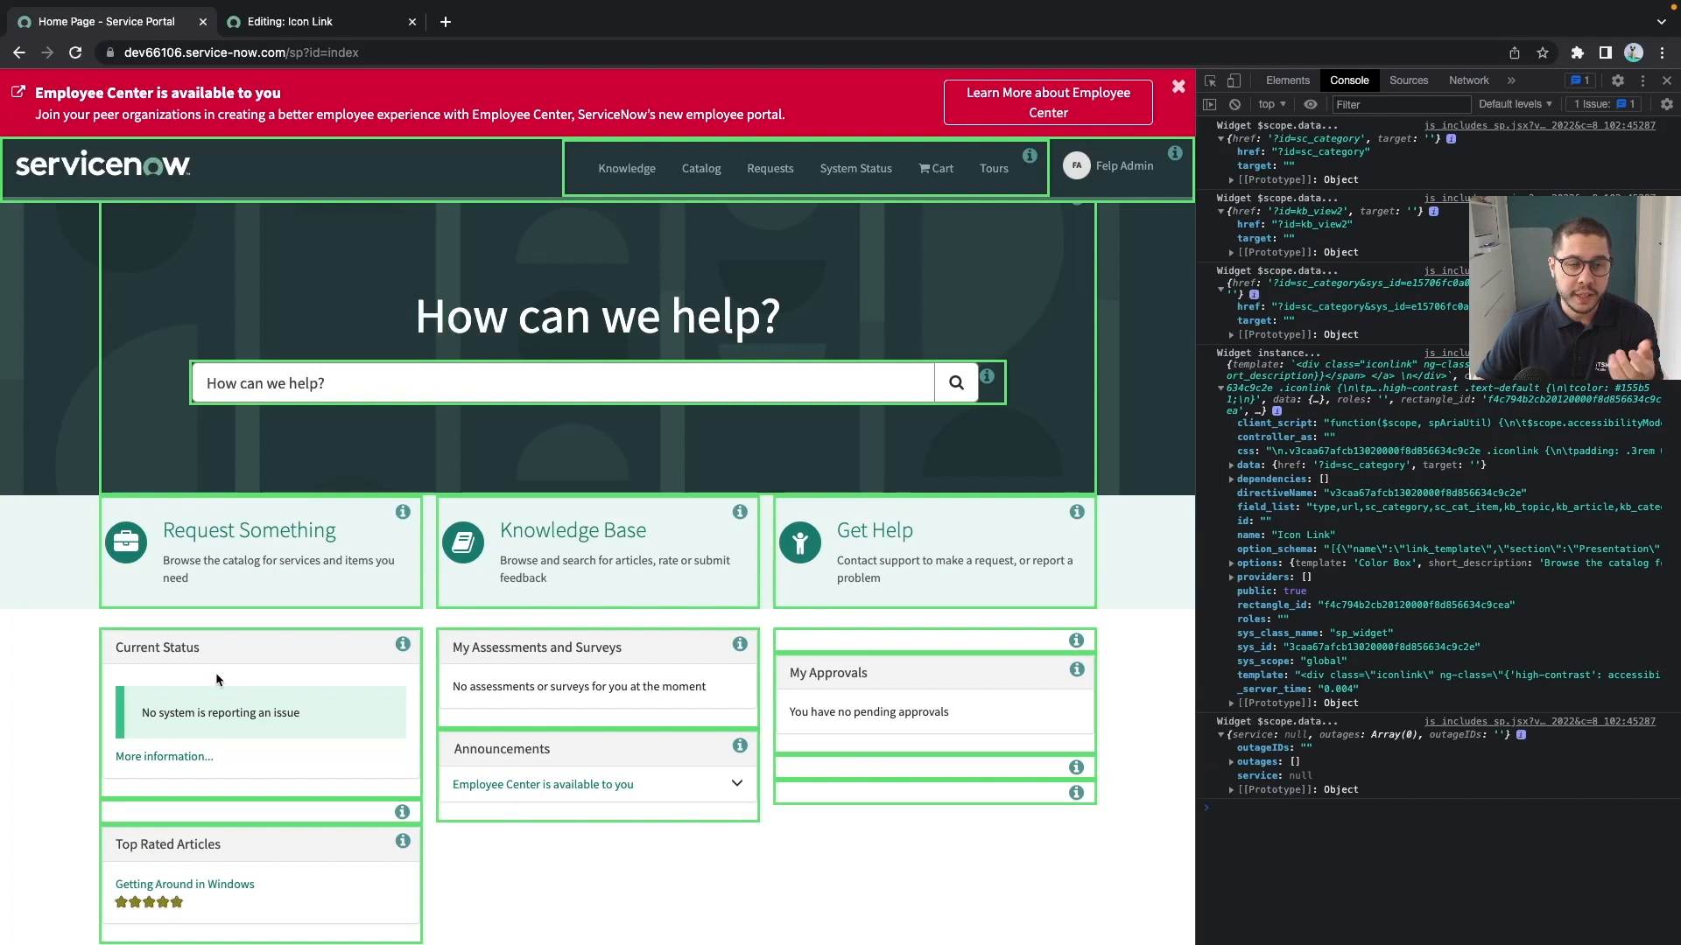
mouse_move(1123, 716)
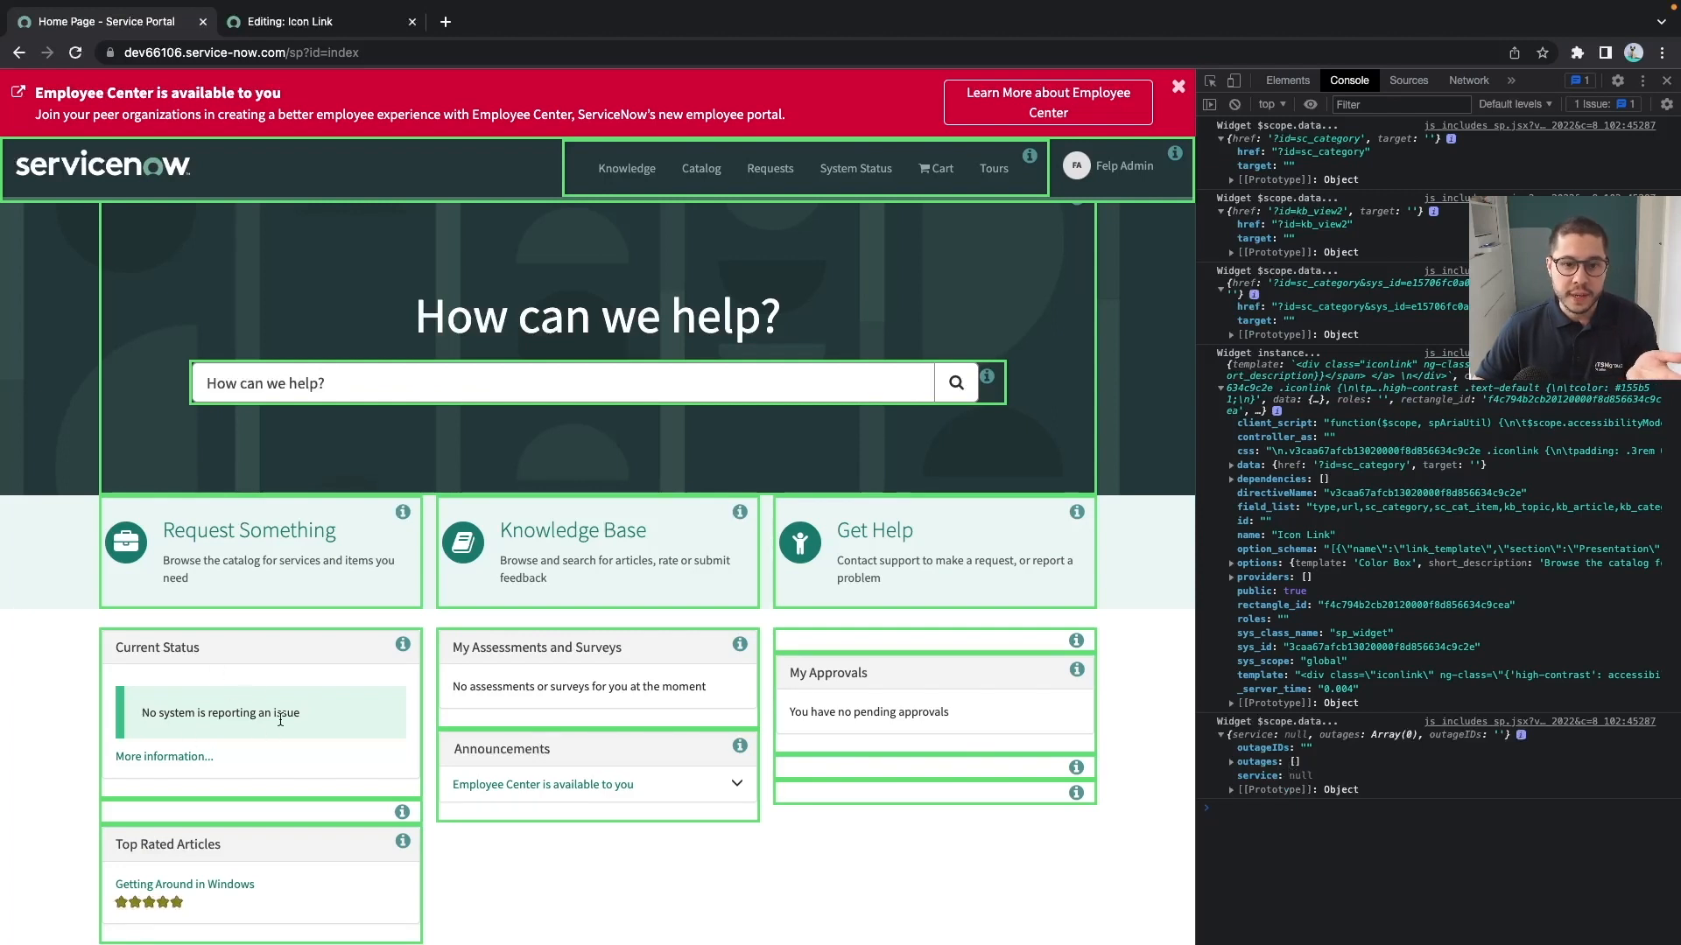
Log the Top Rated Articles widget's $scope.data, including its article list.
click(1178, 86)
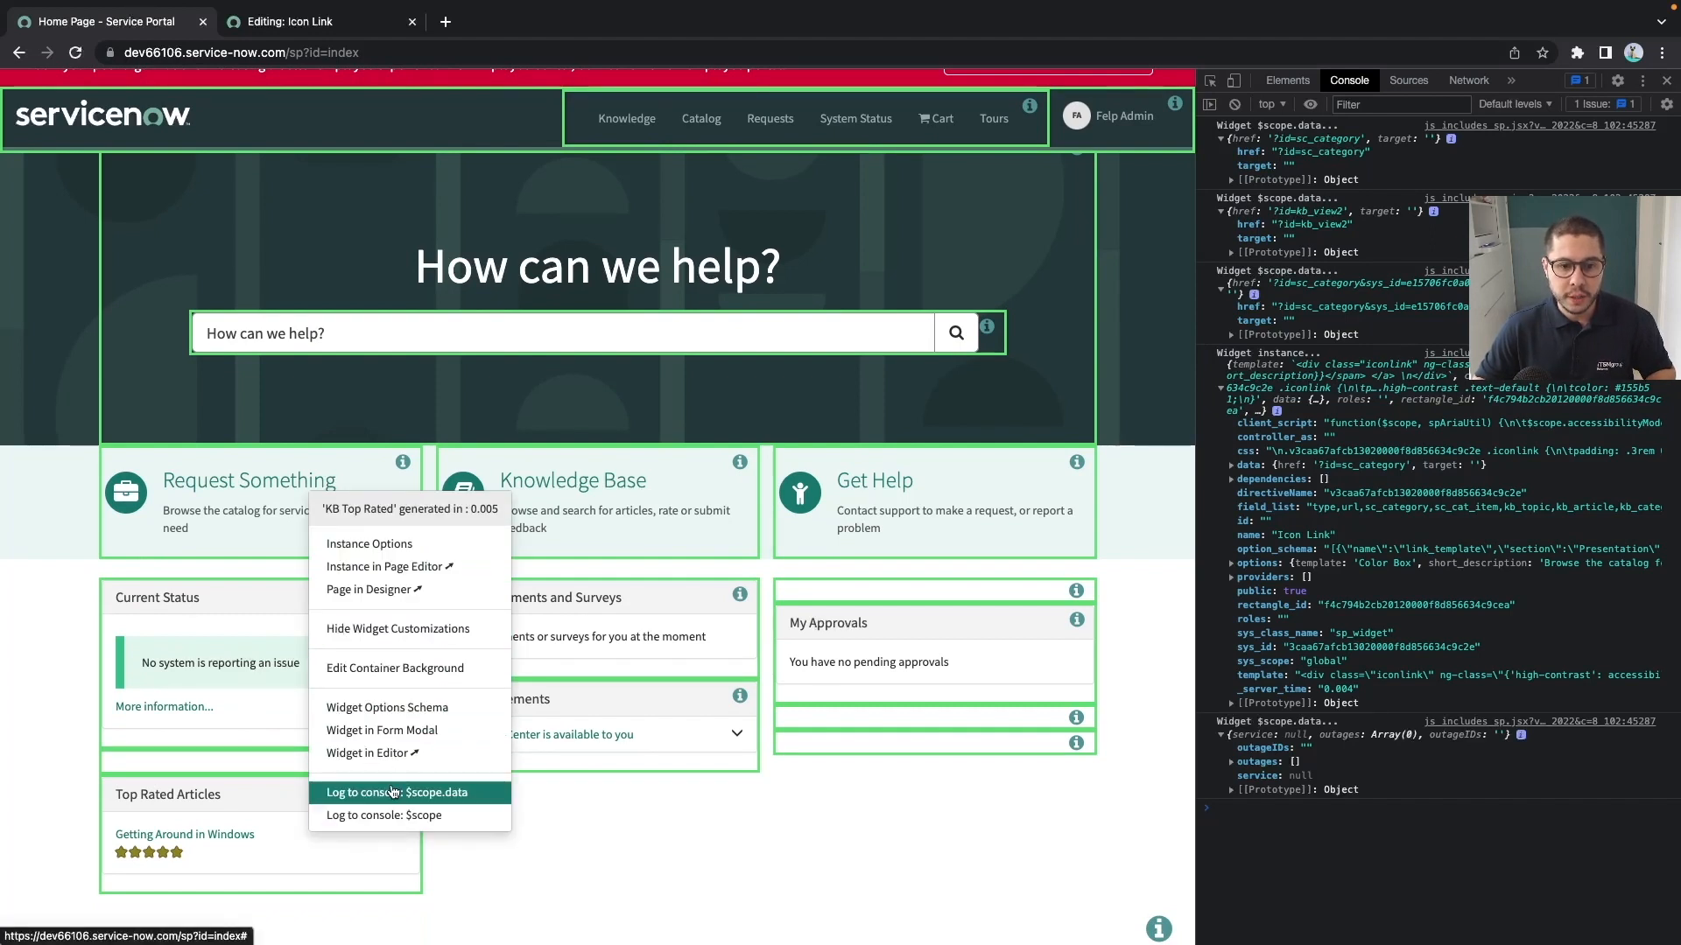
click(397, 791)
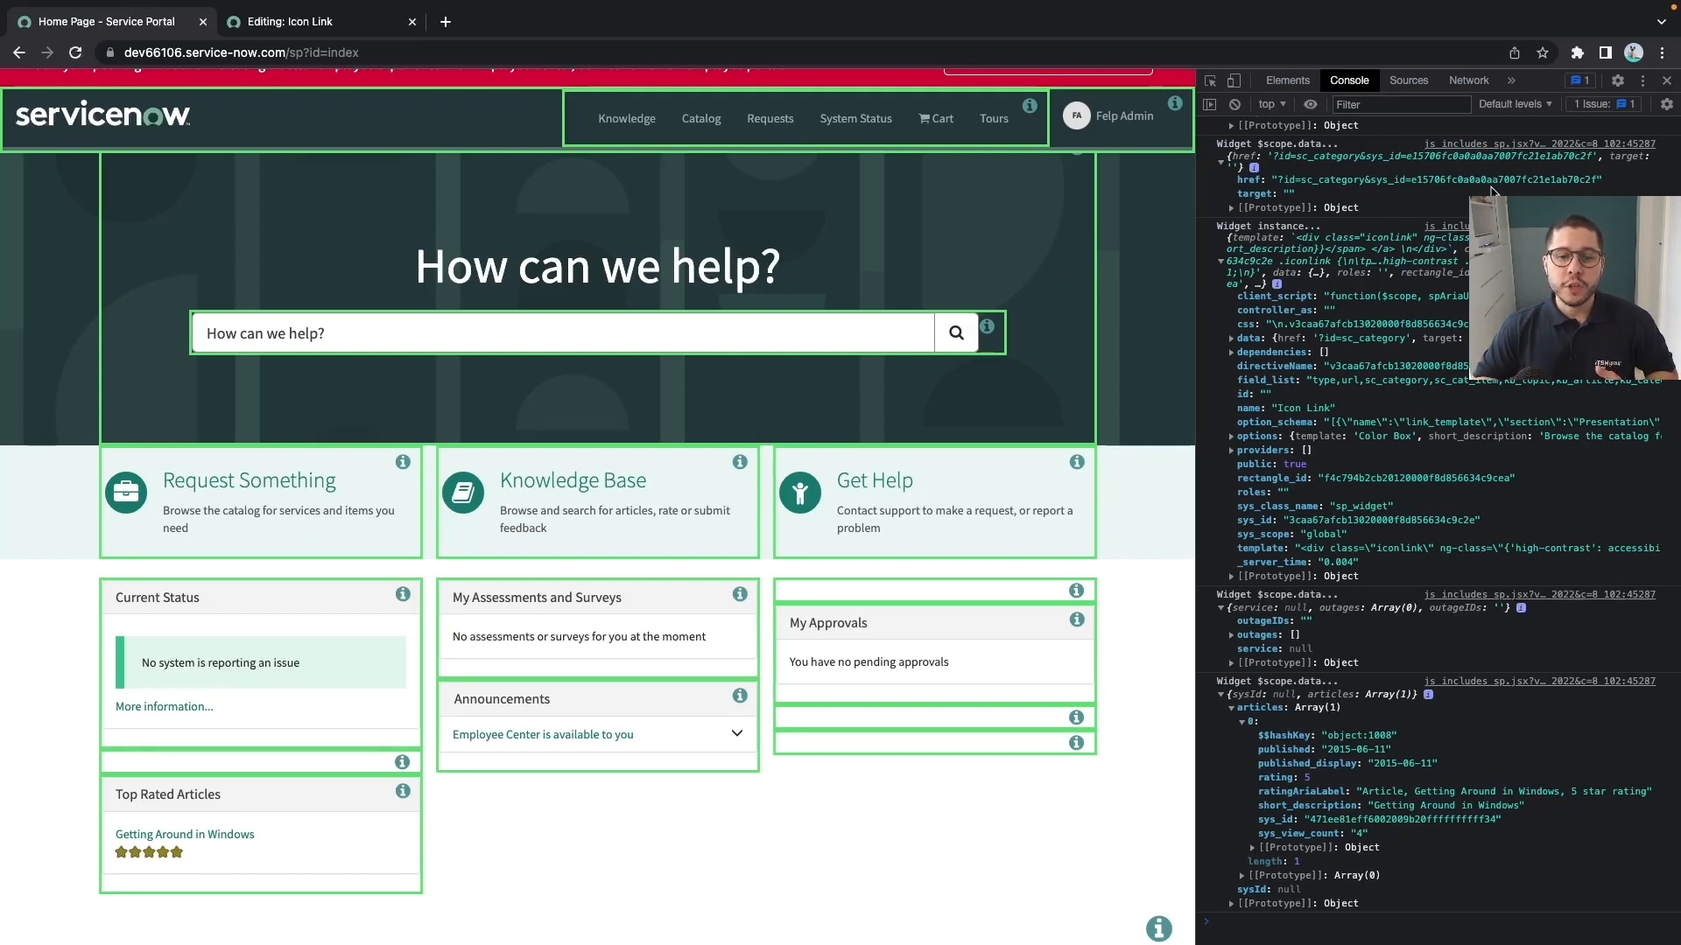
mouse_move(329, 286)
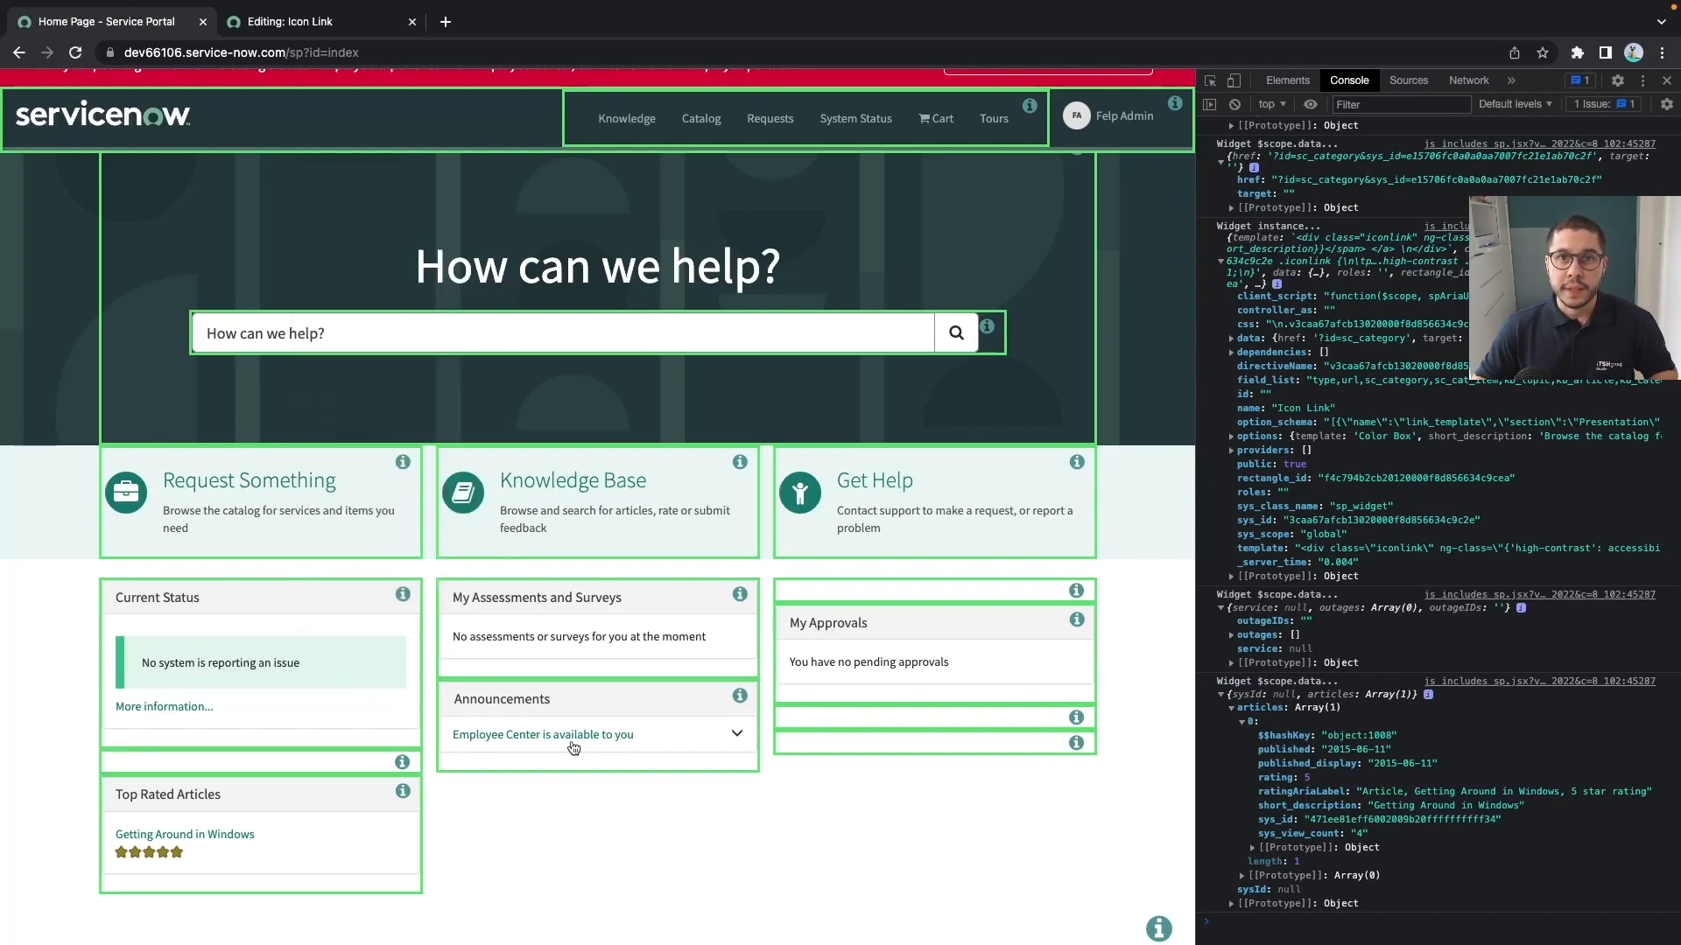
Clone Icon Link as FS Icon Link with a test page and submit it.
click(317, 21)
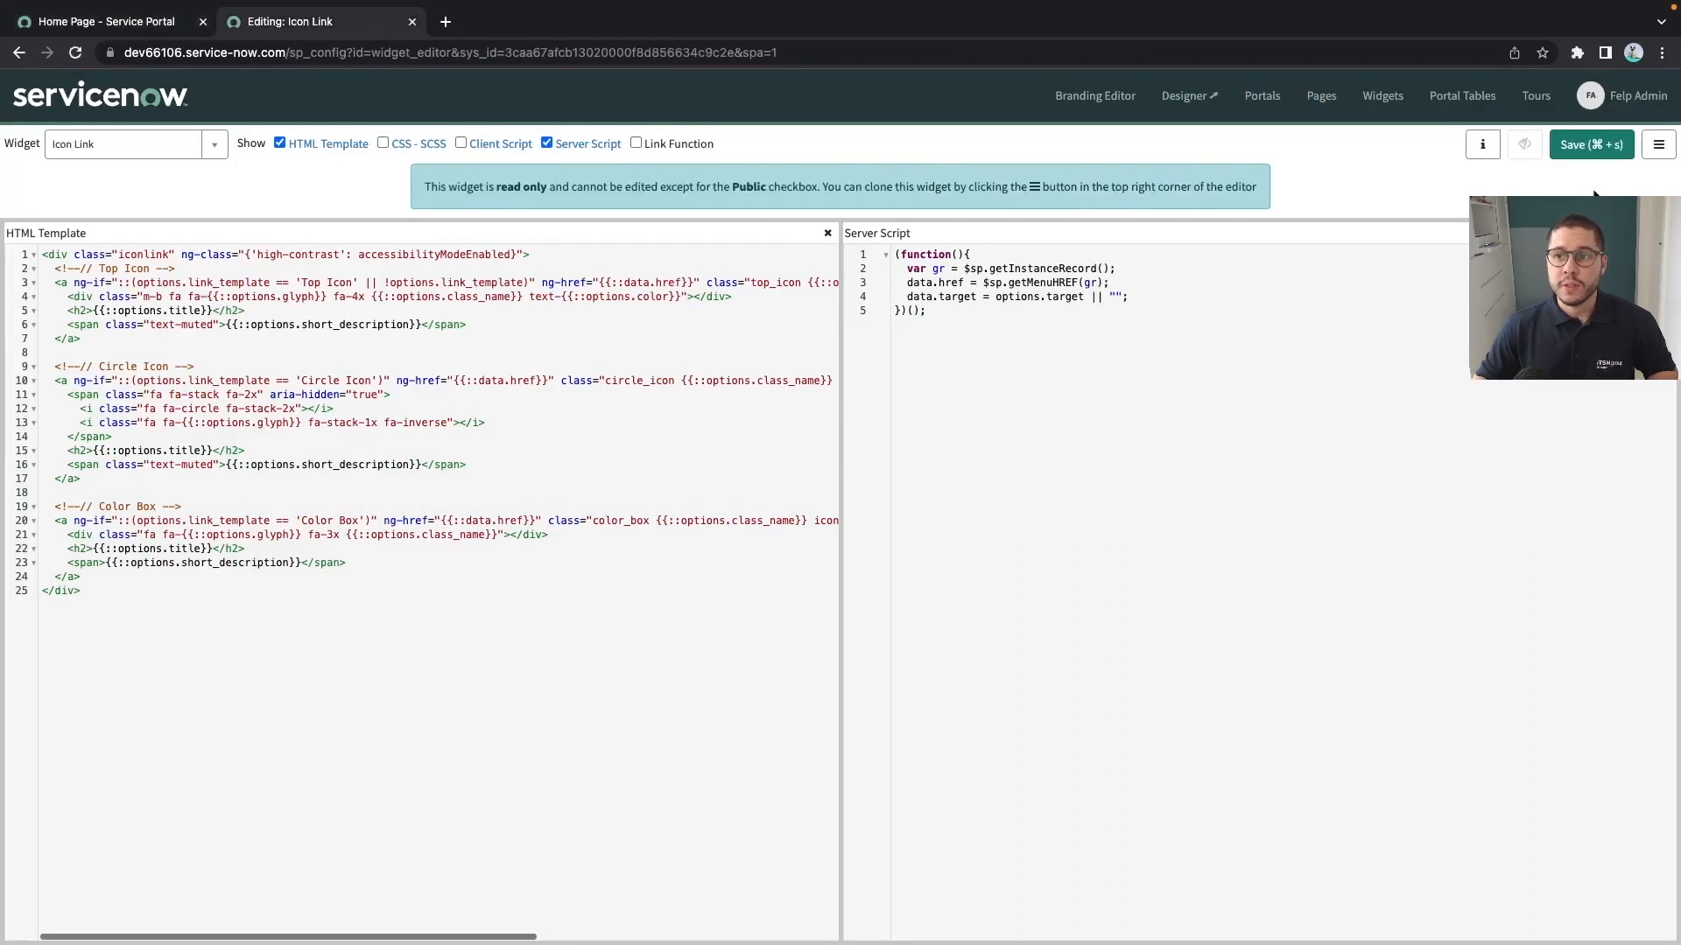
mouse_move(1145, 231)
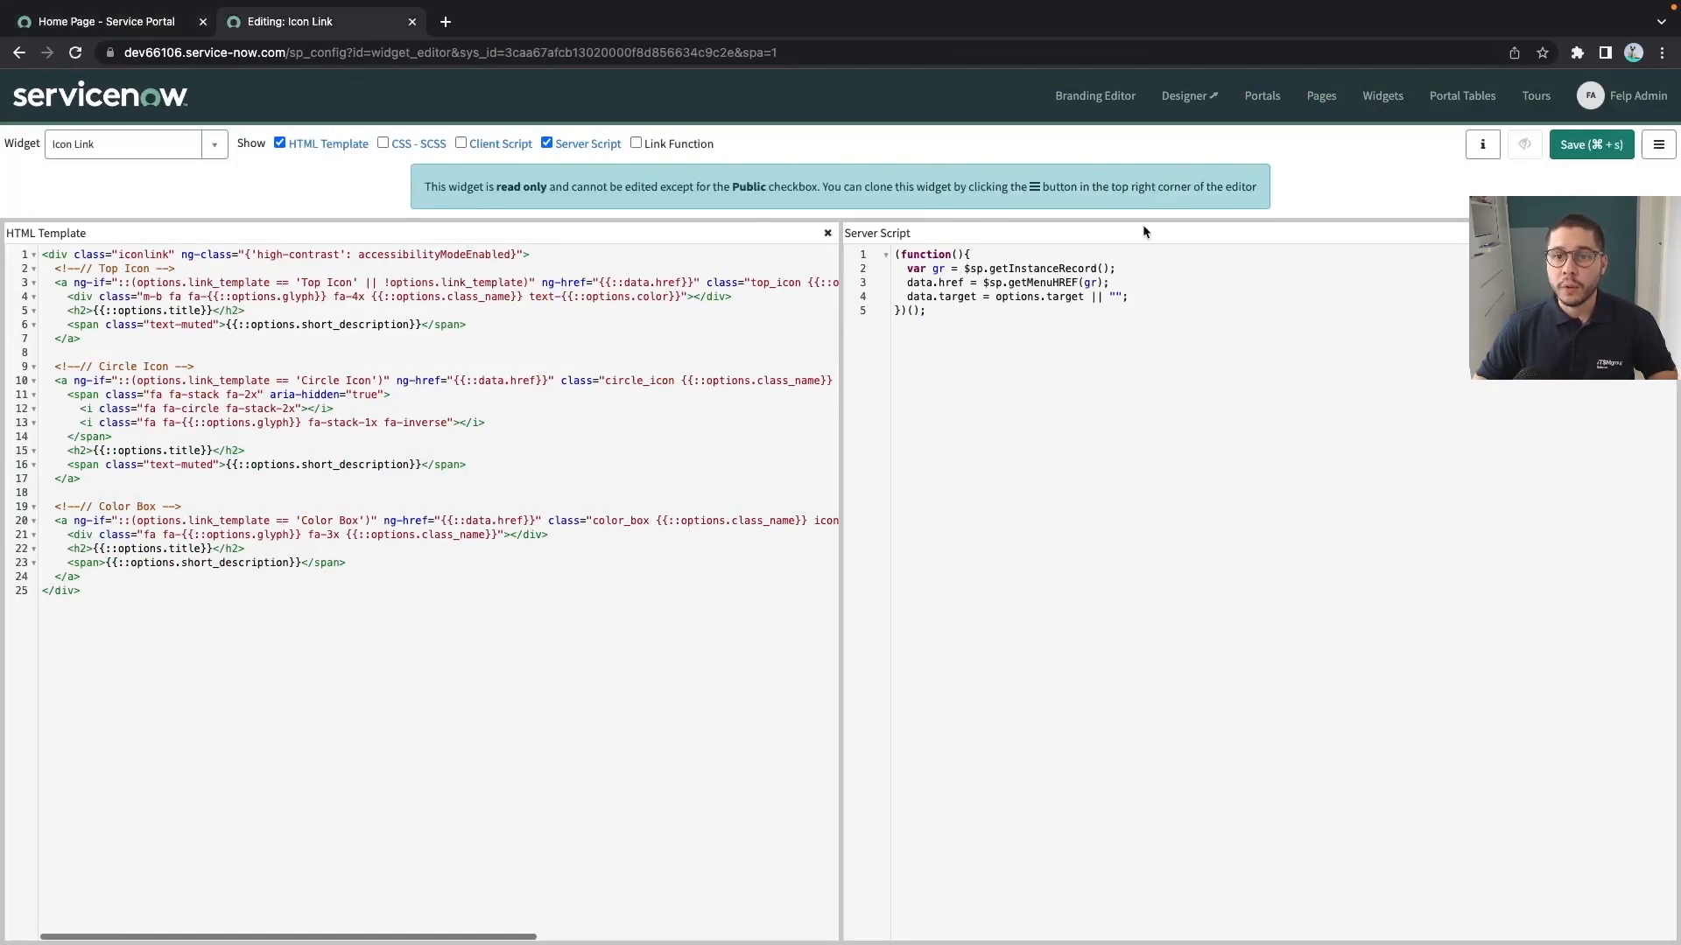
click(1658, 145)
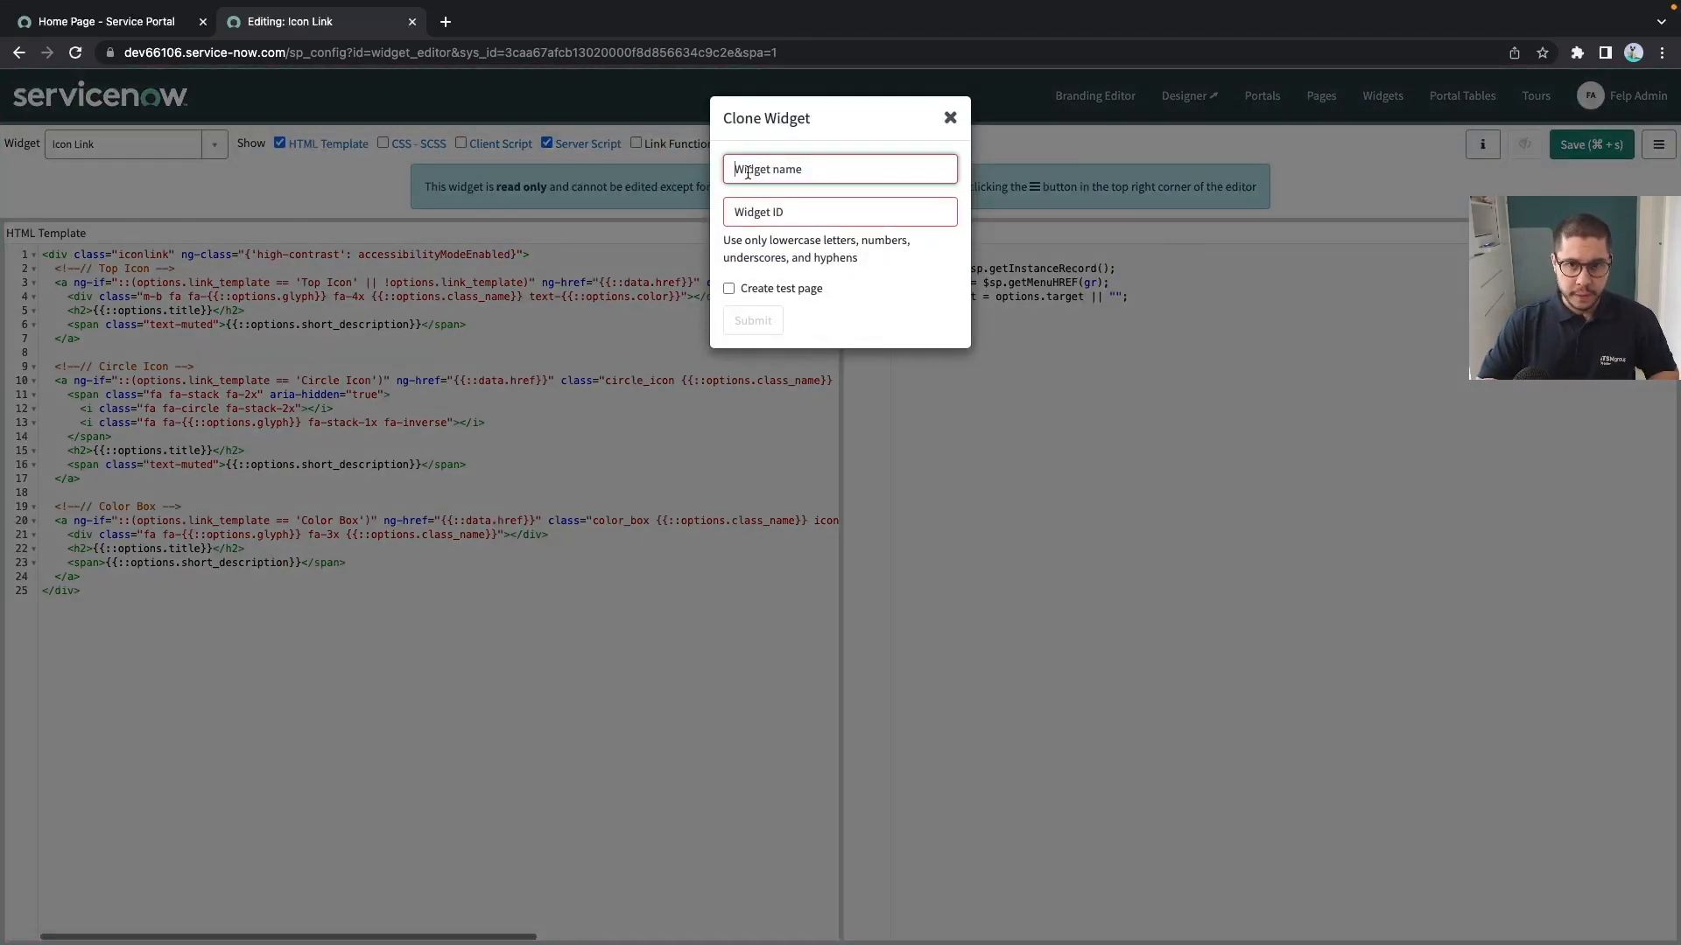
text(FS Icon Link)
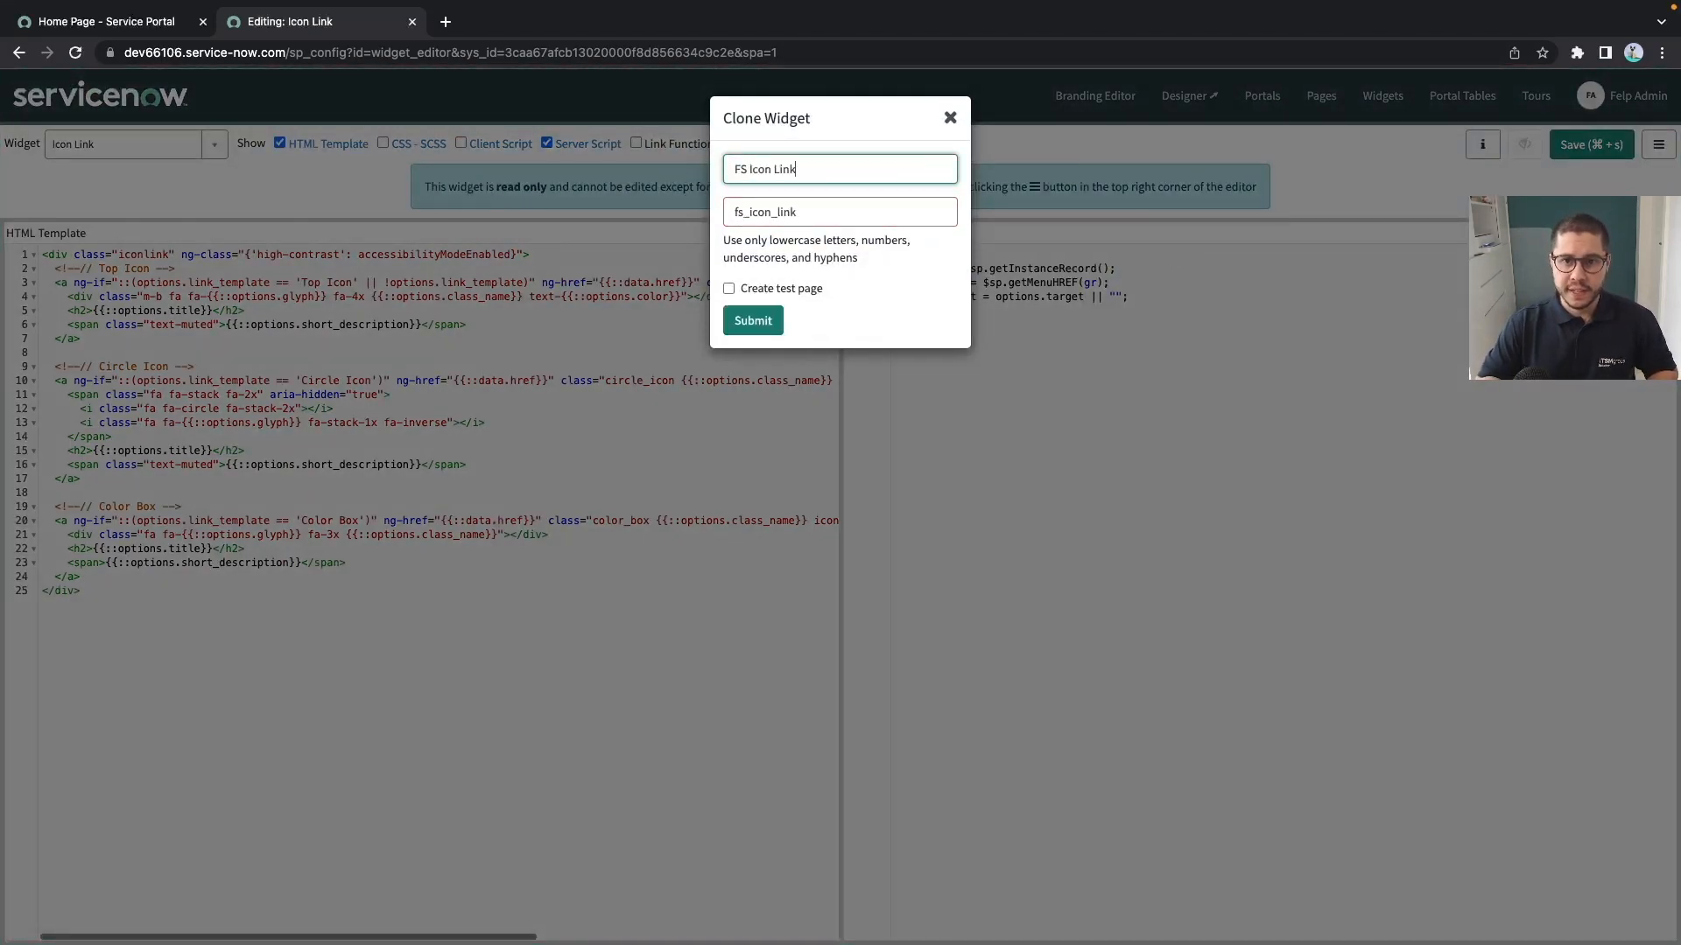
click(728, 289)
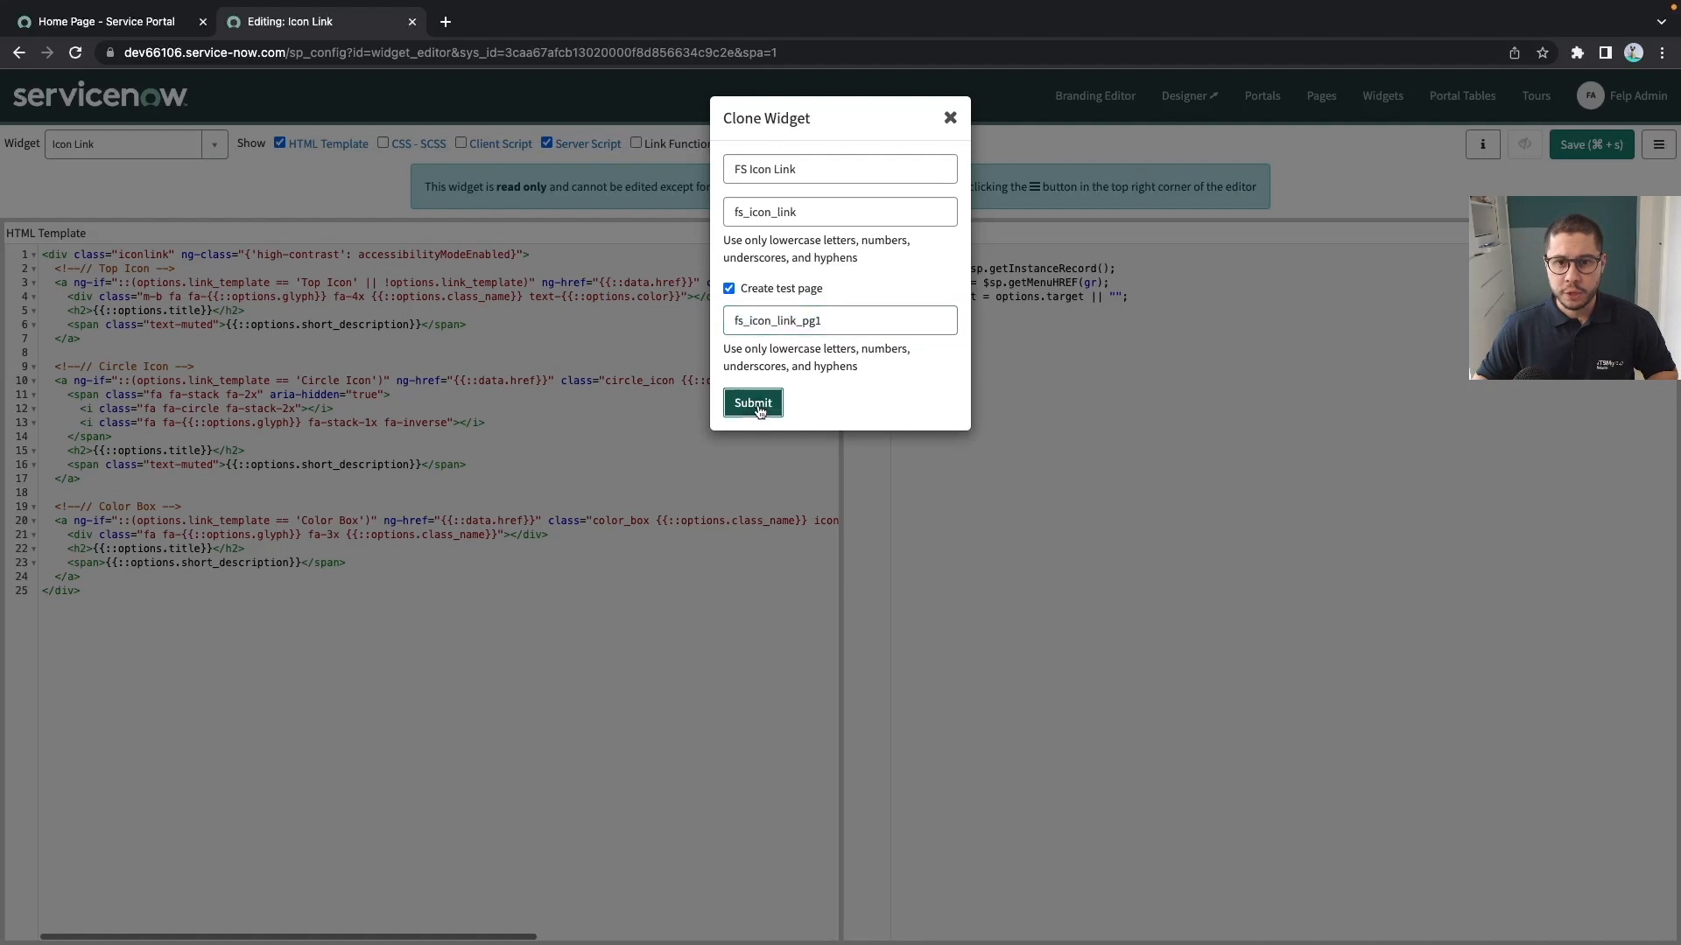
click(753, 403)
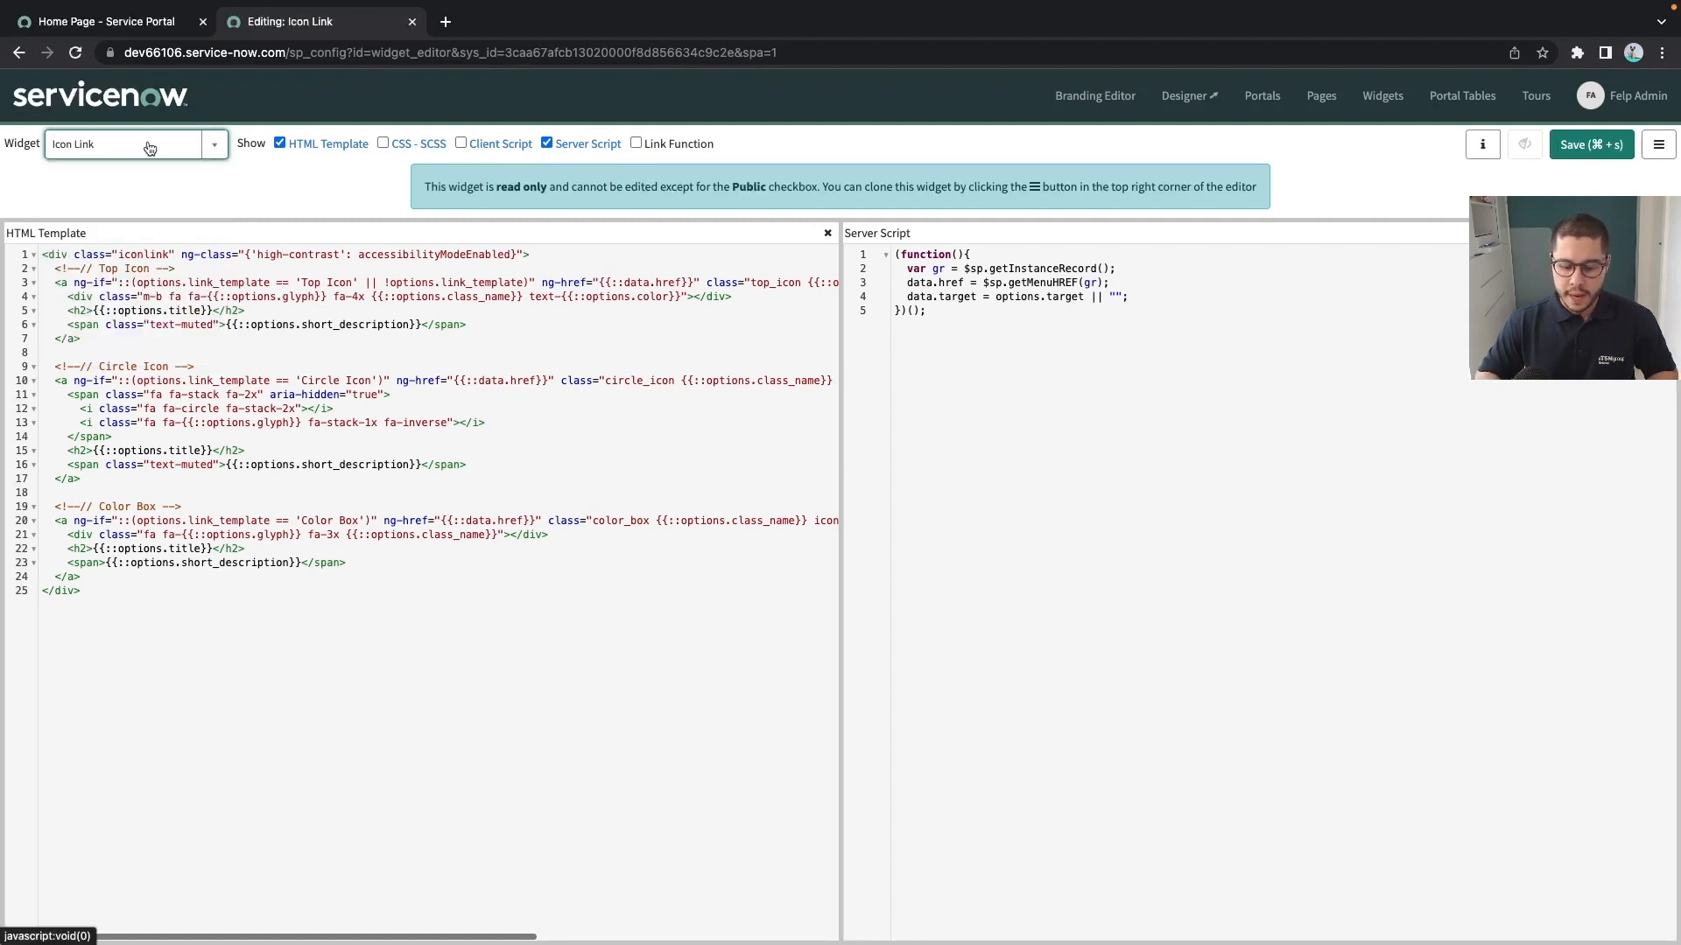
Find the FS Icon Link clone via 'fs' and load it into the widget editor.
text(fs i)
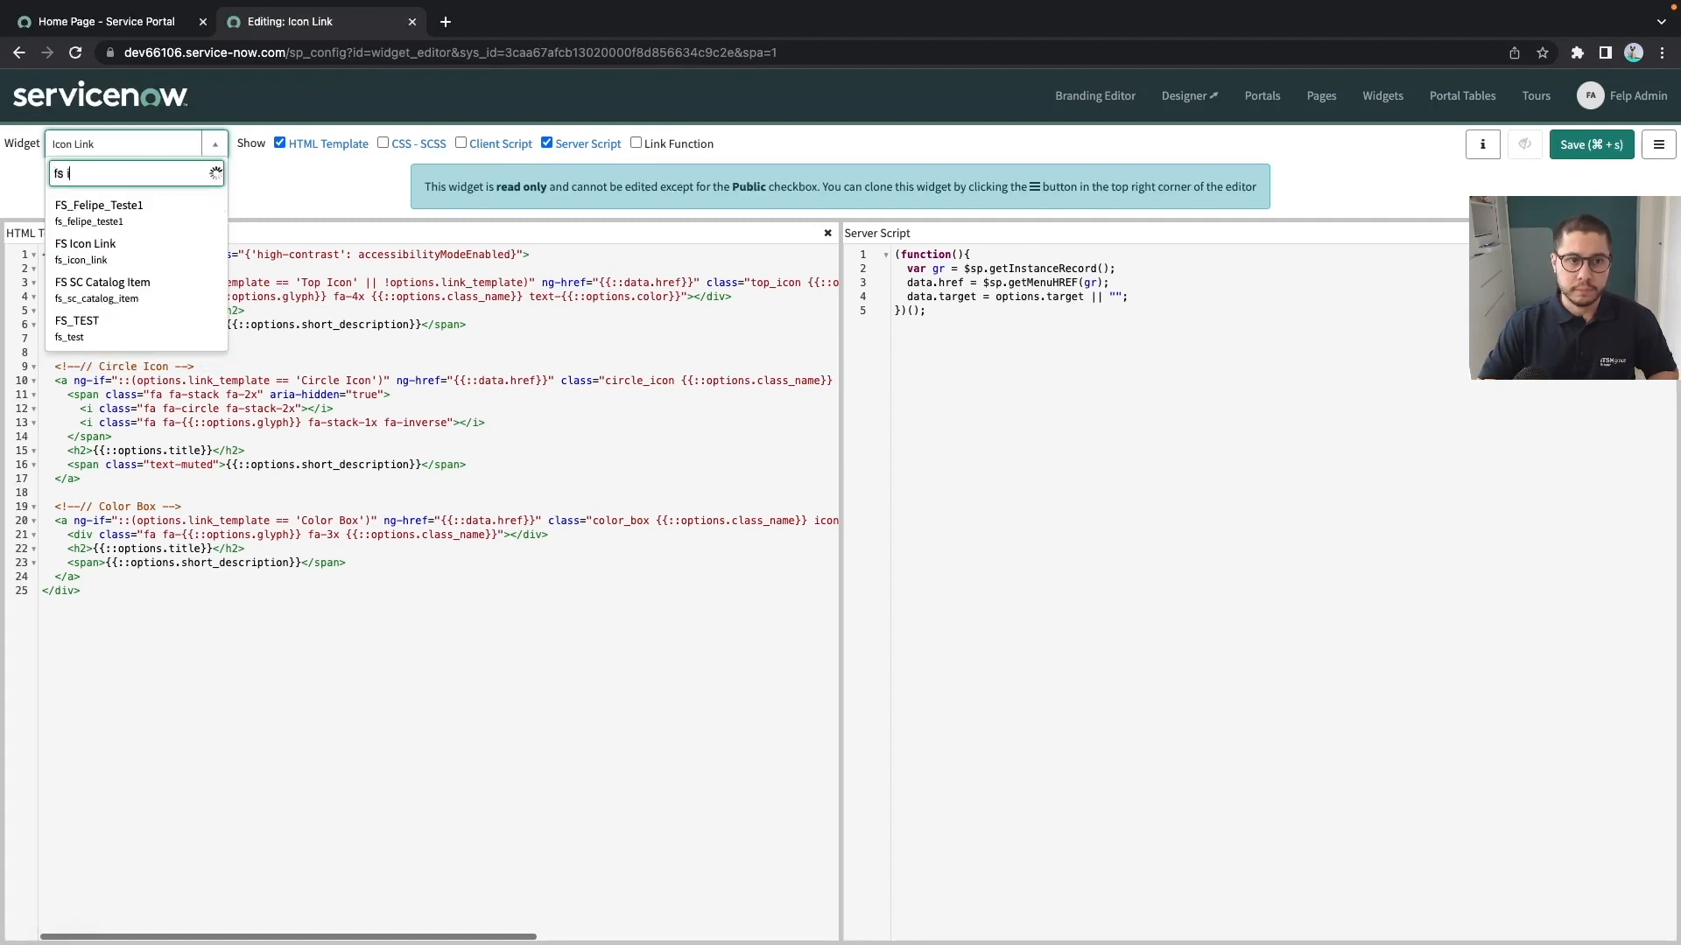
click(85, 243)
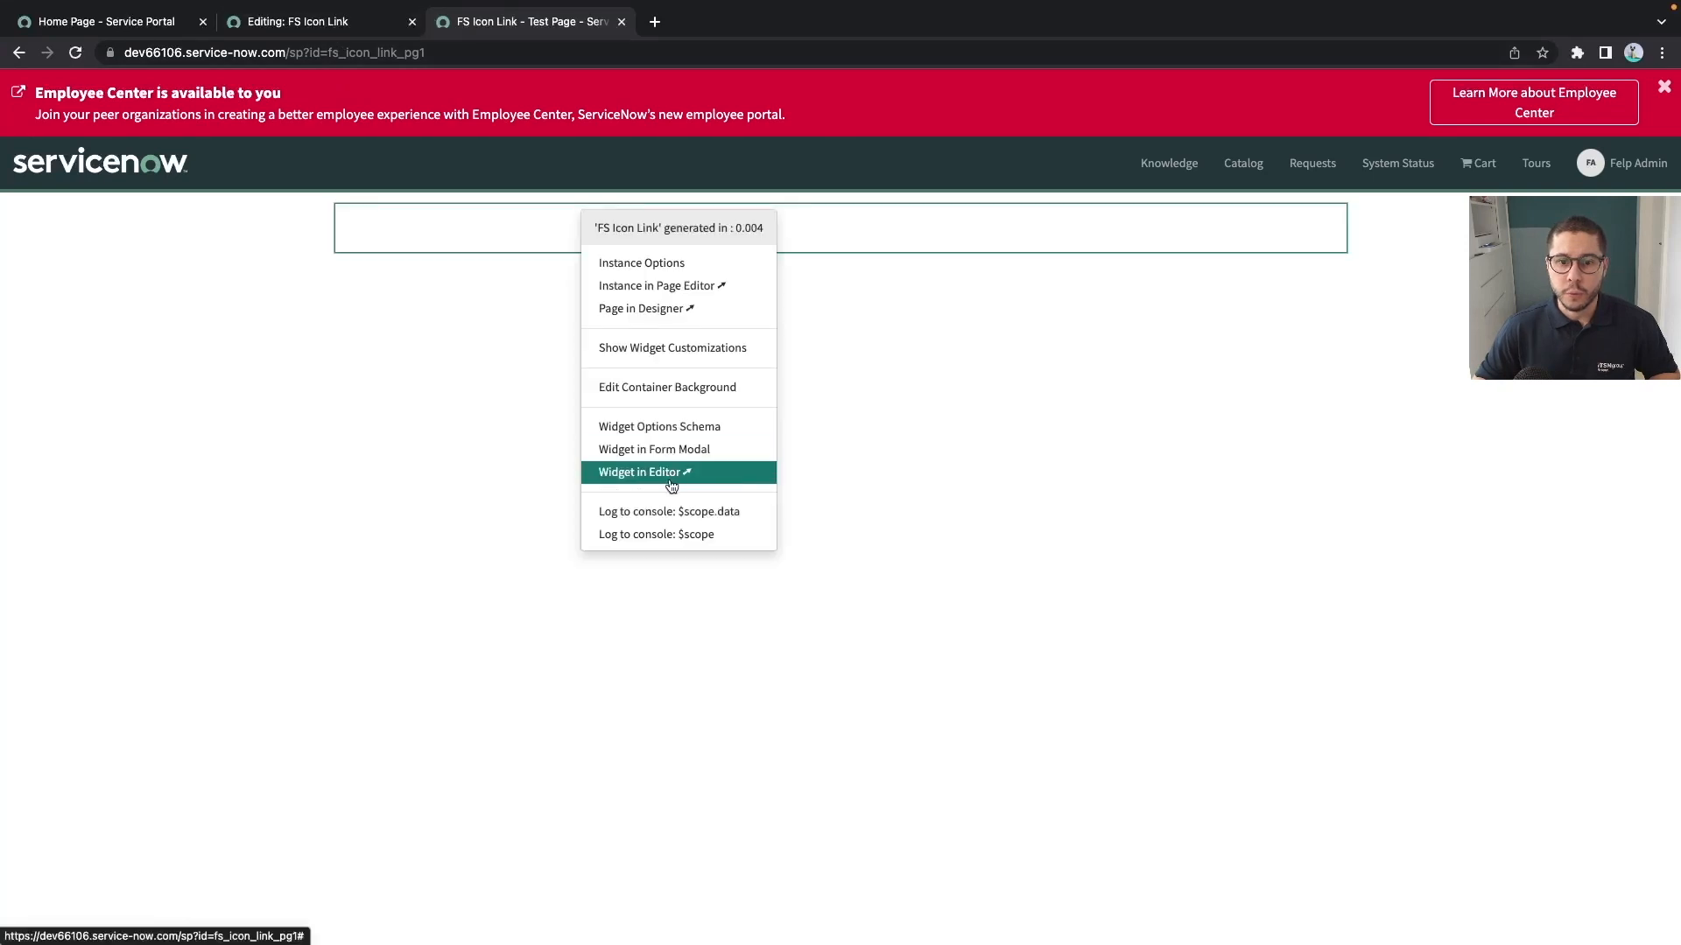
Set the instance options to page index, title Test and a glyph, then save.
click(642, 471)
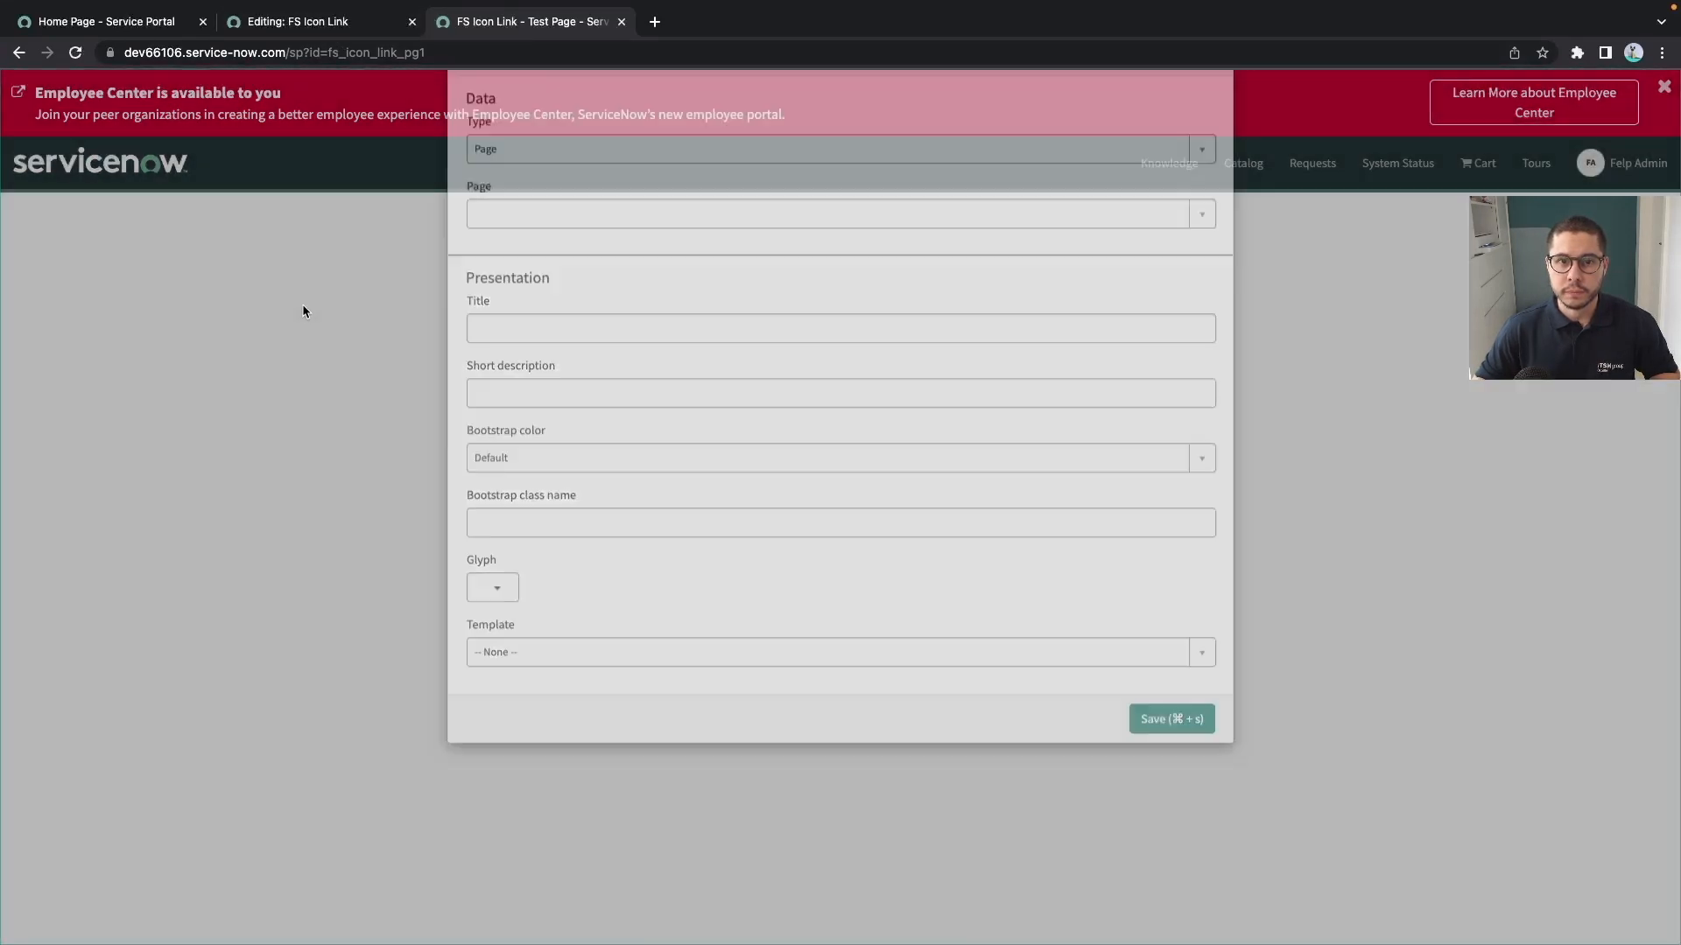
click(313, 21)
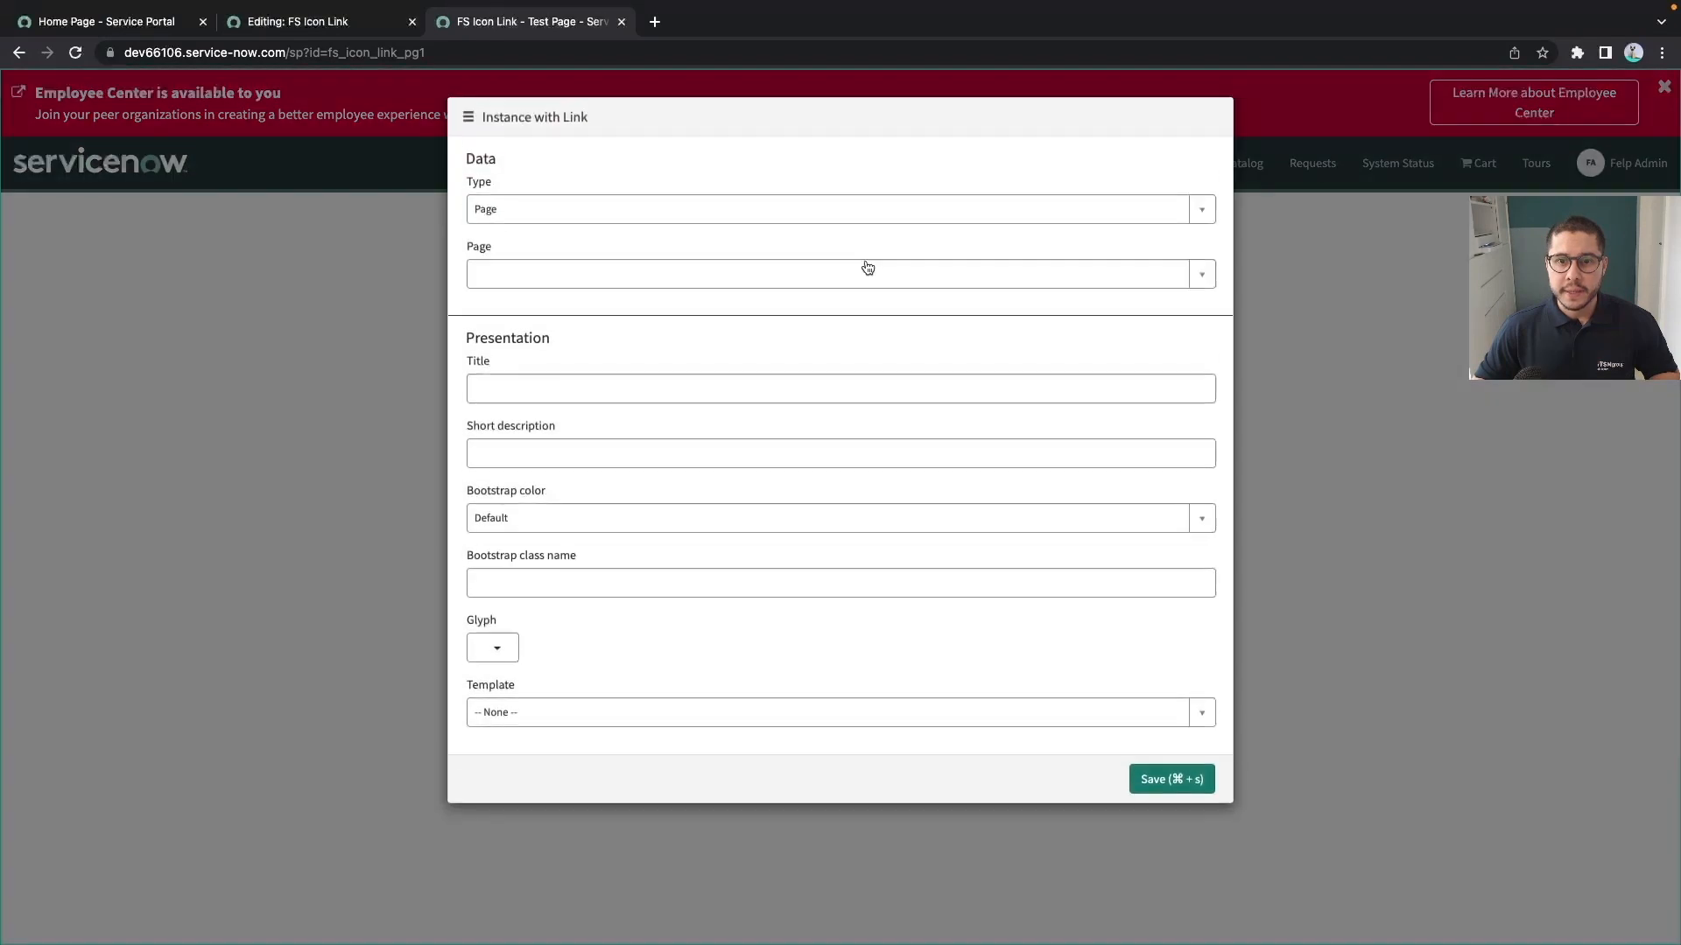
text(index)
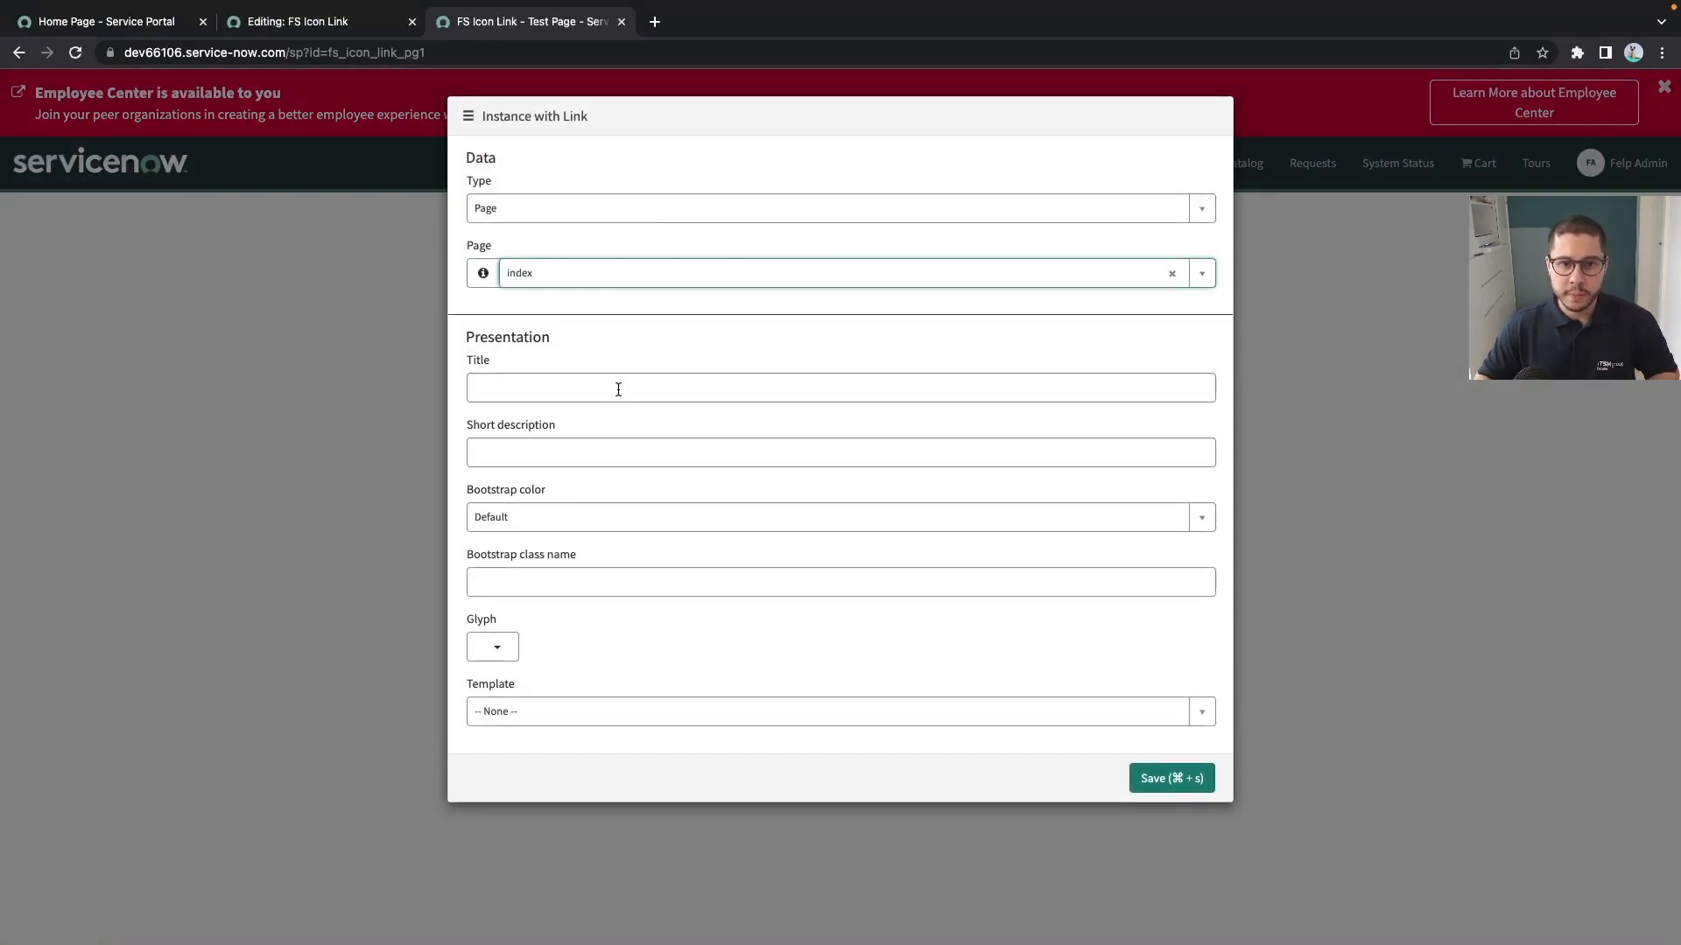
text(Test)
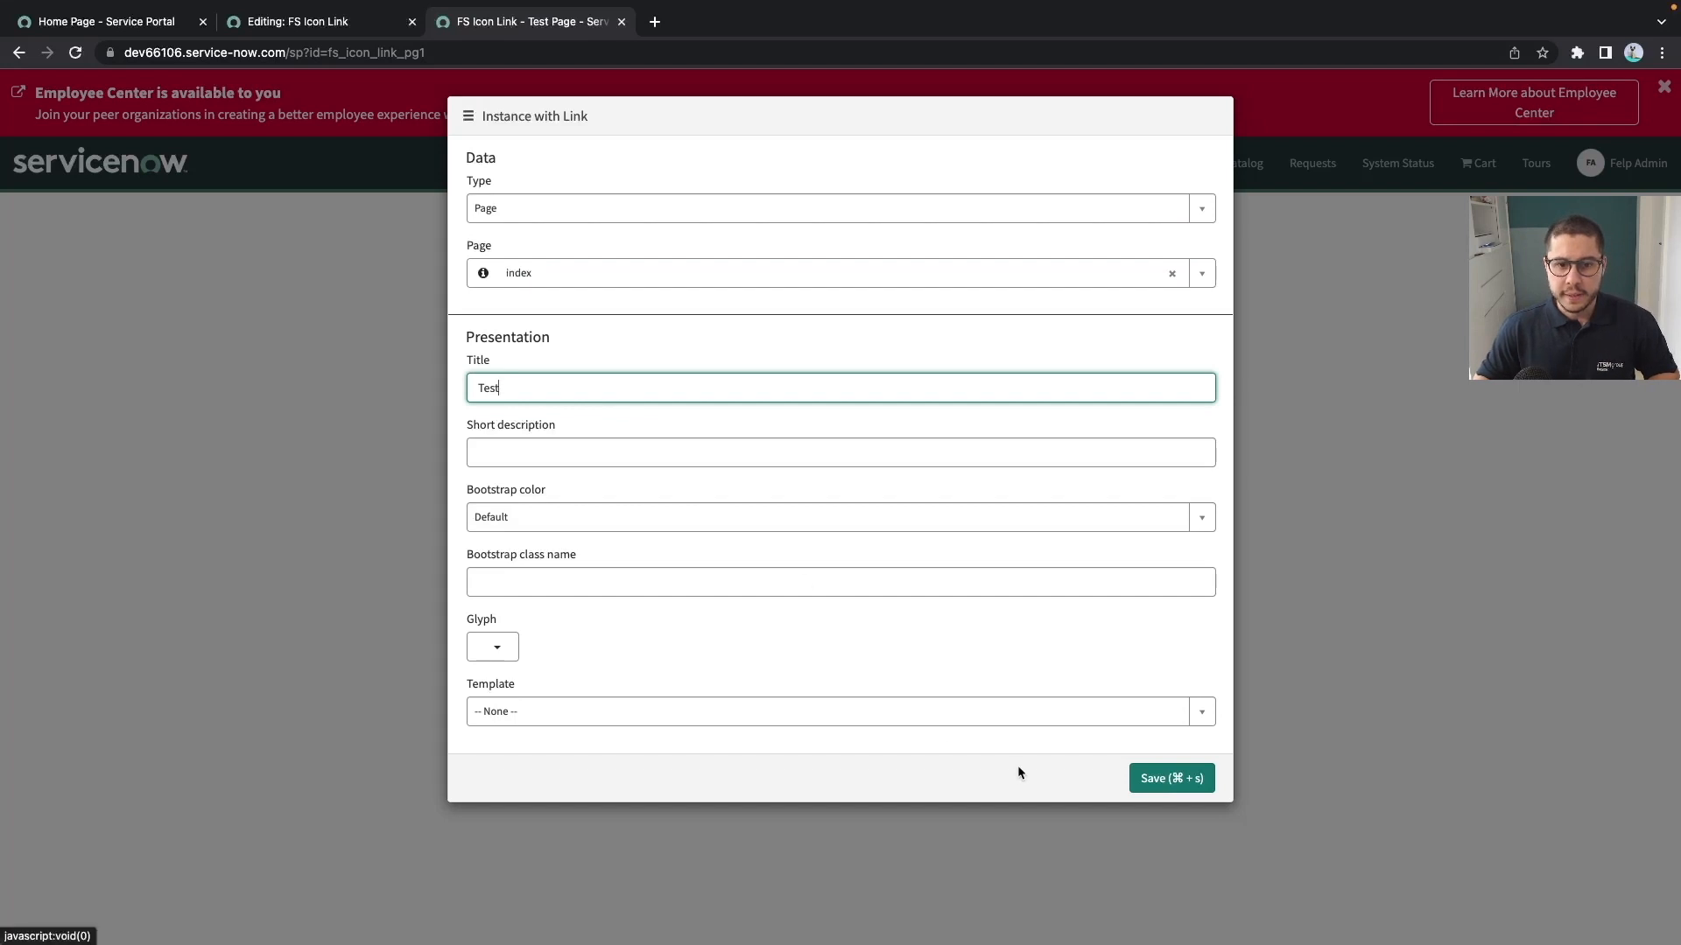
click(490, 646)
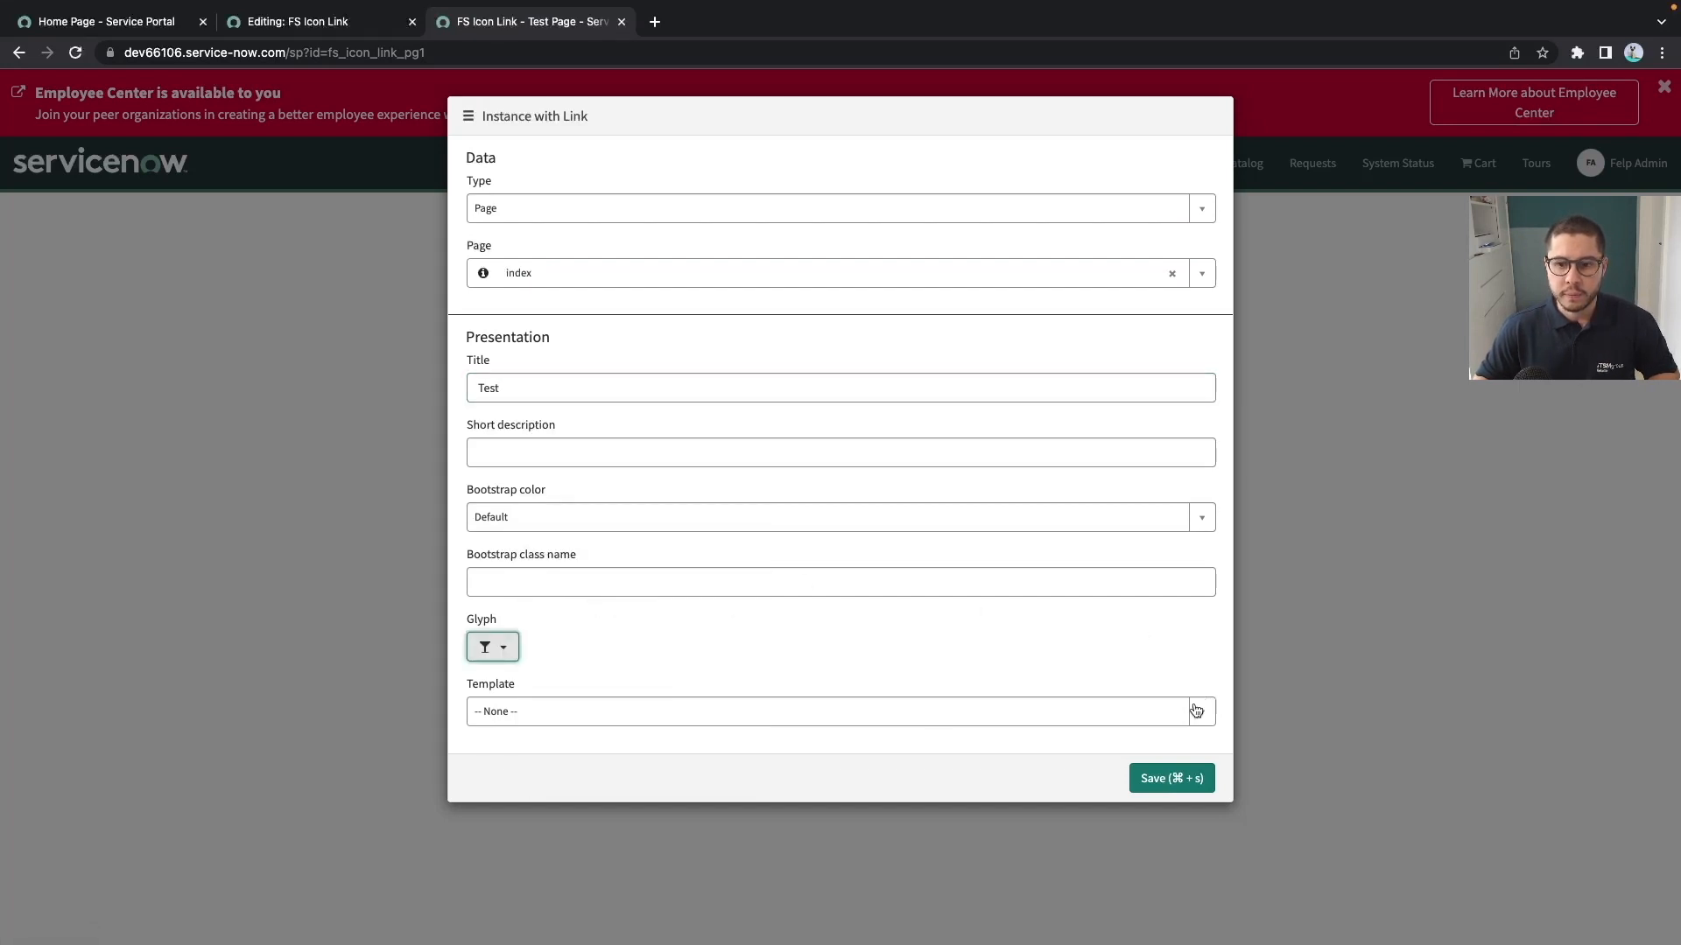
click(1171, 777)
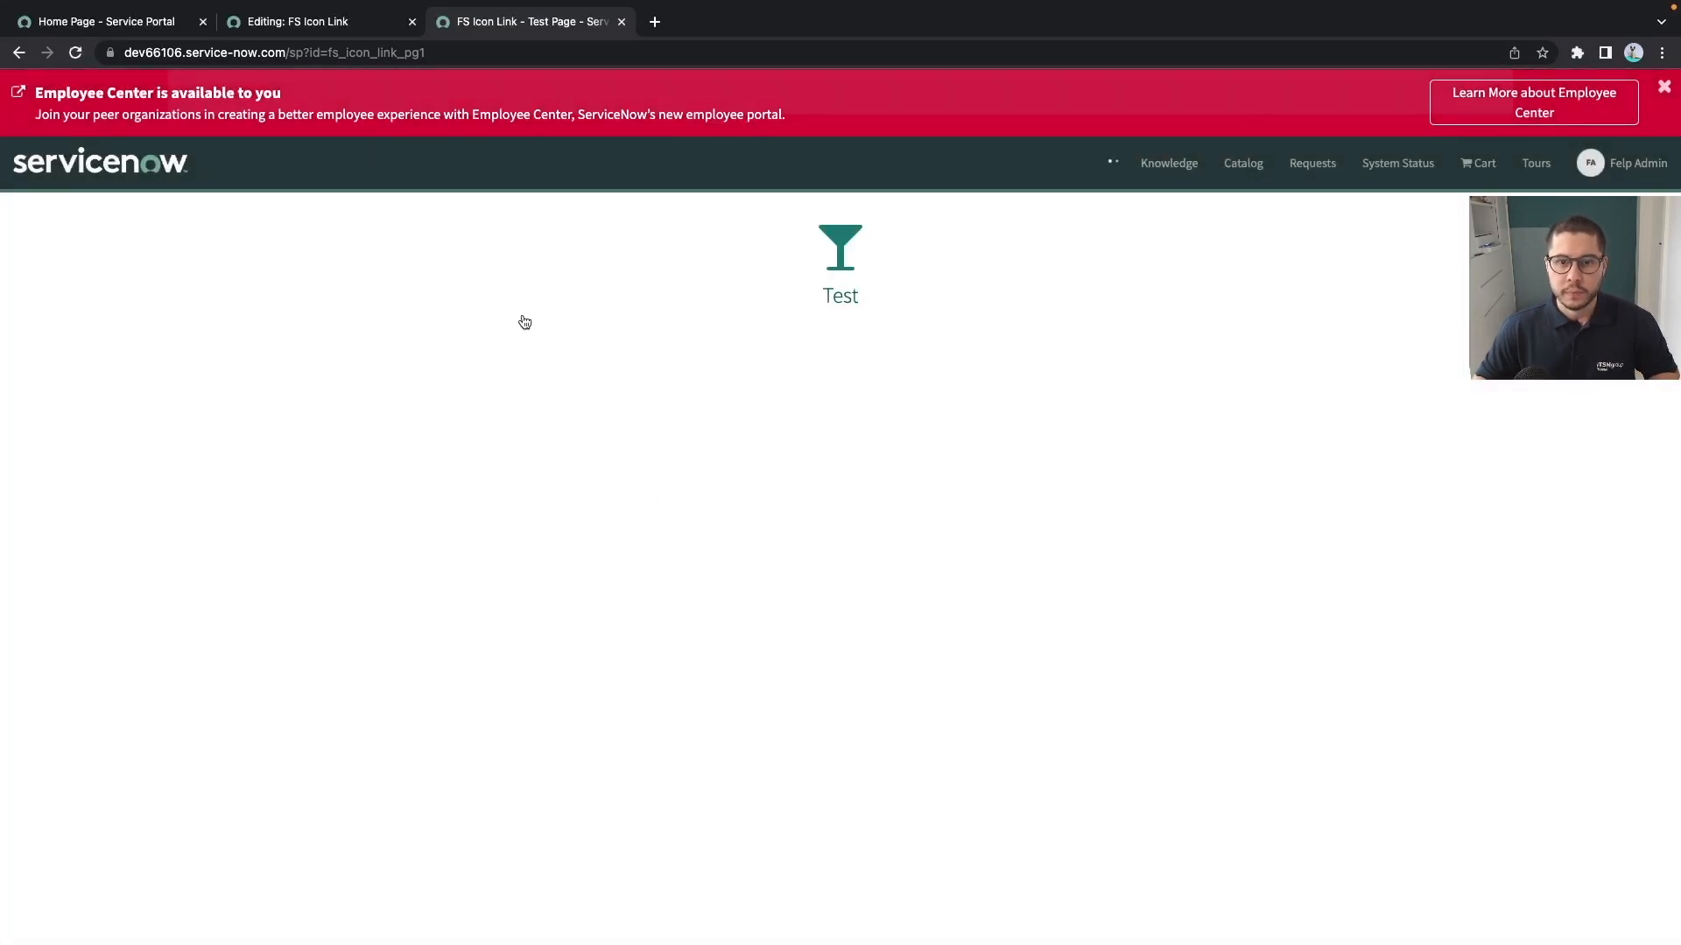
Log FS Icon Link's $scope.data in DevTools, revealing href ?id=index and empty target, then return to the editor.
right_click(840, 257)
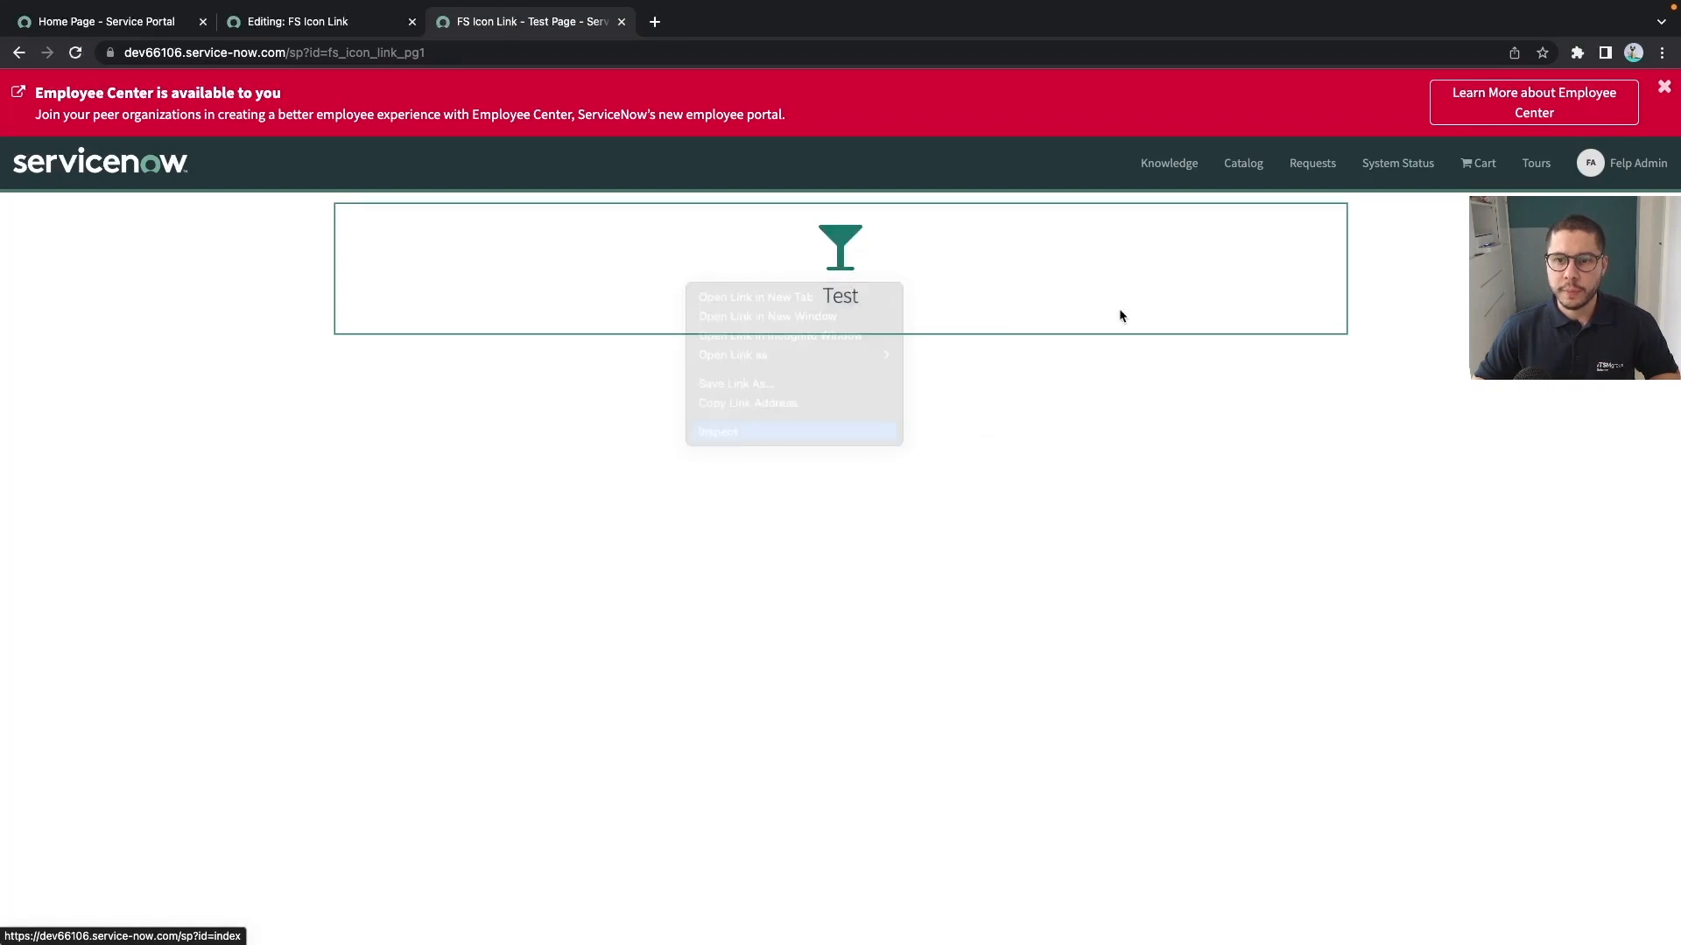
click(718, 431)
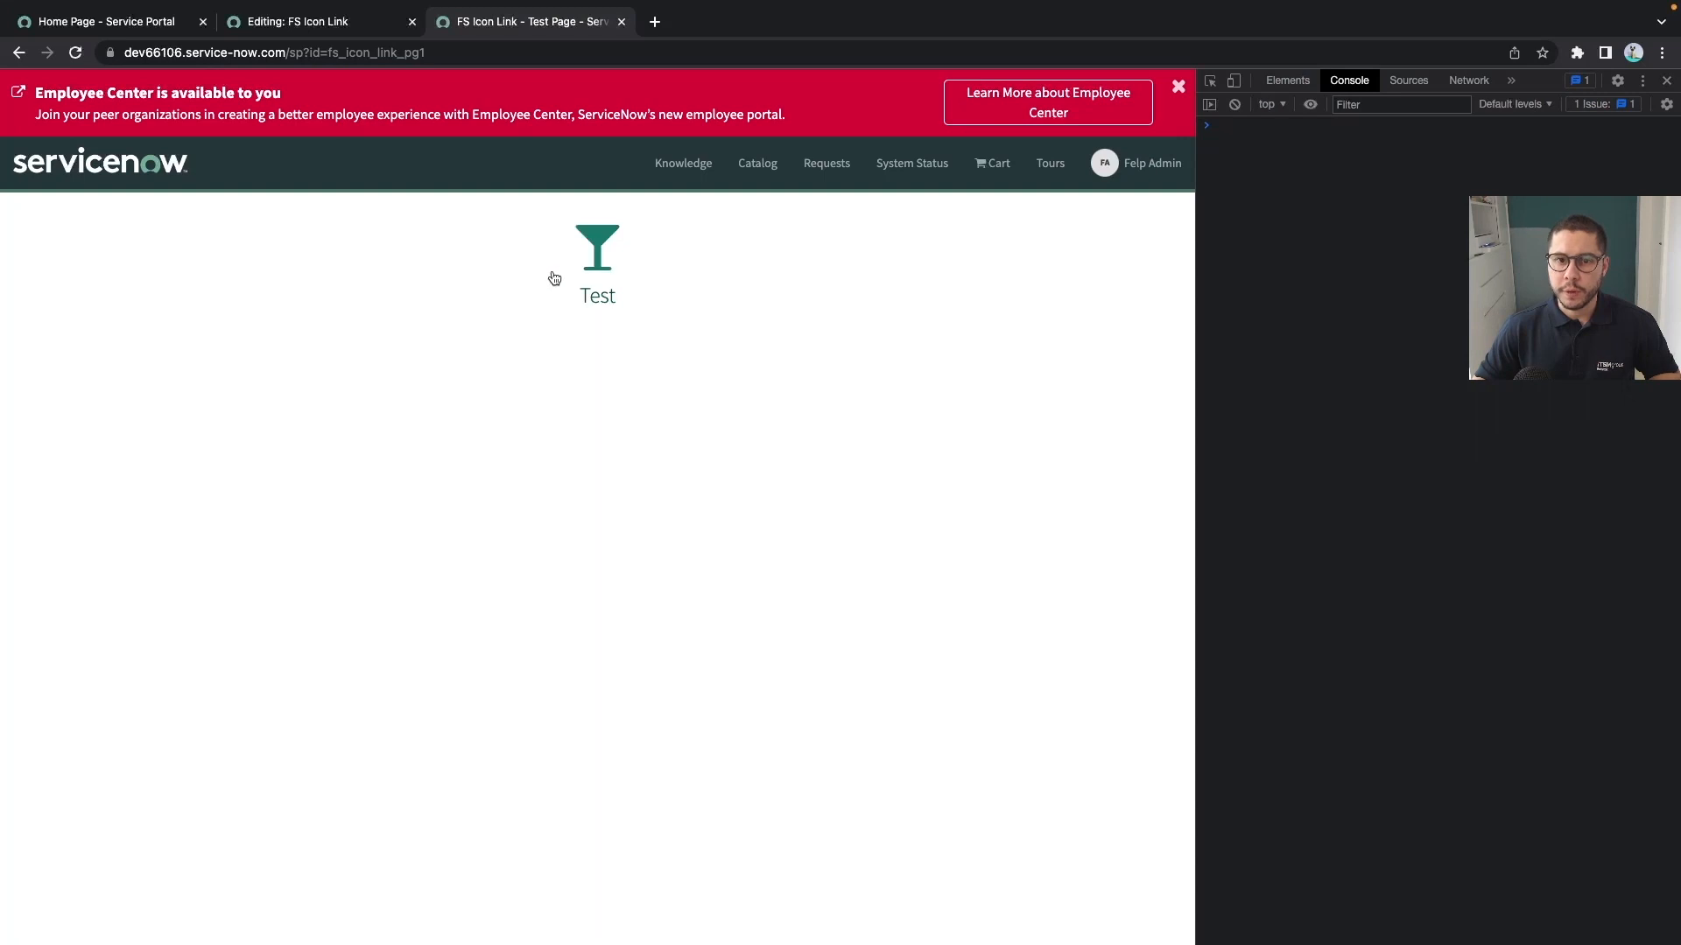
click(597, 247)
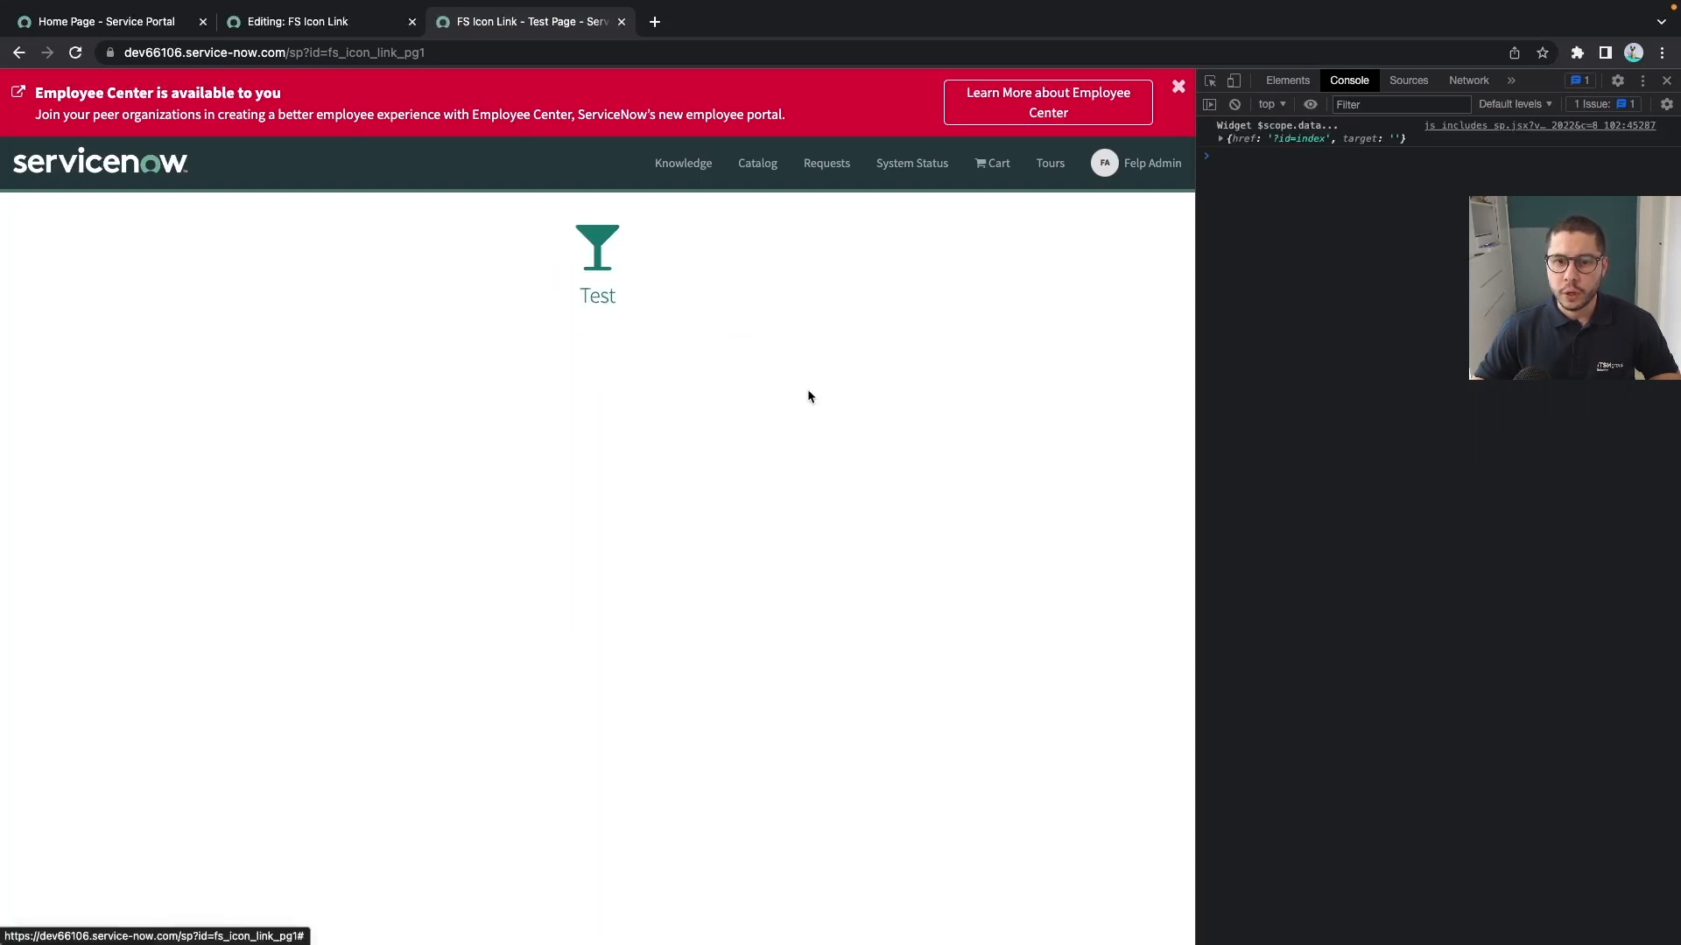
click(1218, 139)
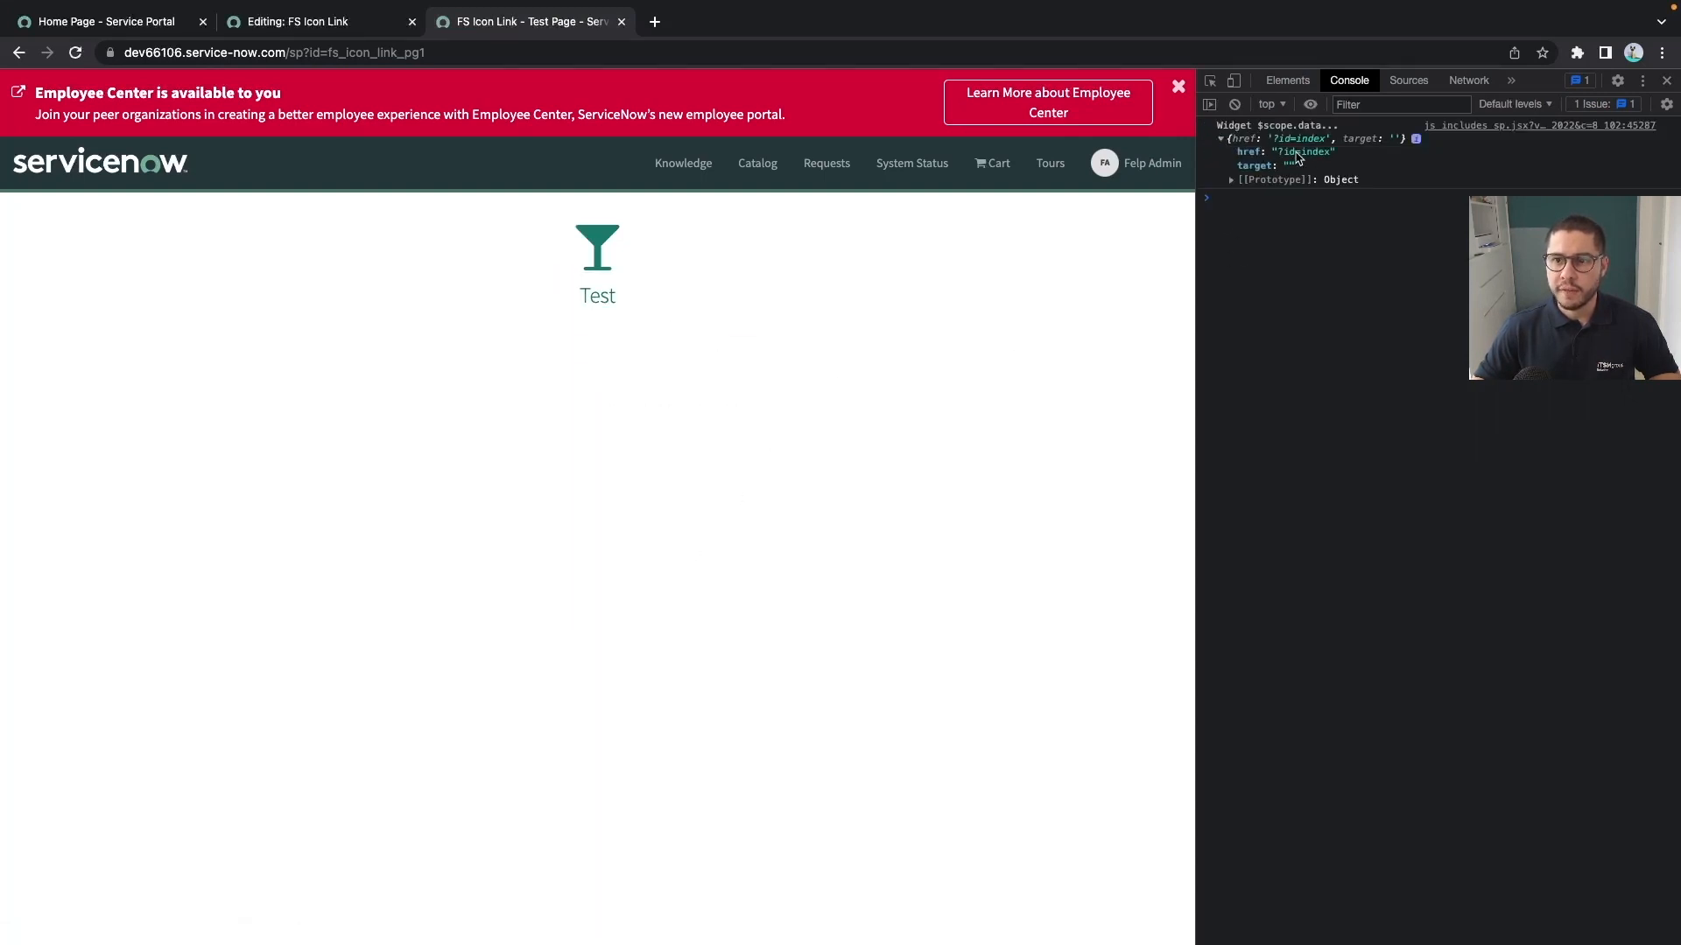
click(312, 21)
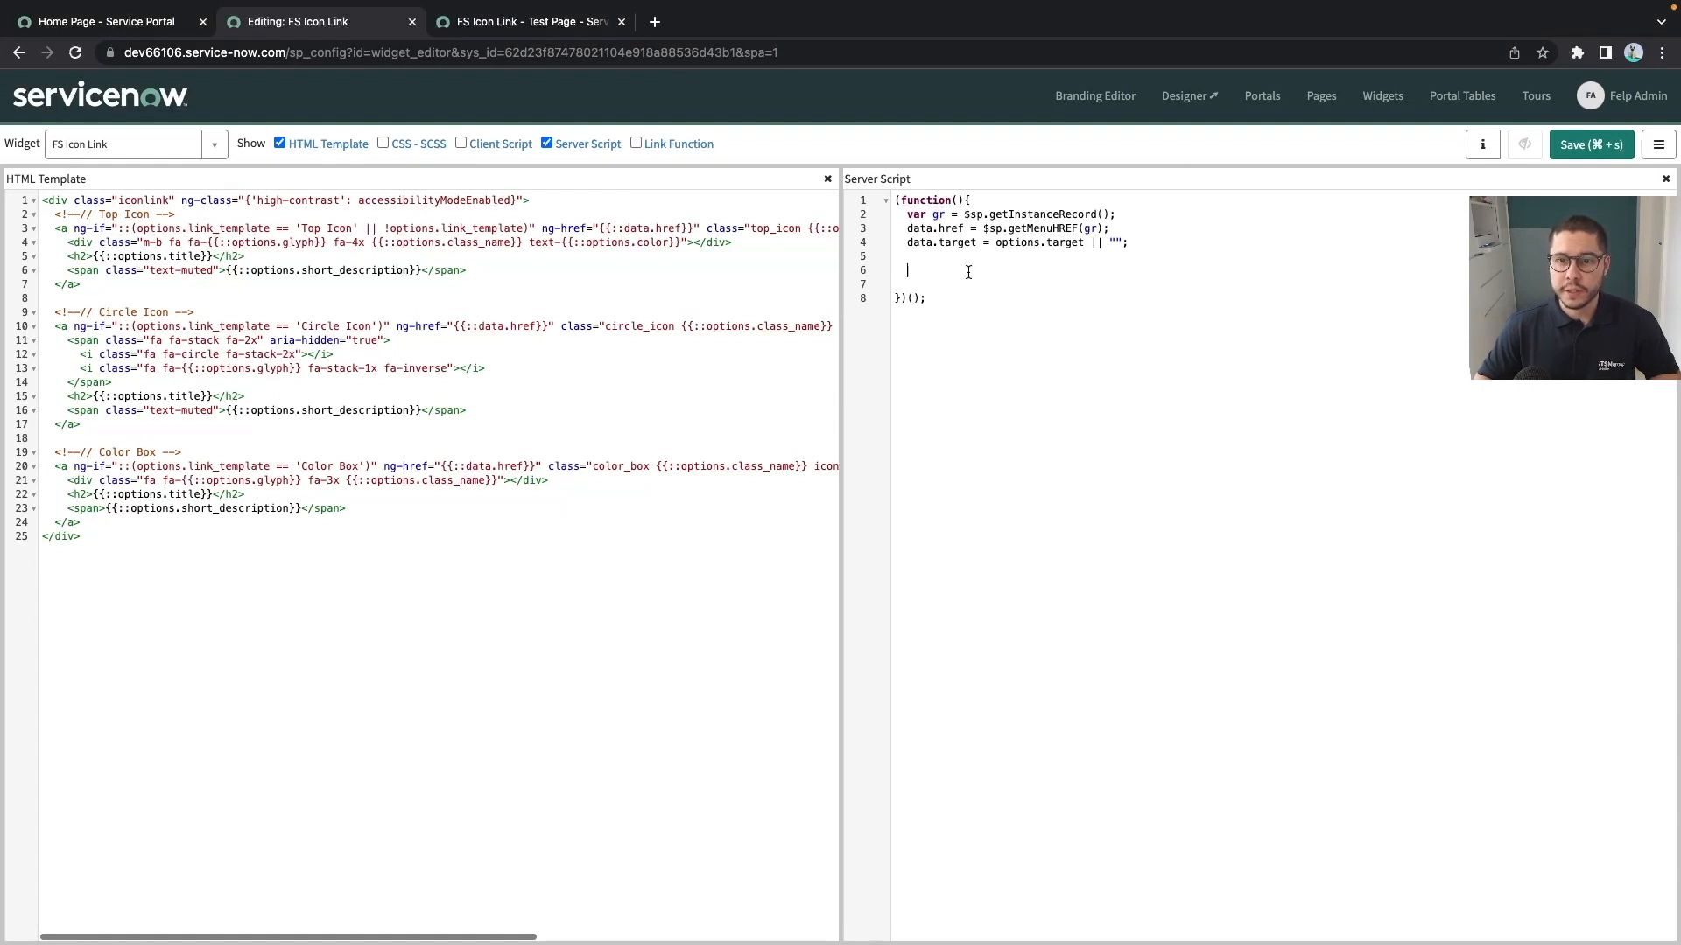
Add console.log(gr); after data.target in the server script and go to the test page.
text(console.l)
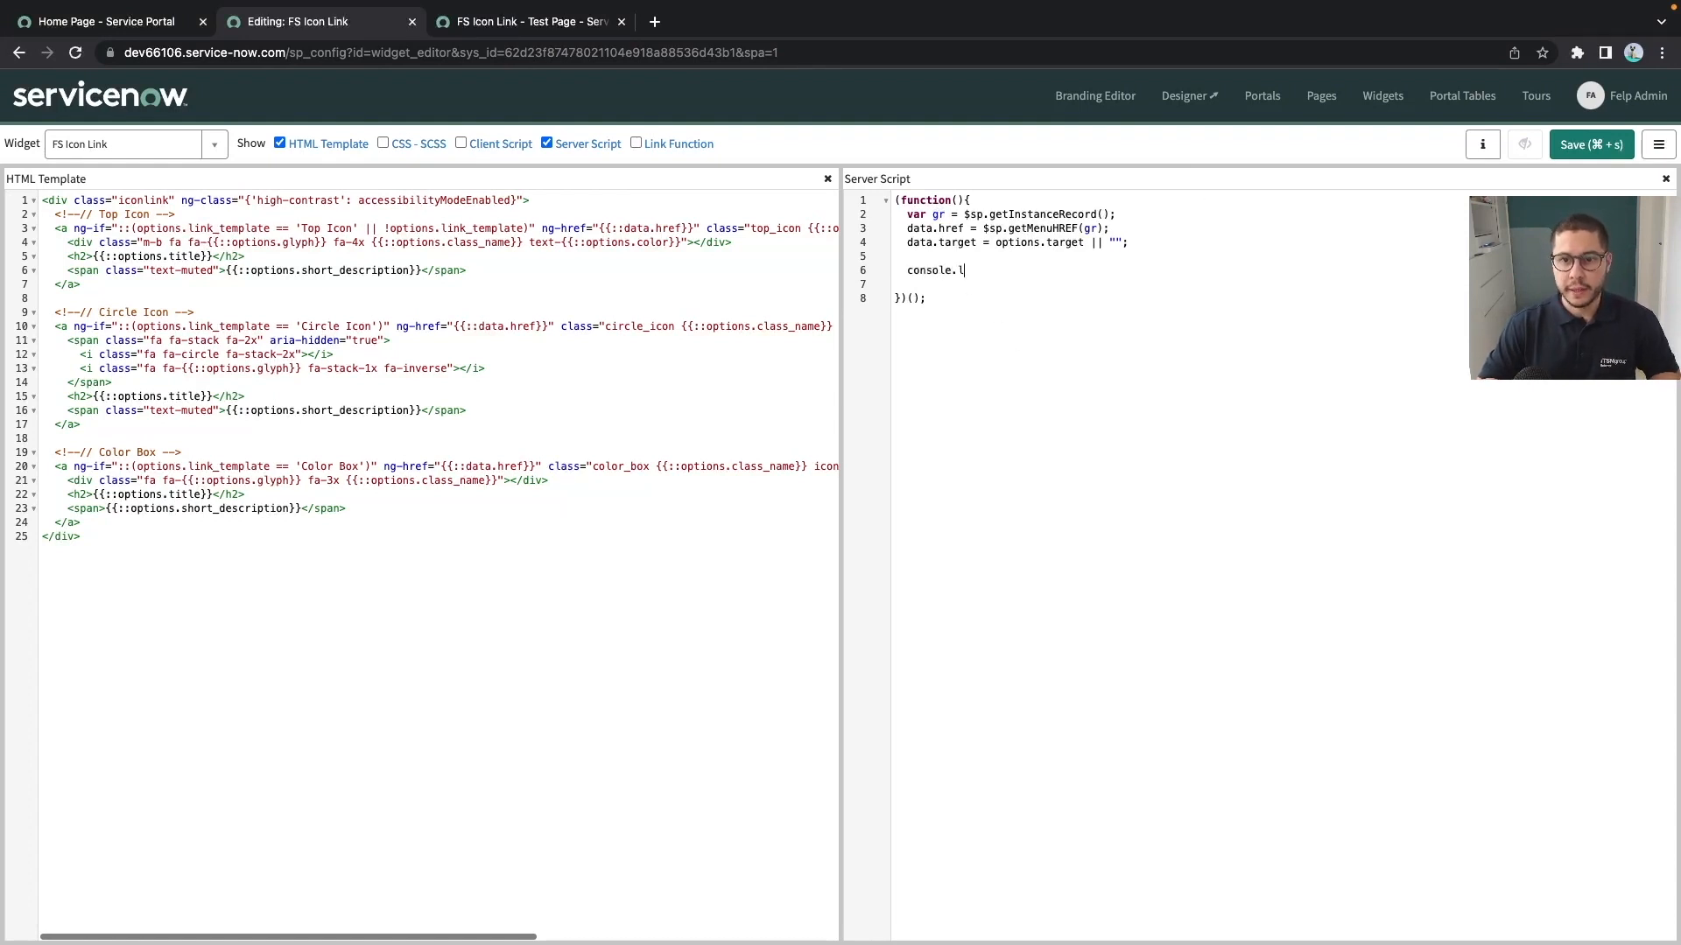
text(og())
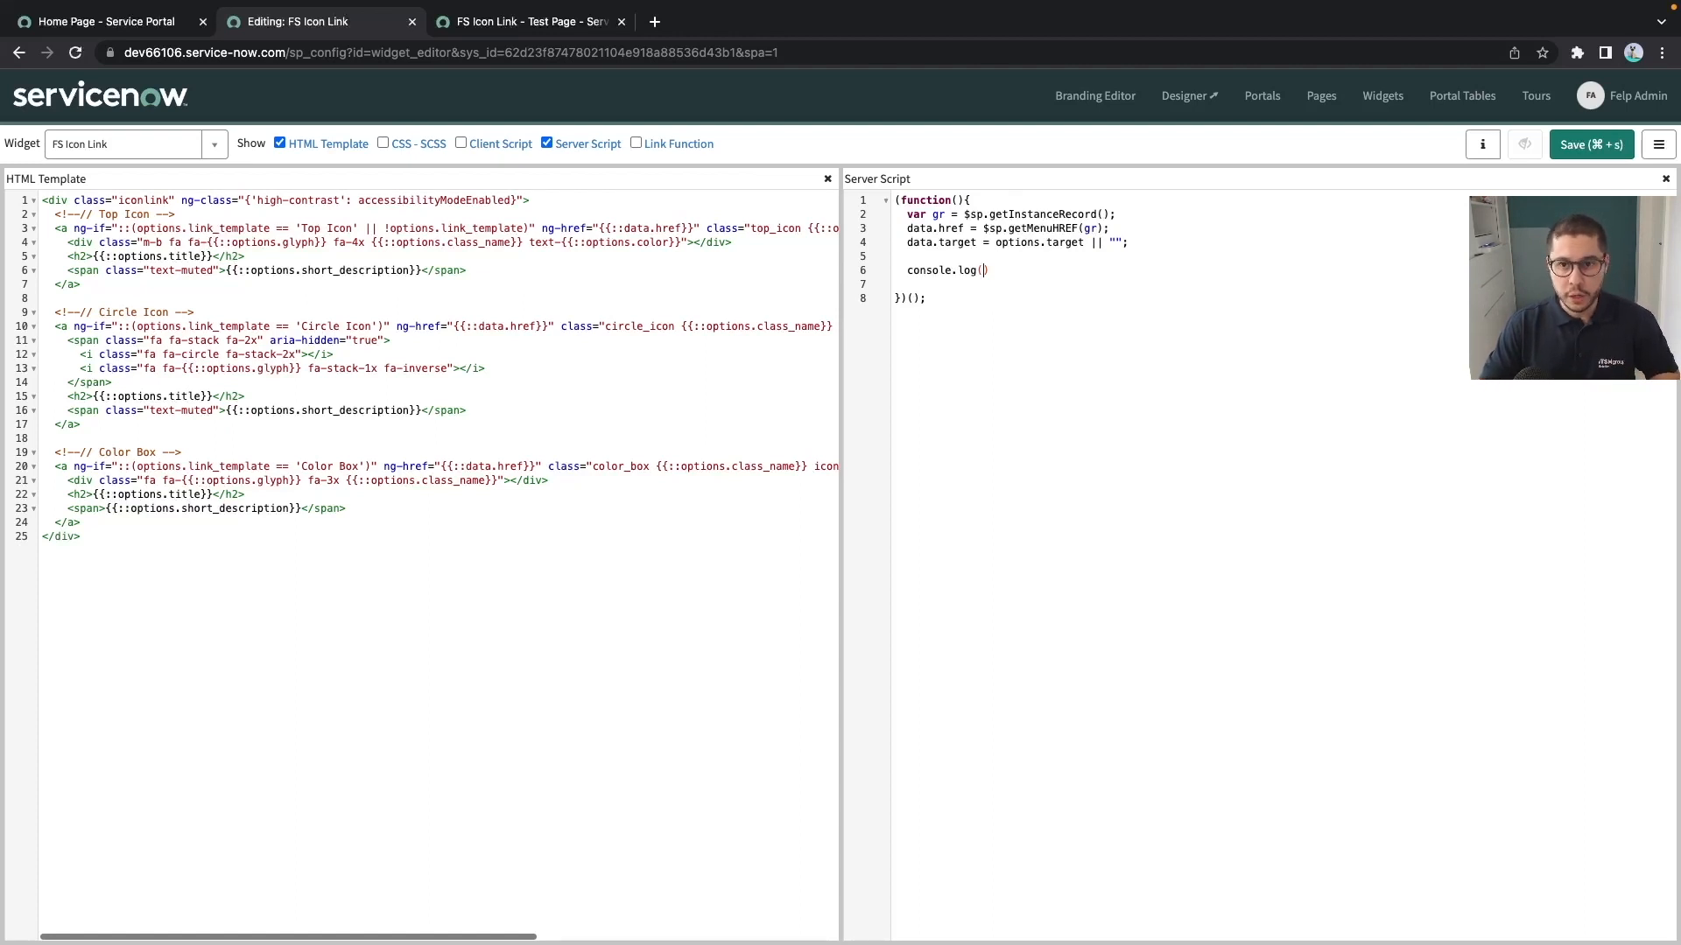
text(gr);)
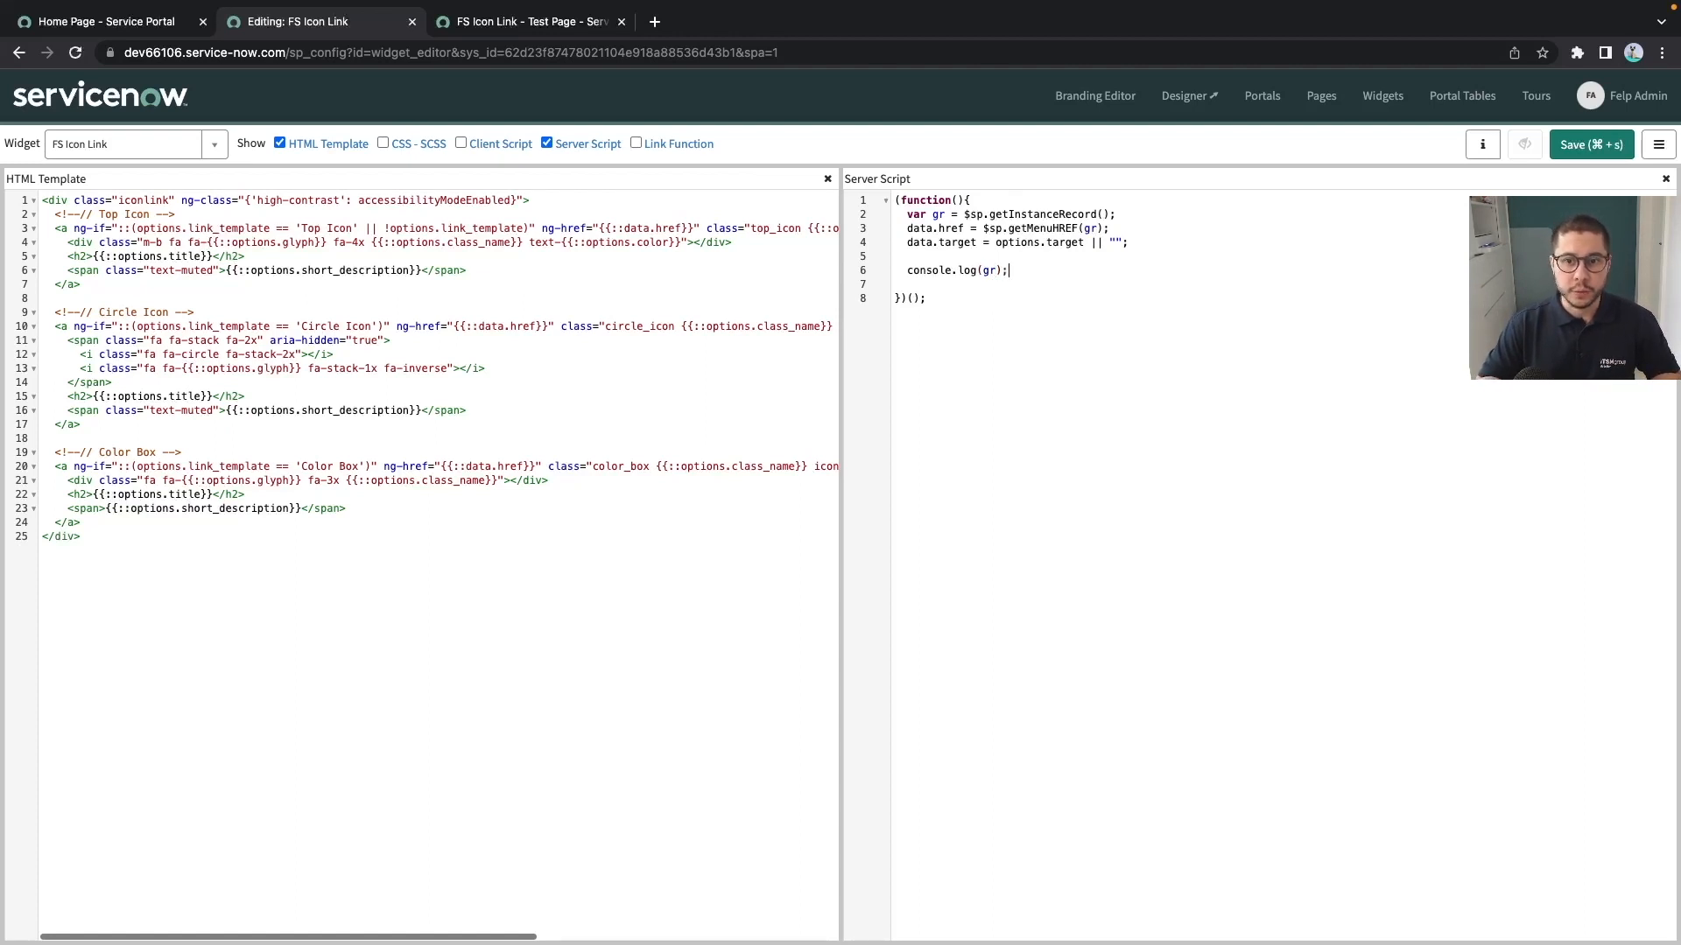
click(525, 21)
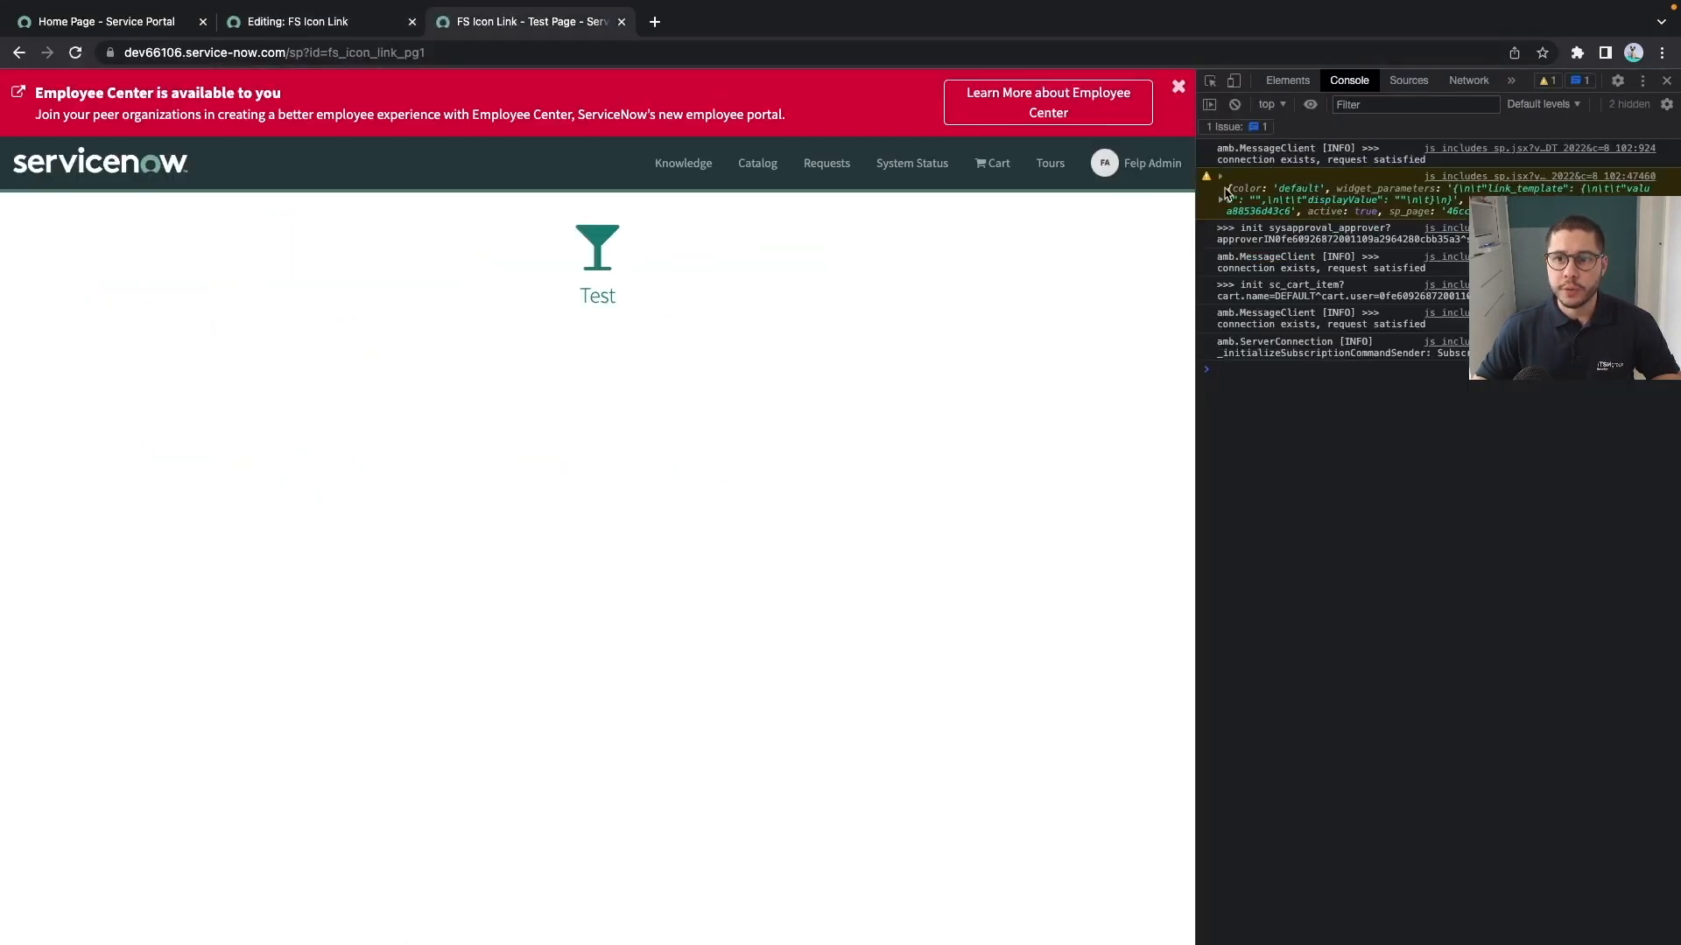
Expand the logged gr record showing title Test and glyph glass, then return to the widget editor.
click(1221, 177)
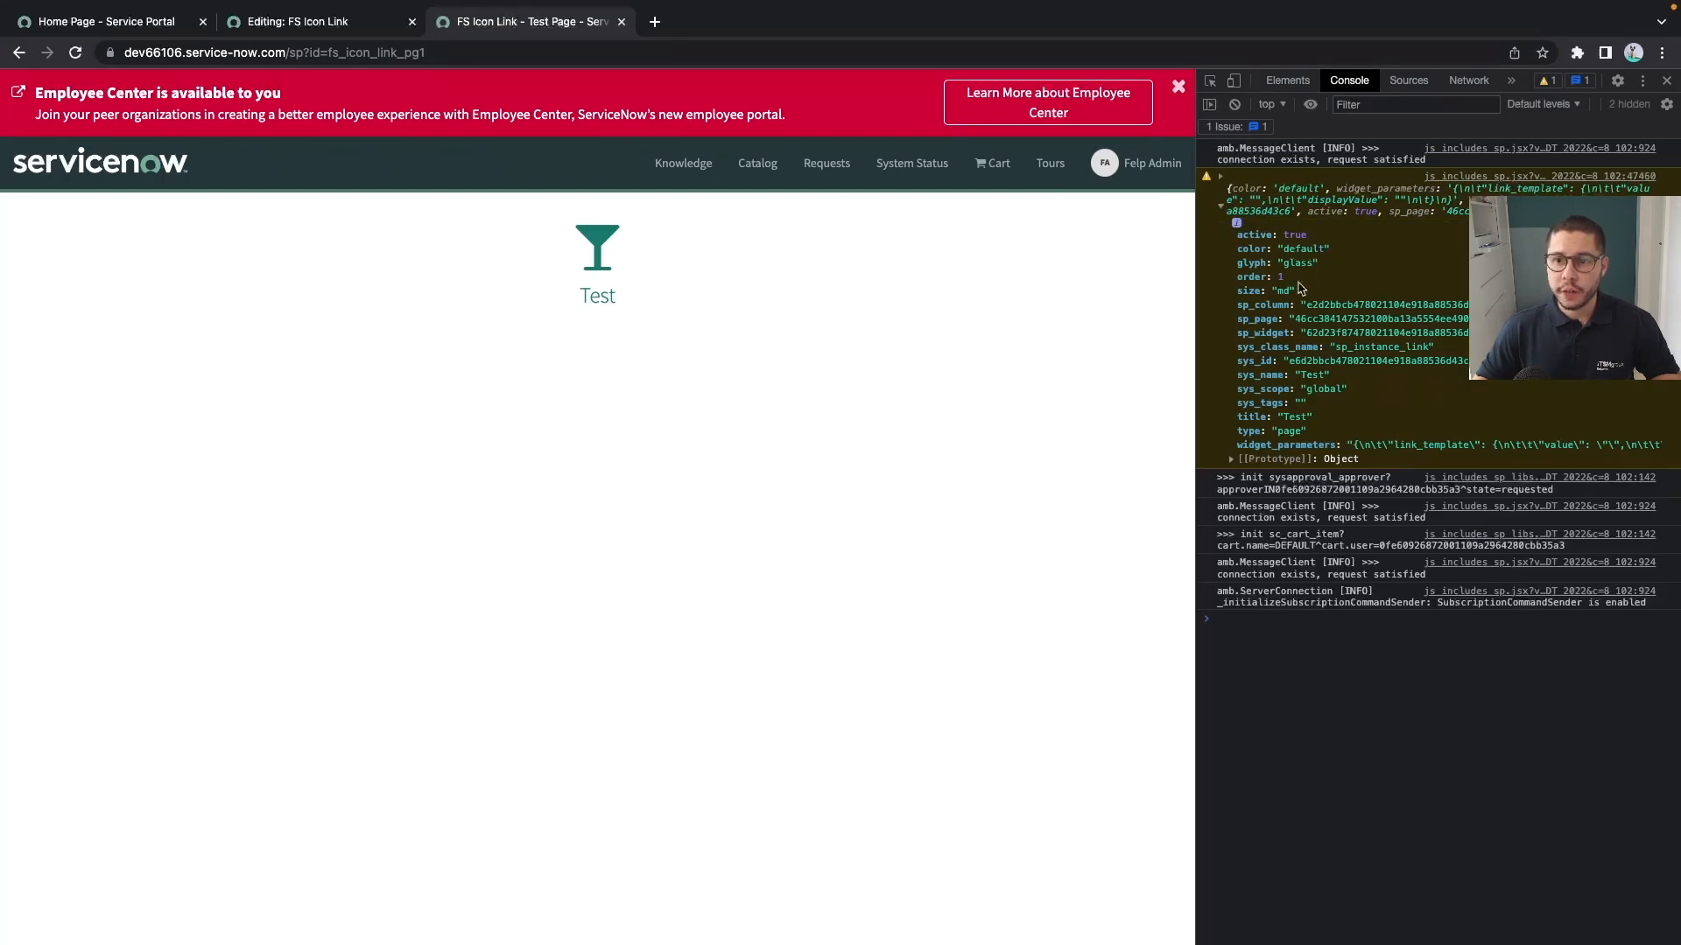
click(312, 21)
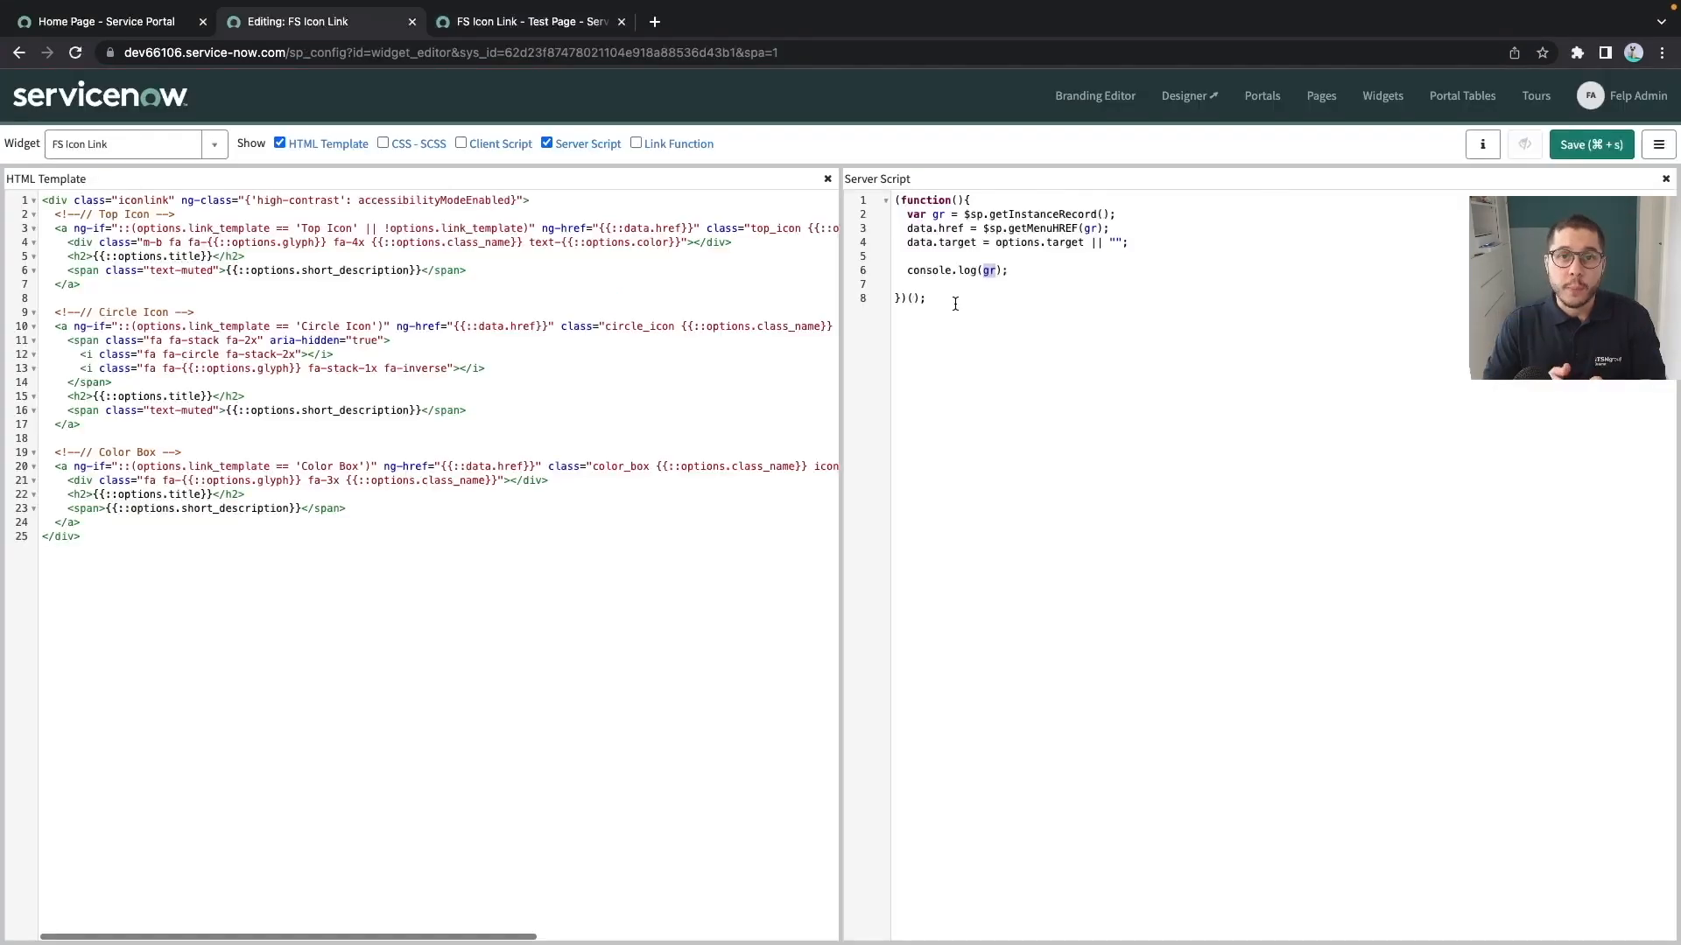